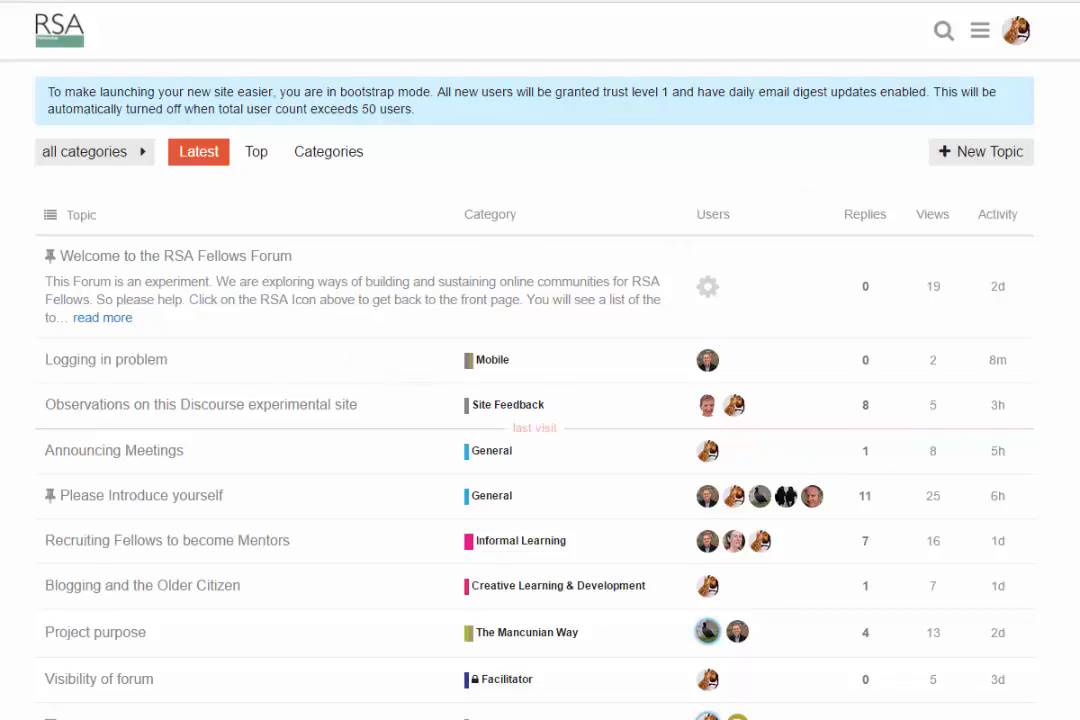
Go to your own profile summary via the avatar menu and your username
scroll(down, 3)
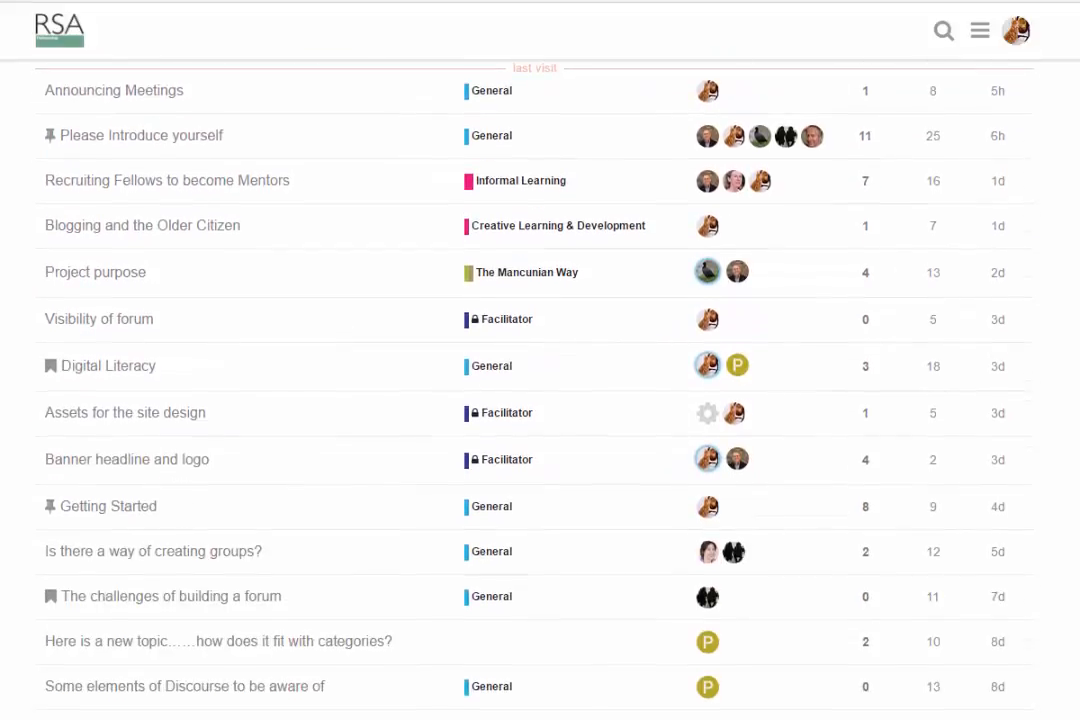
scroll(up, 3)
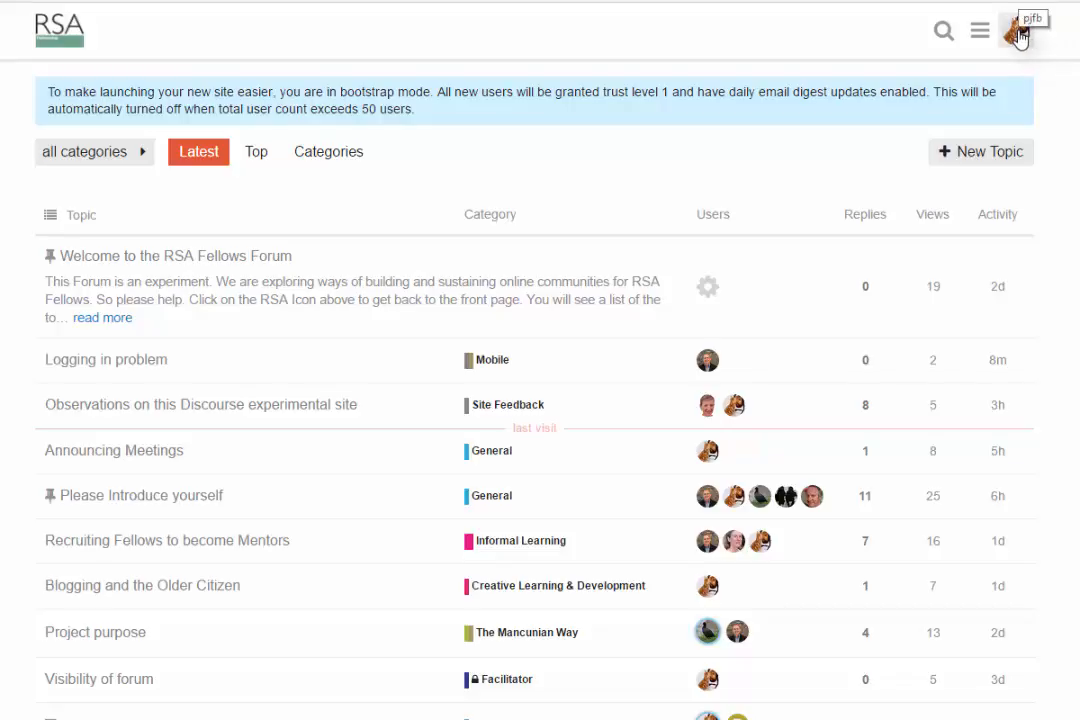
click(1016, 30)
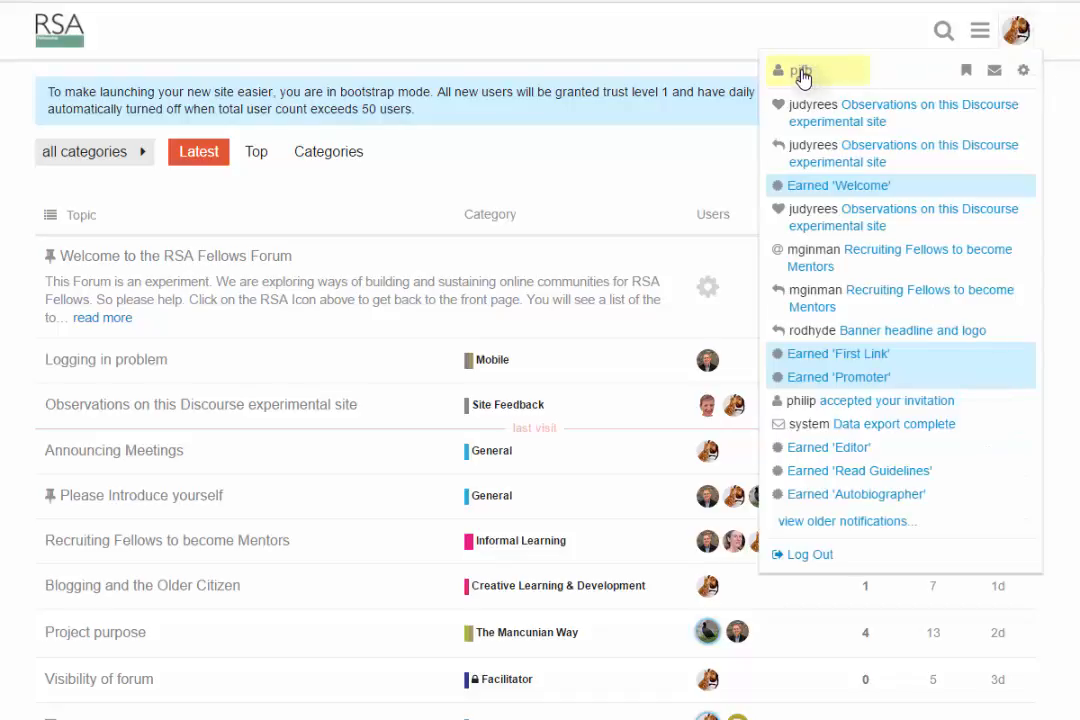
click(800, 70)
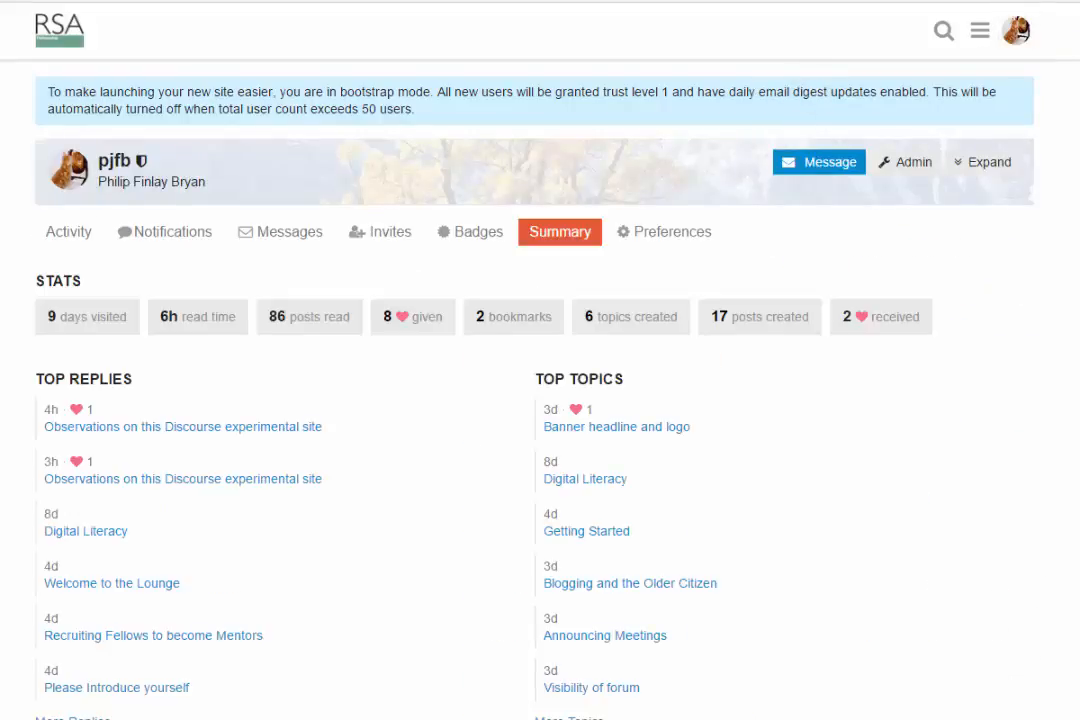
mouse_move(68, 232)
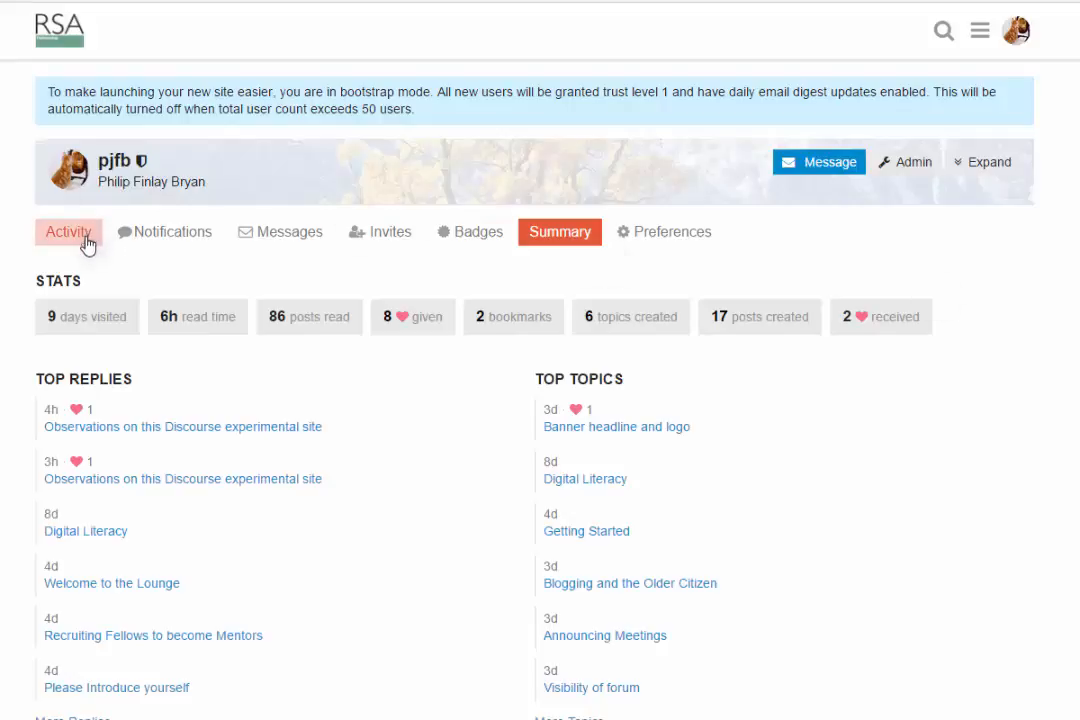
Tour the profile's Activity, Notifications, Messages and Invites pages in turn
click(68, 232)
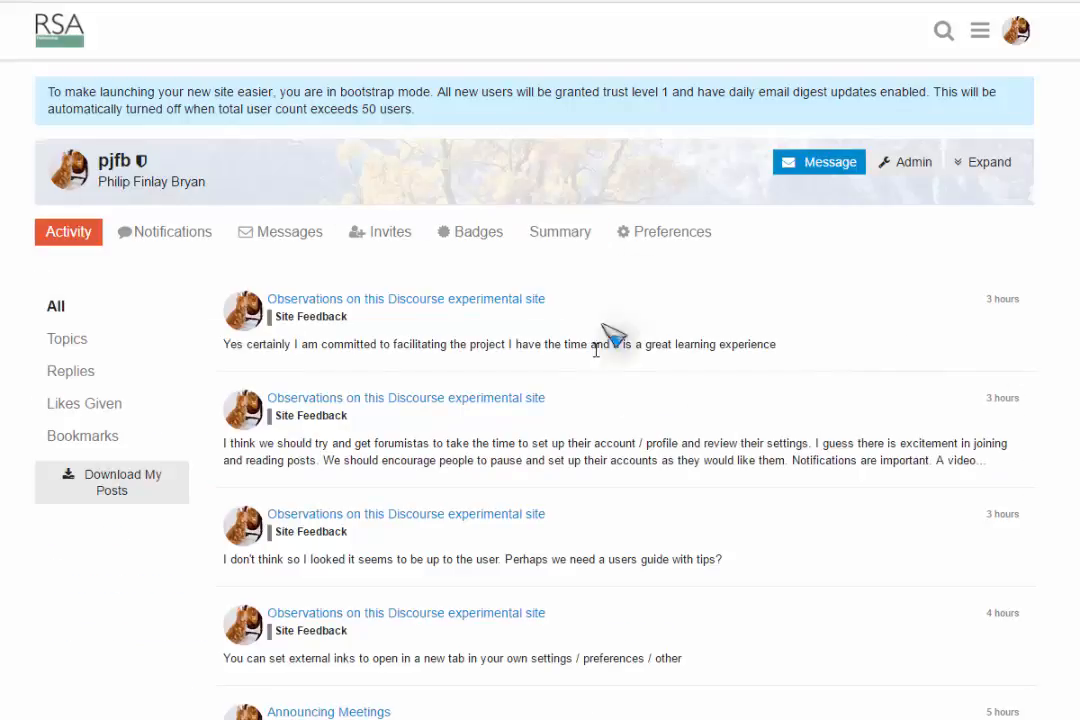
mouse_move(364, 384)
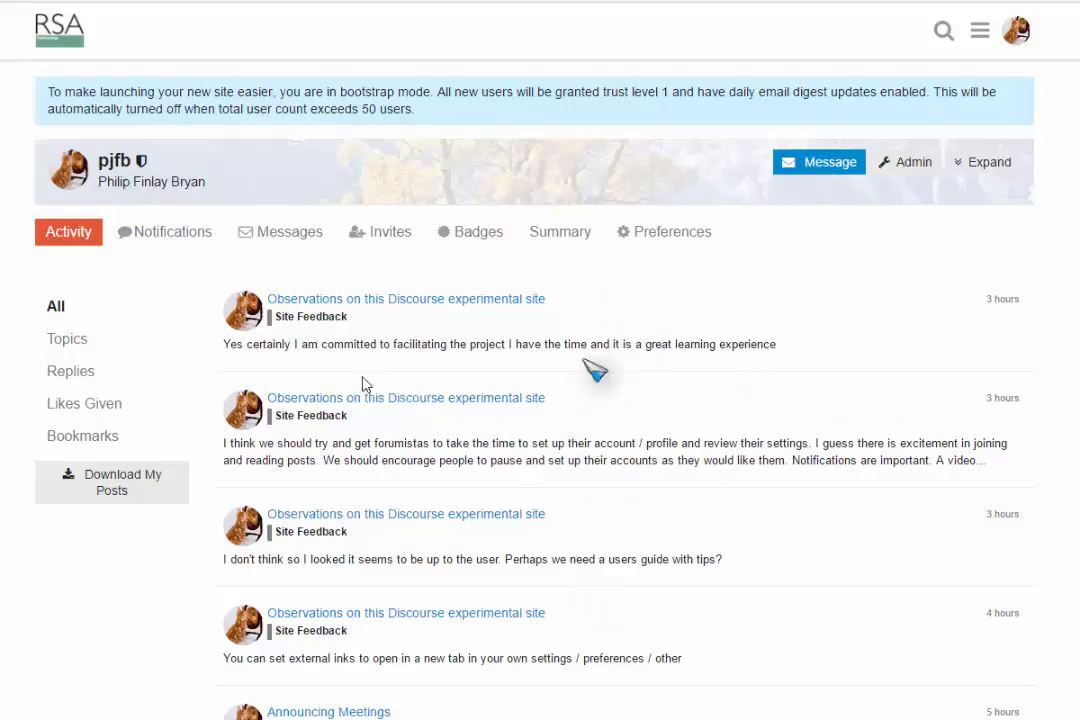
mouse_move(164, 232)
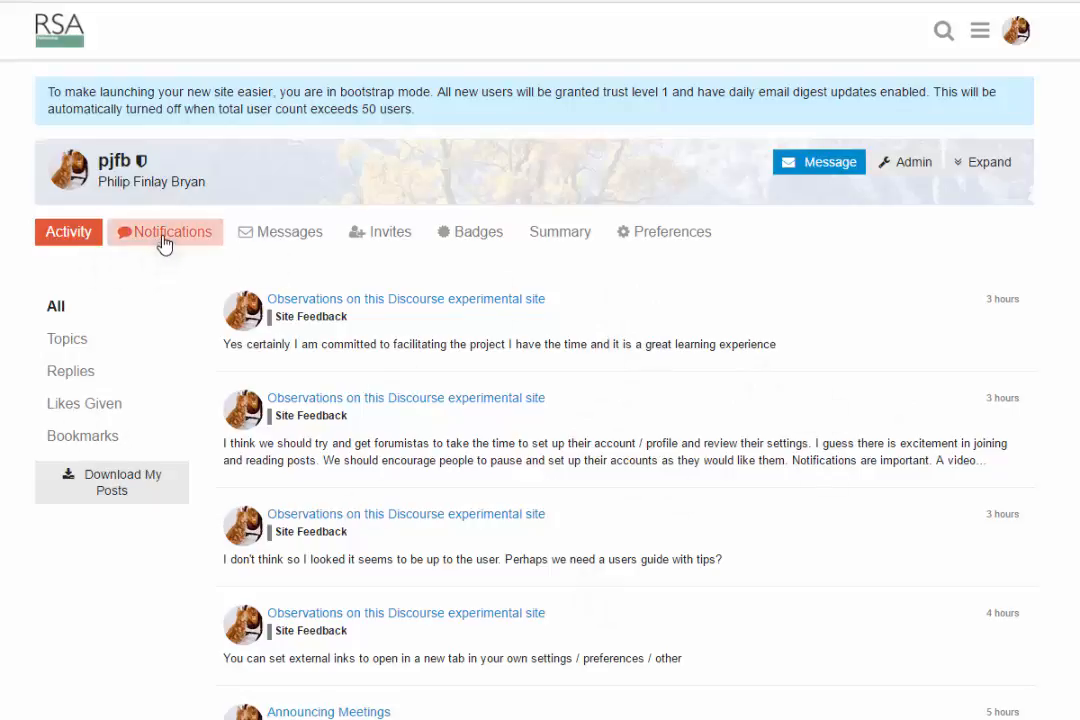
click(164, 232)
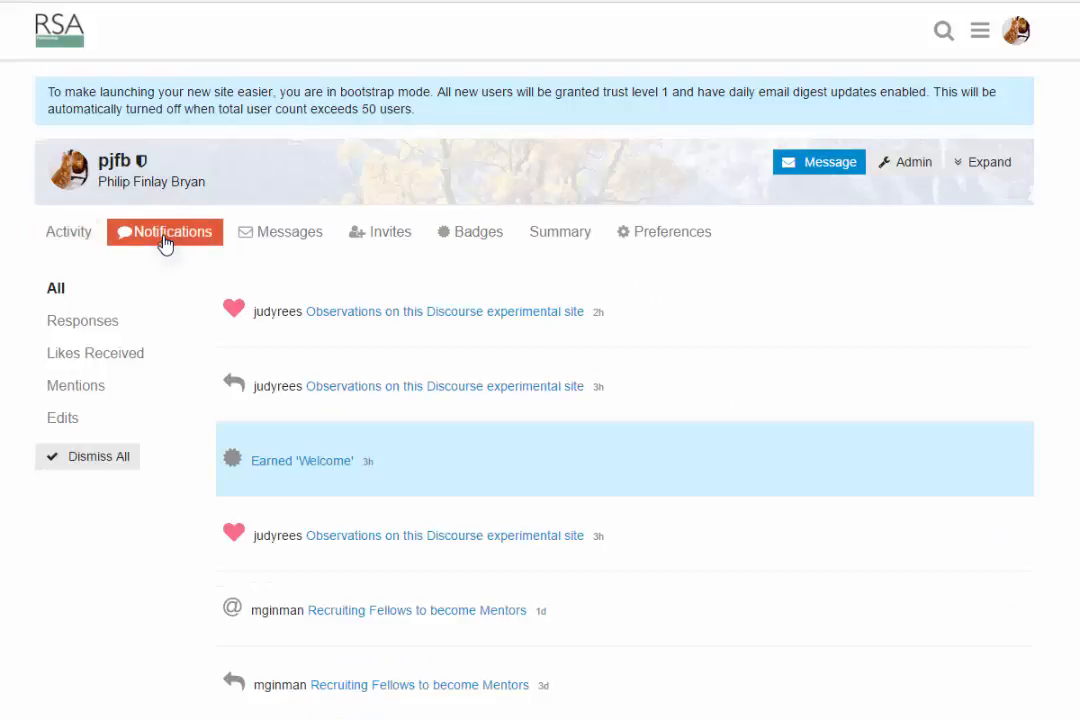
mouse_move(644, 496)
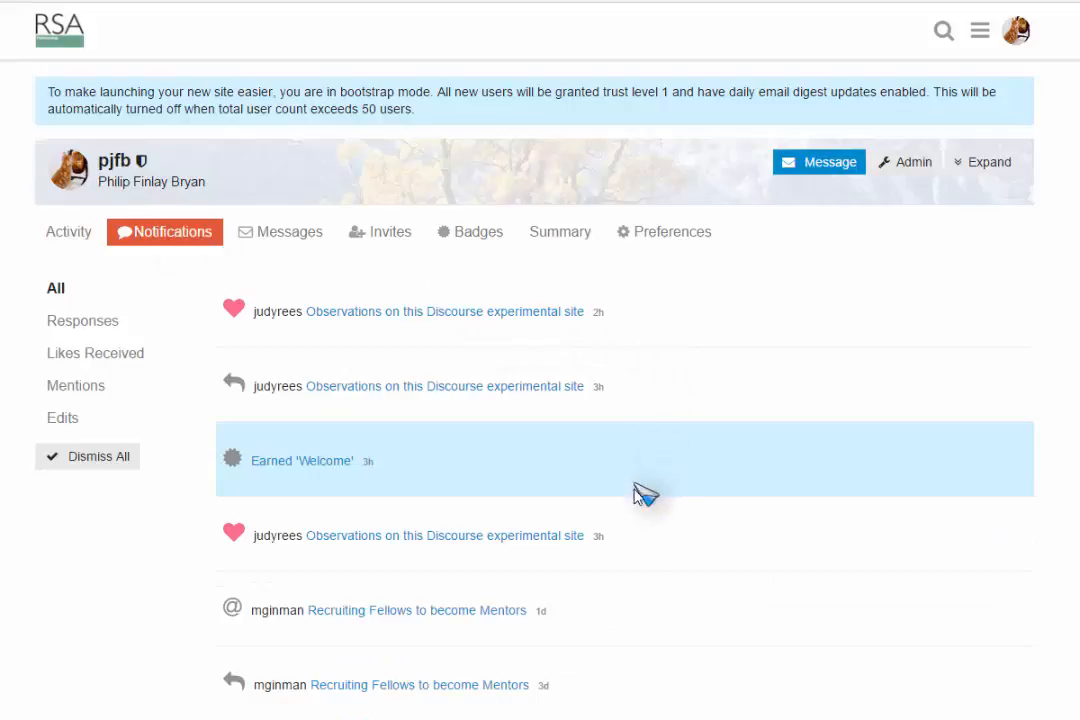
mouse_move(280, 232)
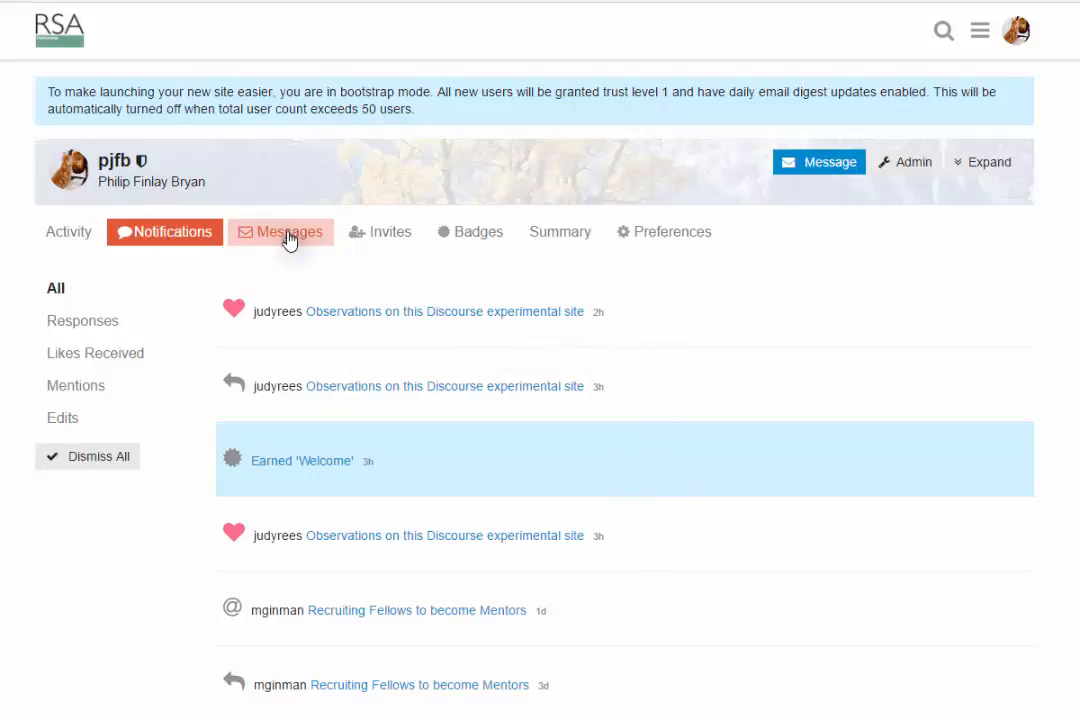
click(280, 232)
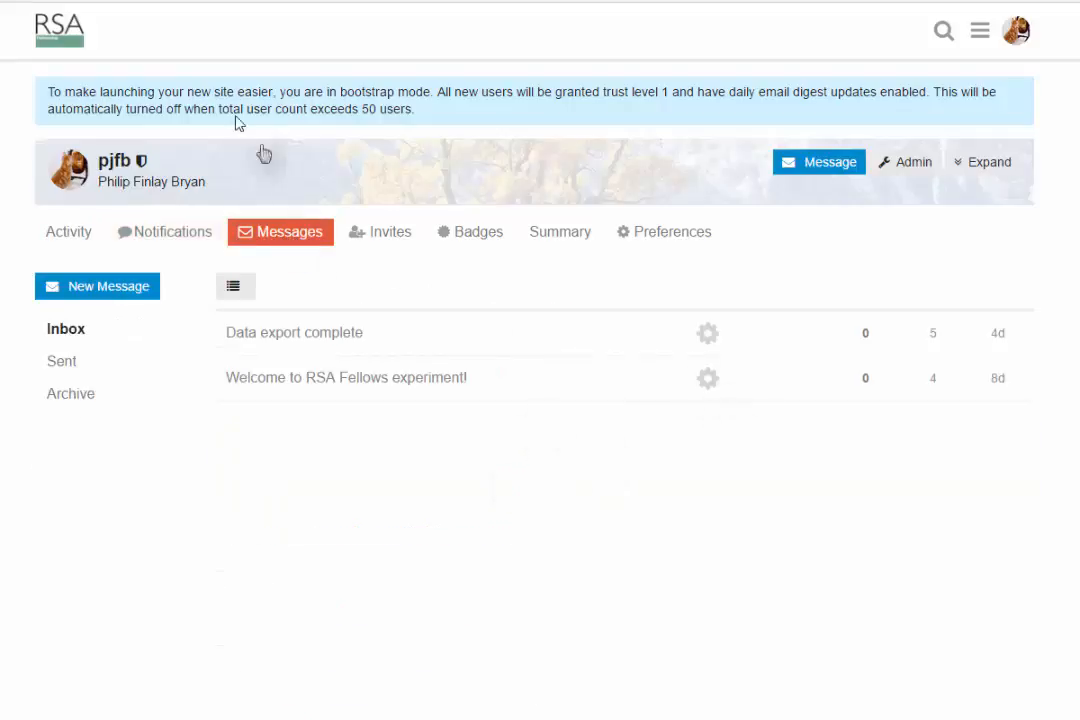
click(380, 232)
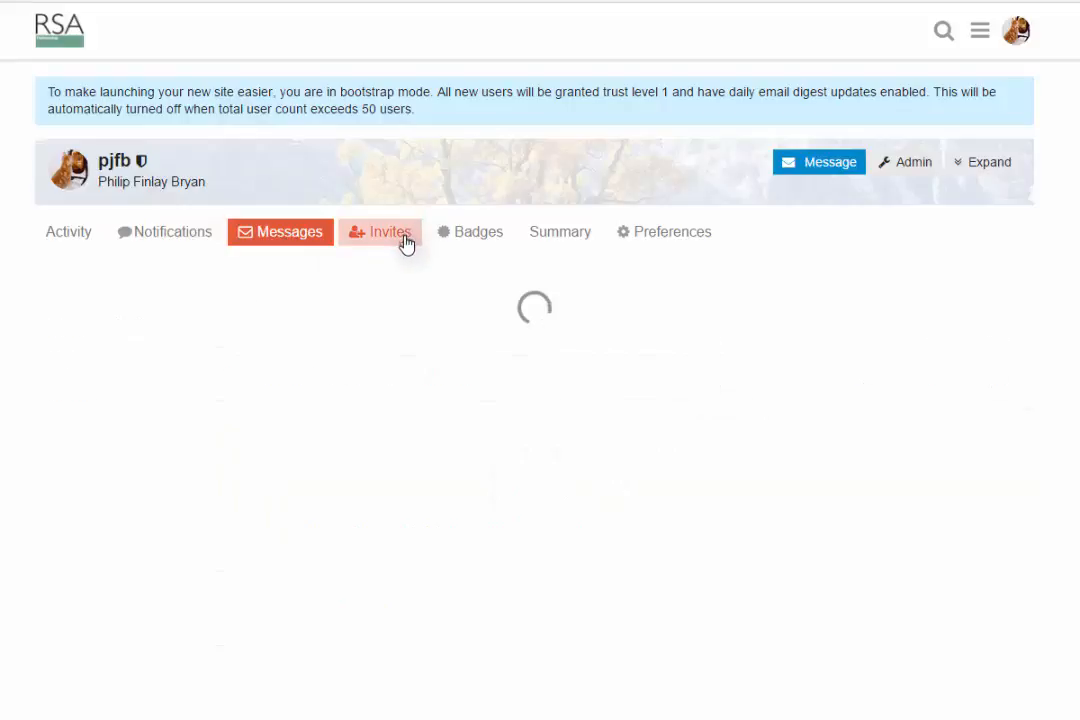
click(380, 232)
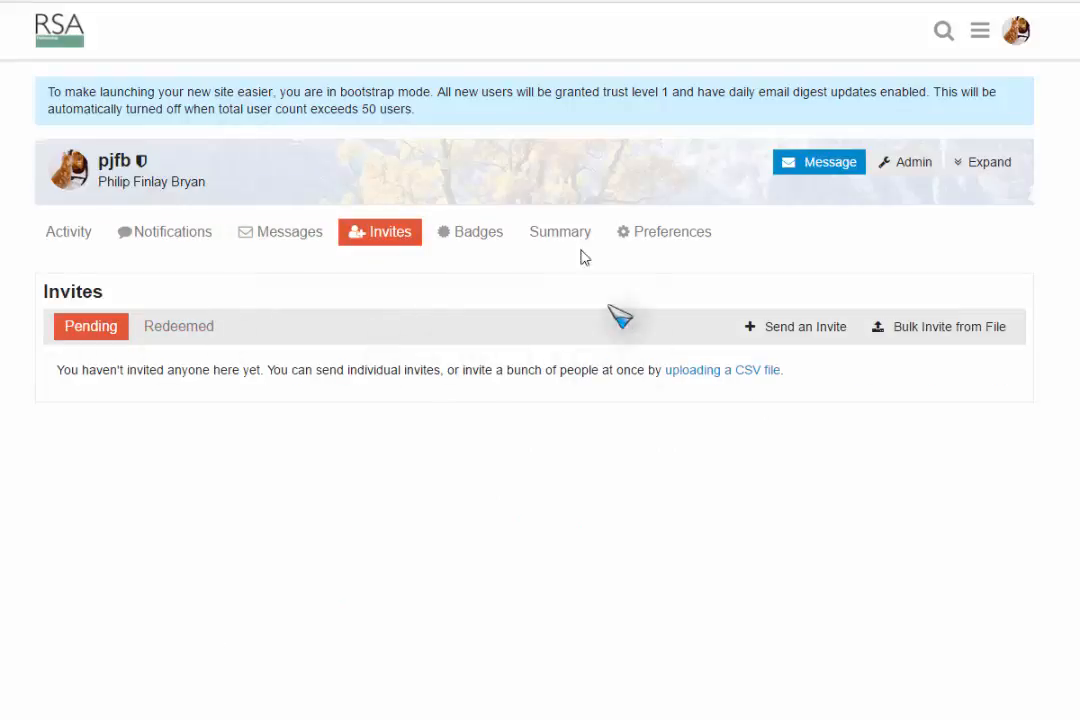
View the earned badges such as Autobiographer, Basic, Editor, Member and Leader
click(470, 232)
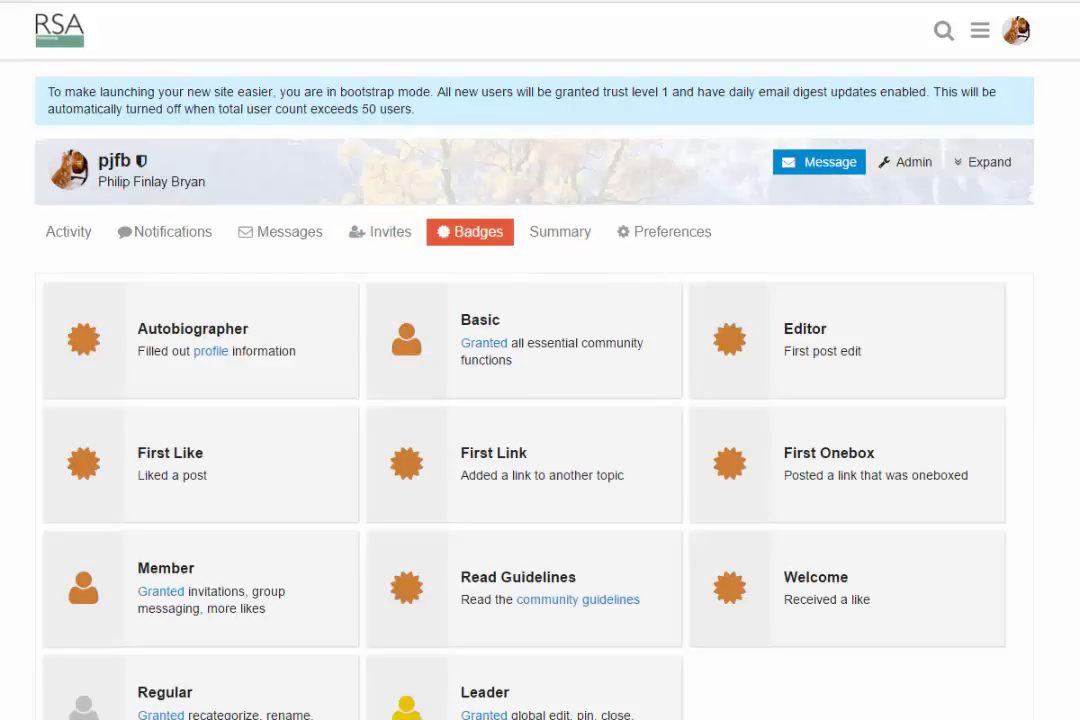
scroll(down, 3)
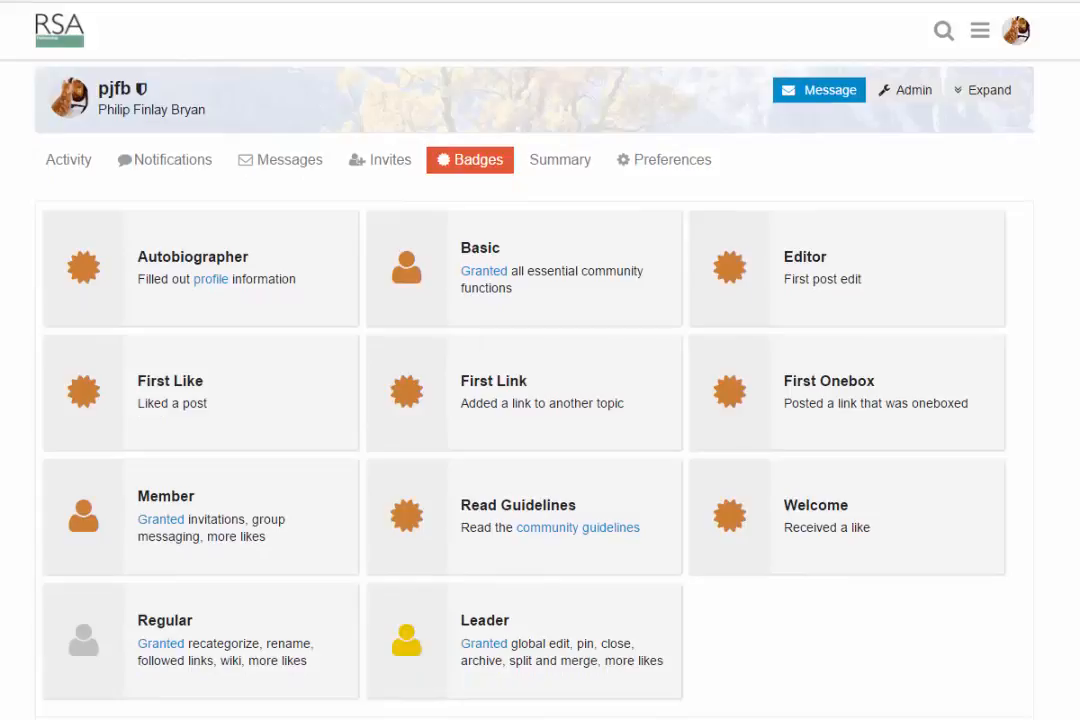
mouse_move(238, 284)
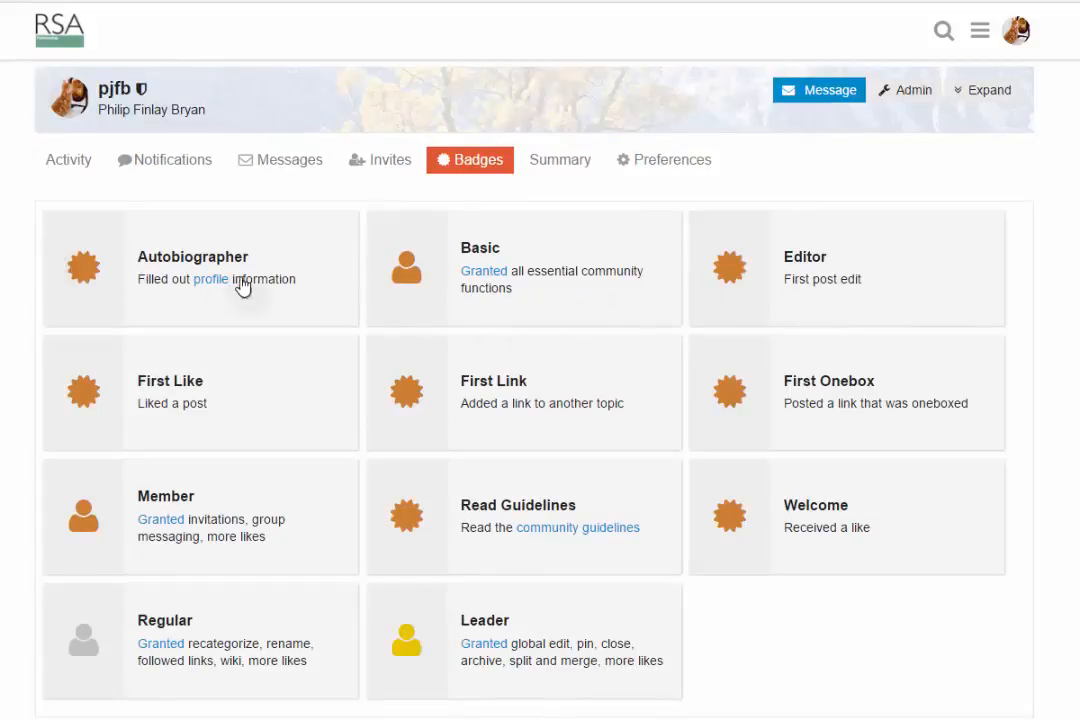
mouse_move(540, 308)
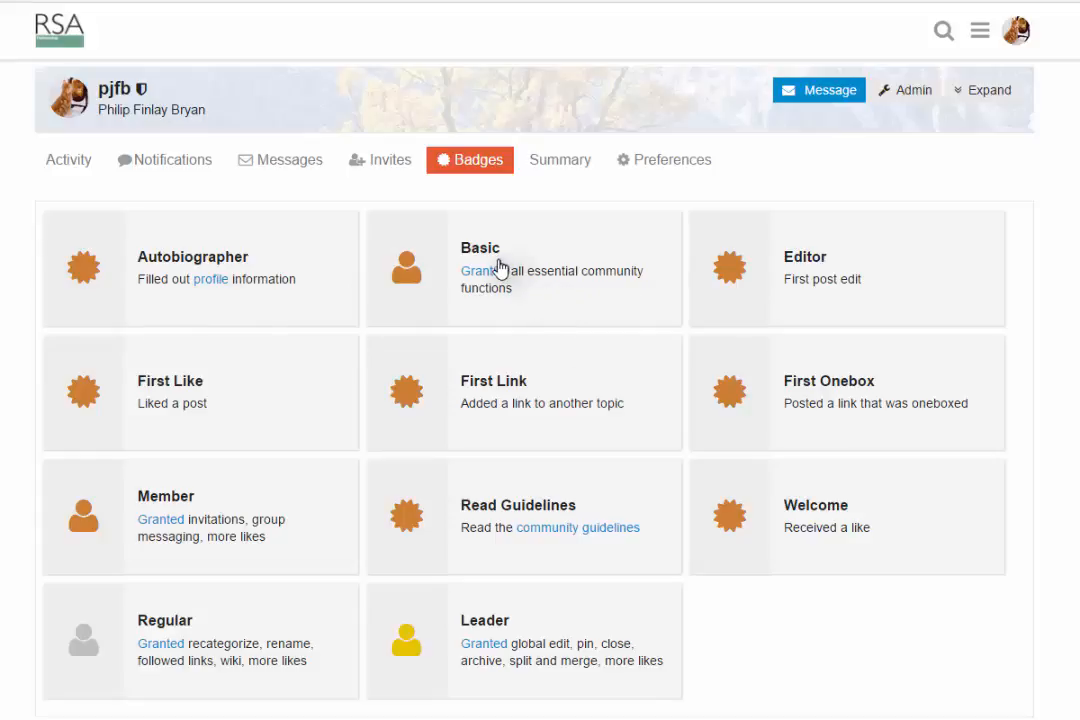
mouse_move(796, 276)
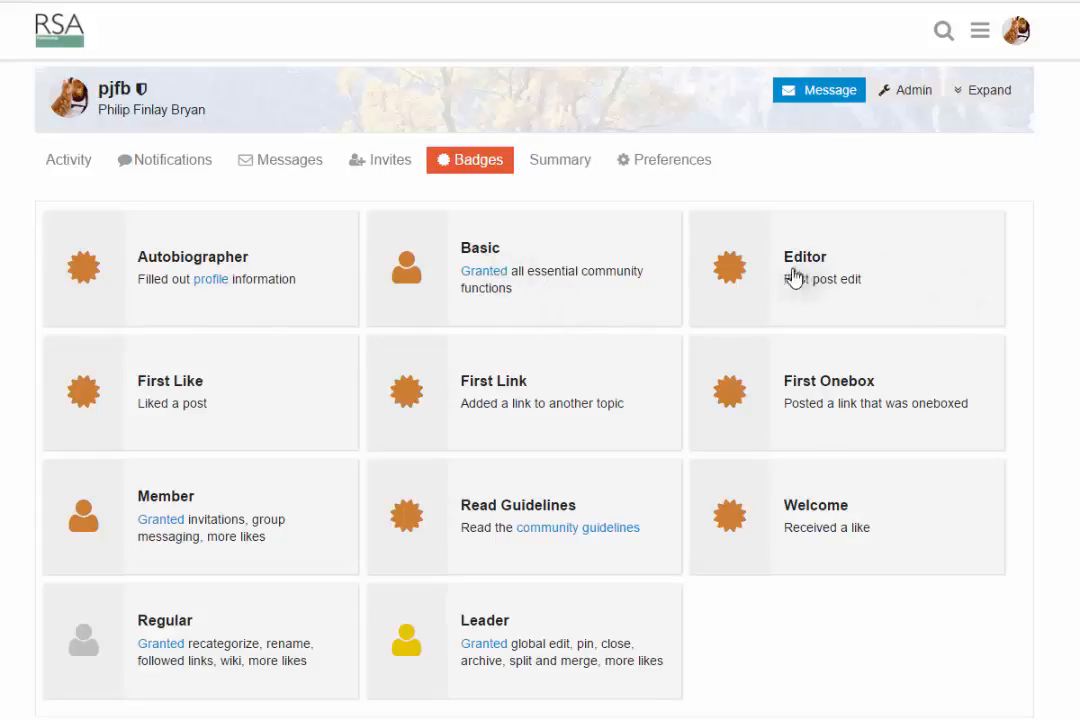
mouse_move(184, 408)
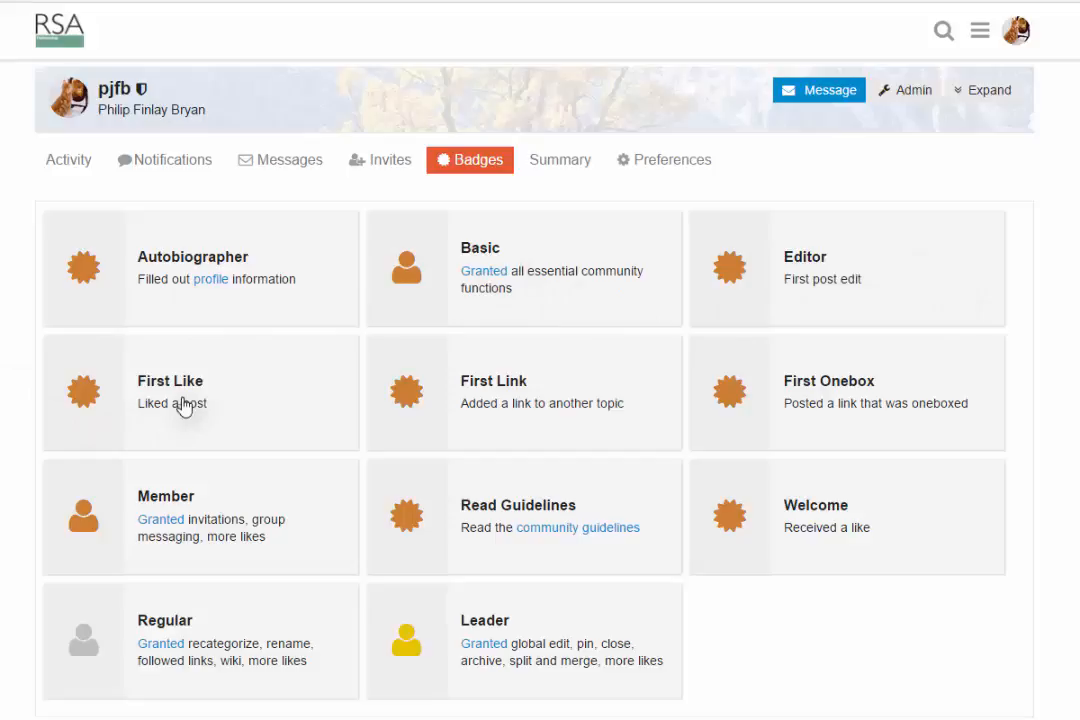
mouse_move(944, 618)
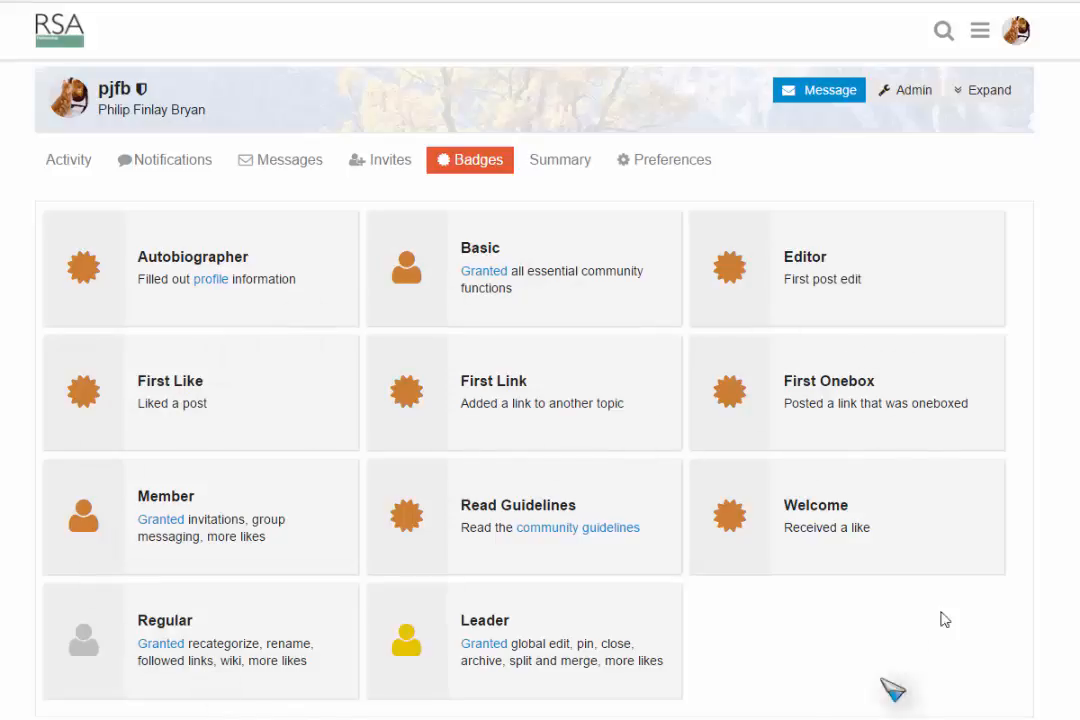
mouse_move(272, 390)
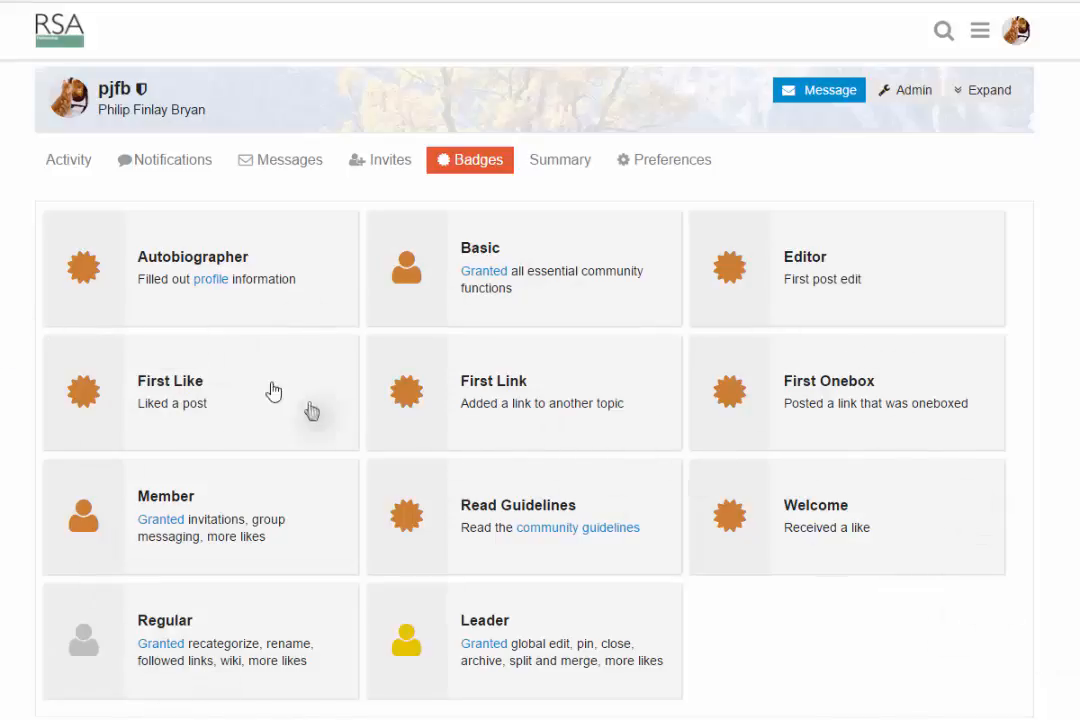
mouse_move(584, 190)
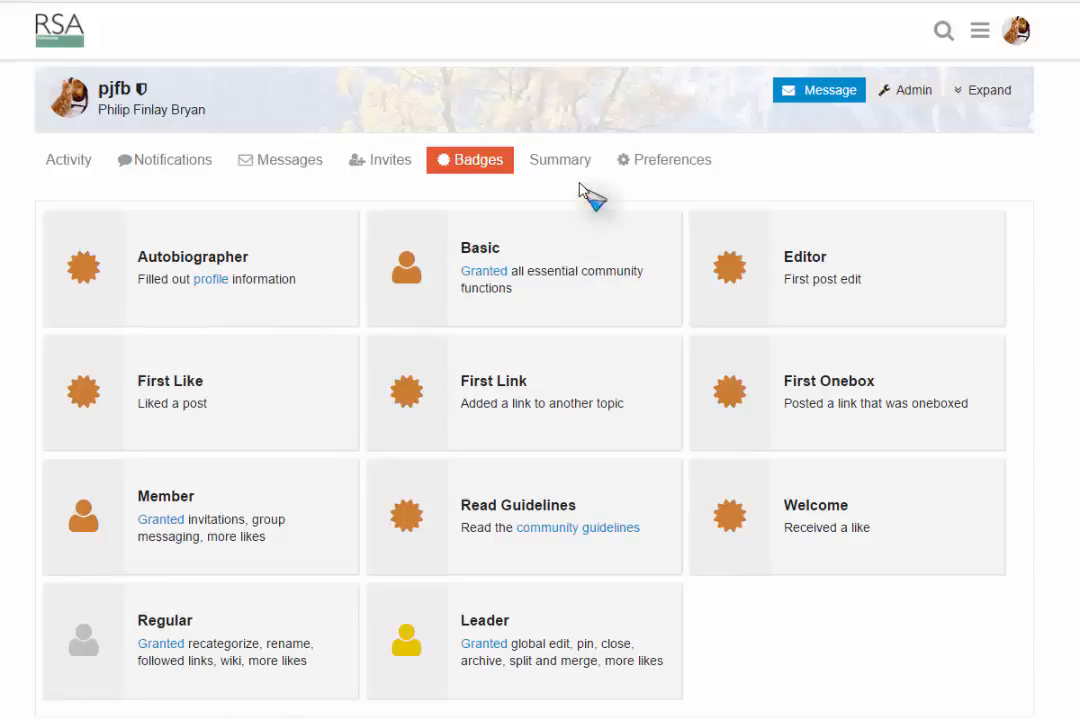
Go back to the profile summary with visit, reading and posting stats
click(560, 160)
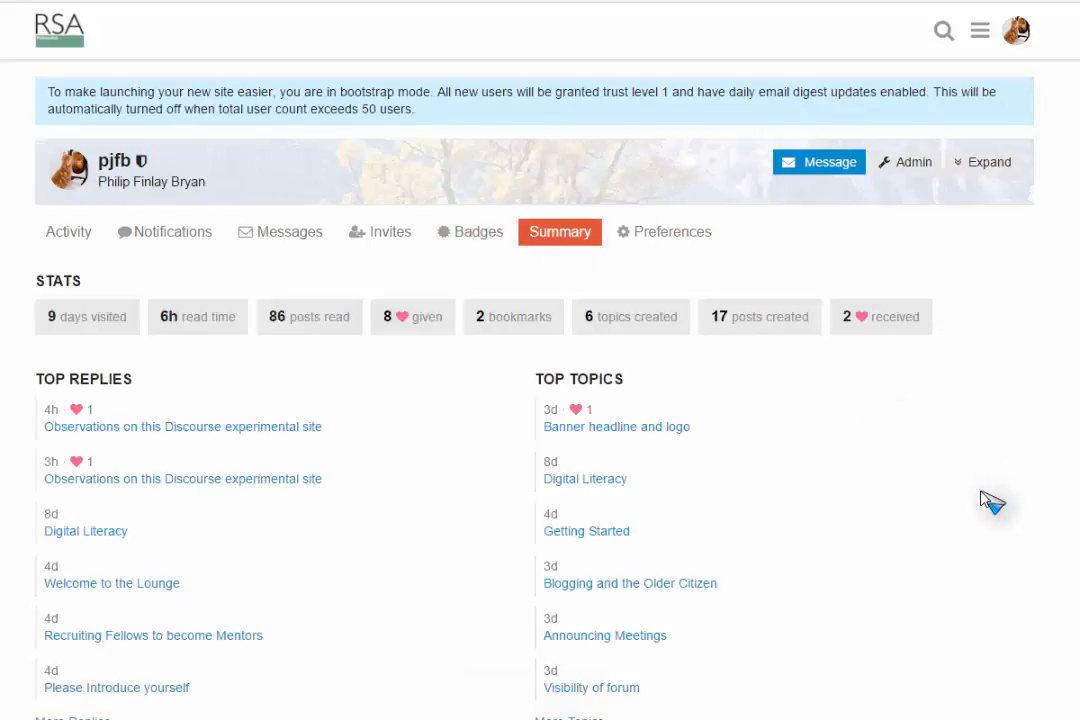
mouse_move(106, 296)
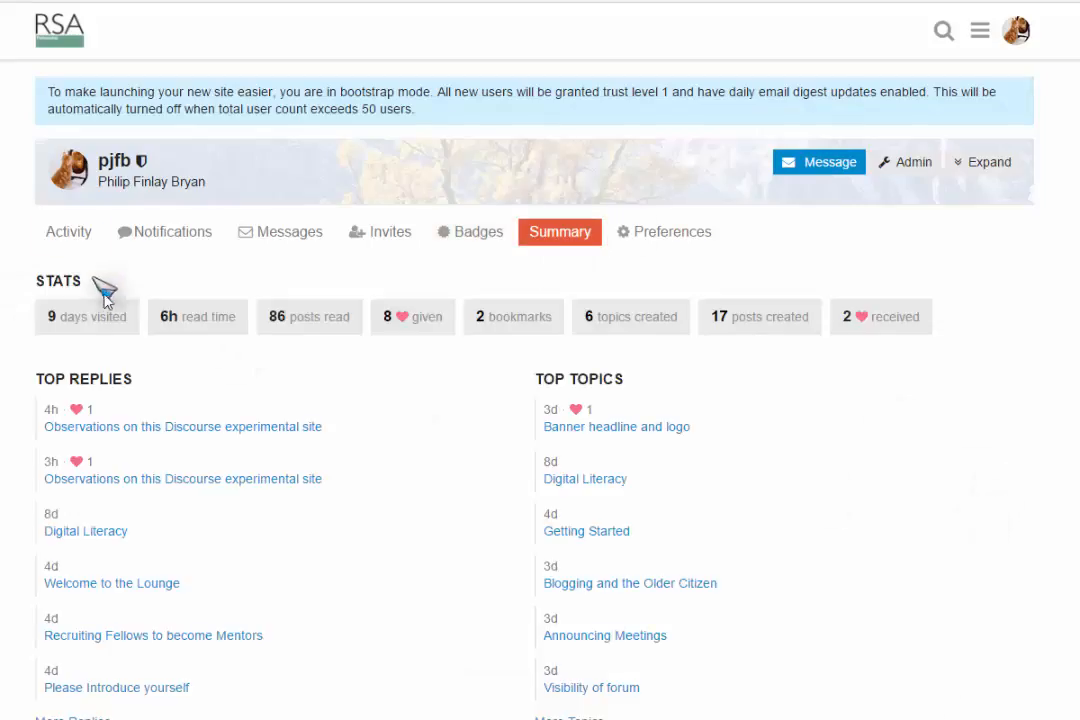
mouse_move(820, 336)
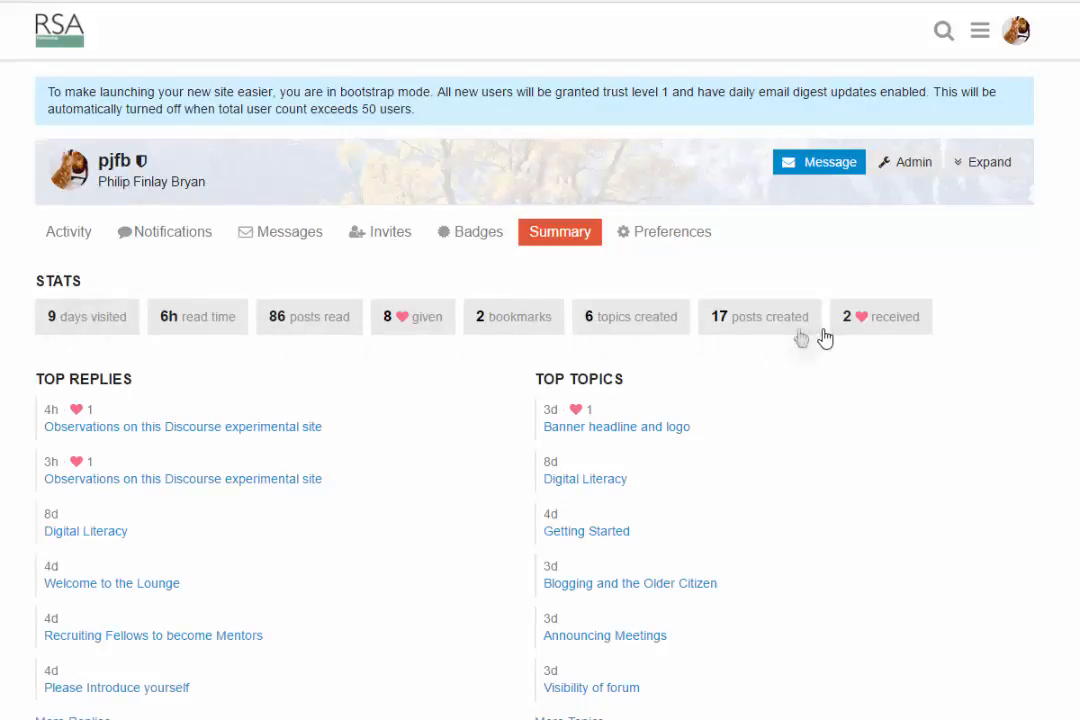
mouse_move(878, 320)
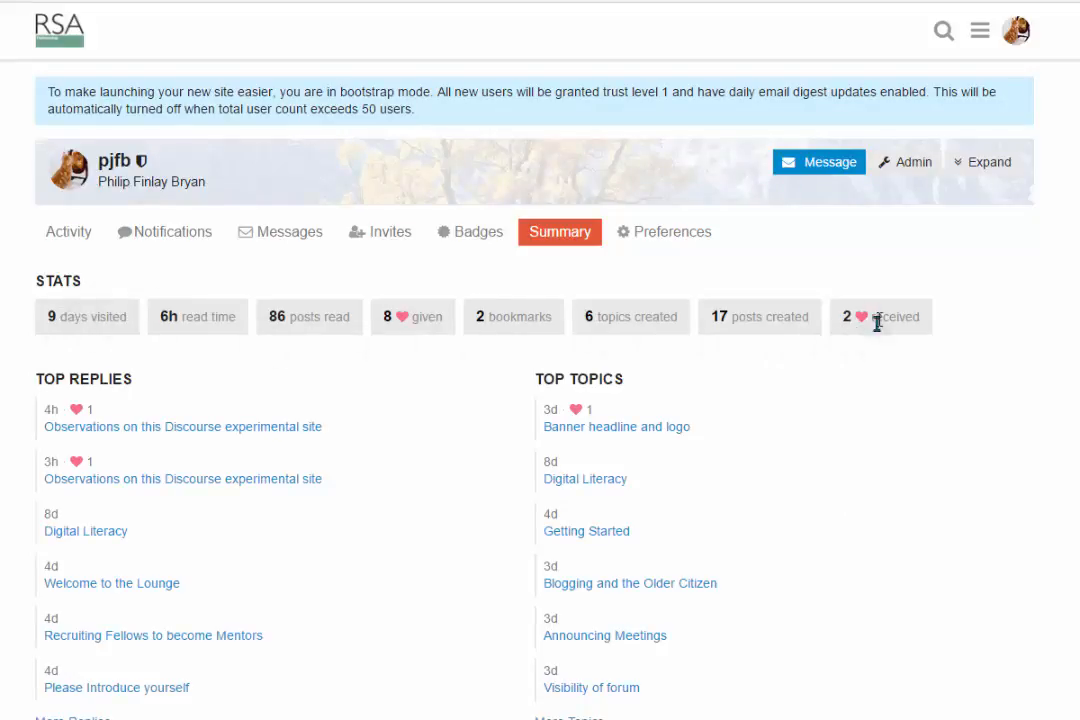
click(664, 232)
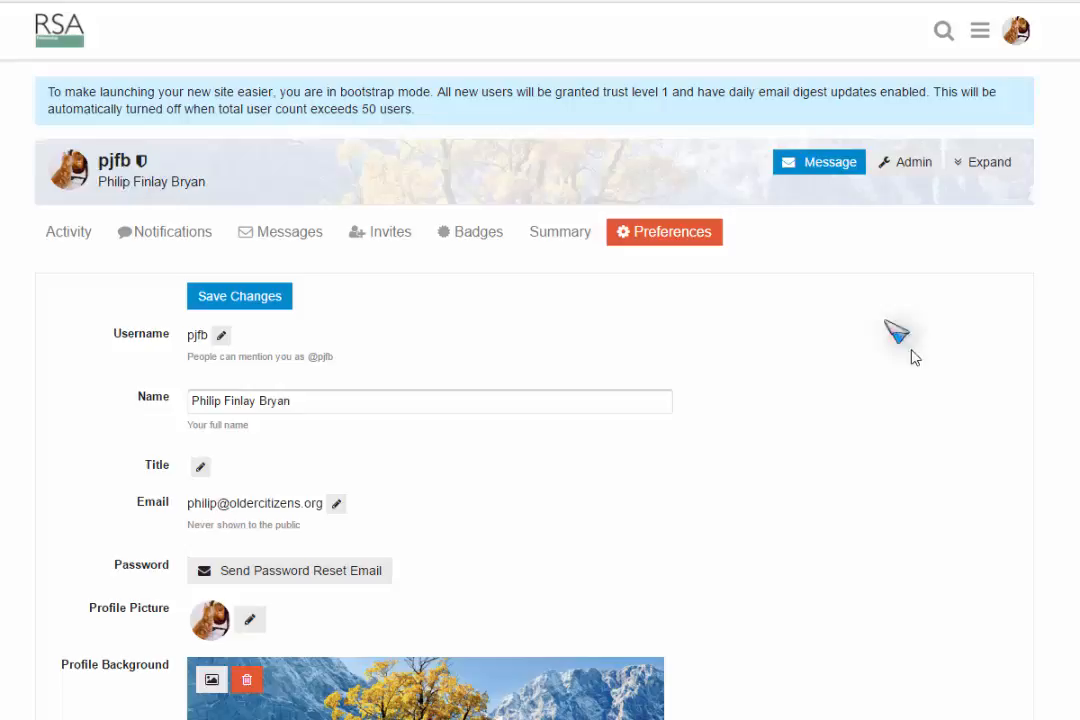
mouse_move(904, 350)
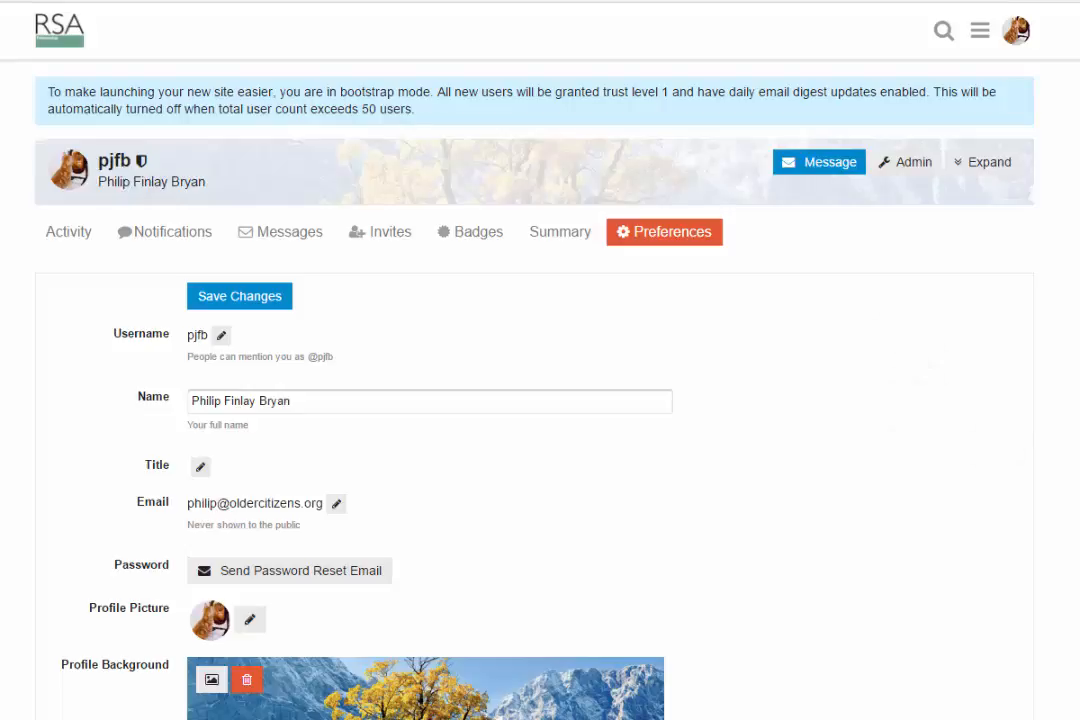
mouse_move(128, 356)
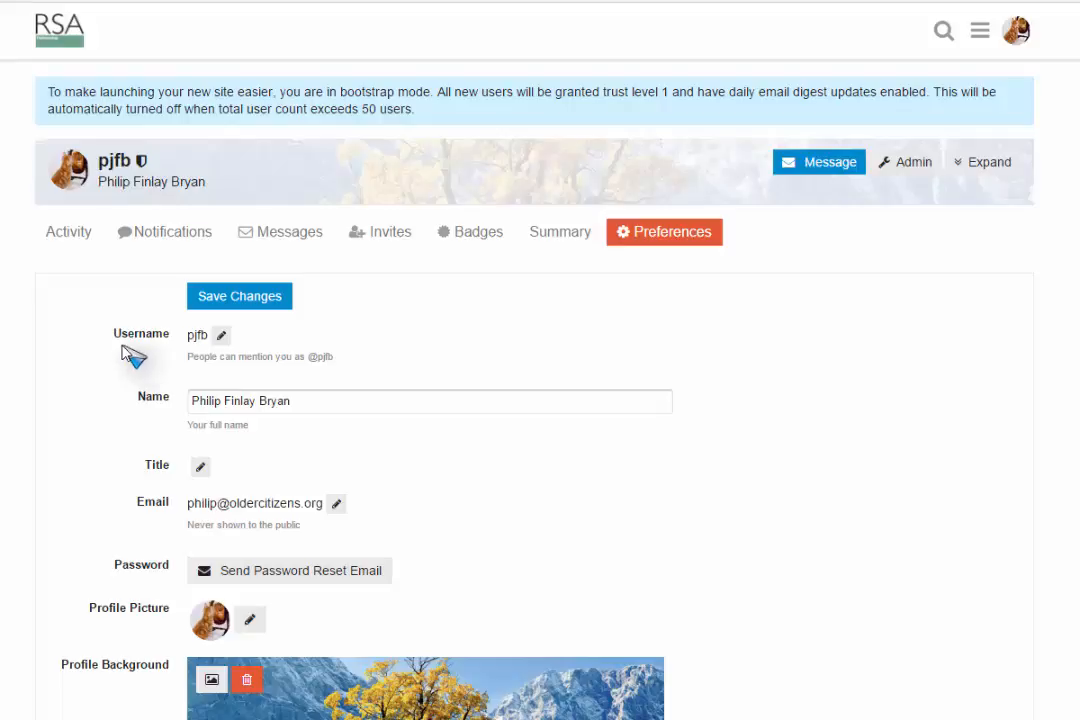
mouse_move(160, 360)
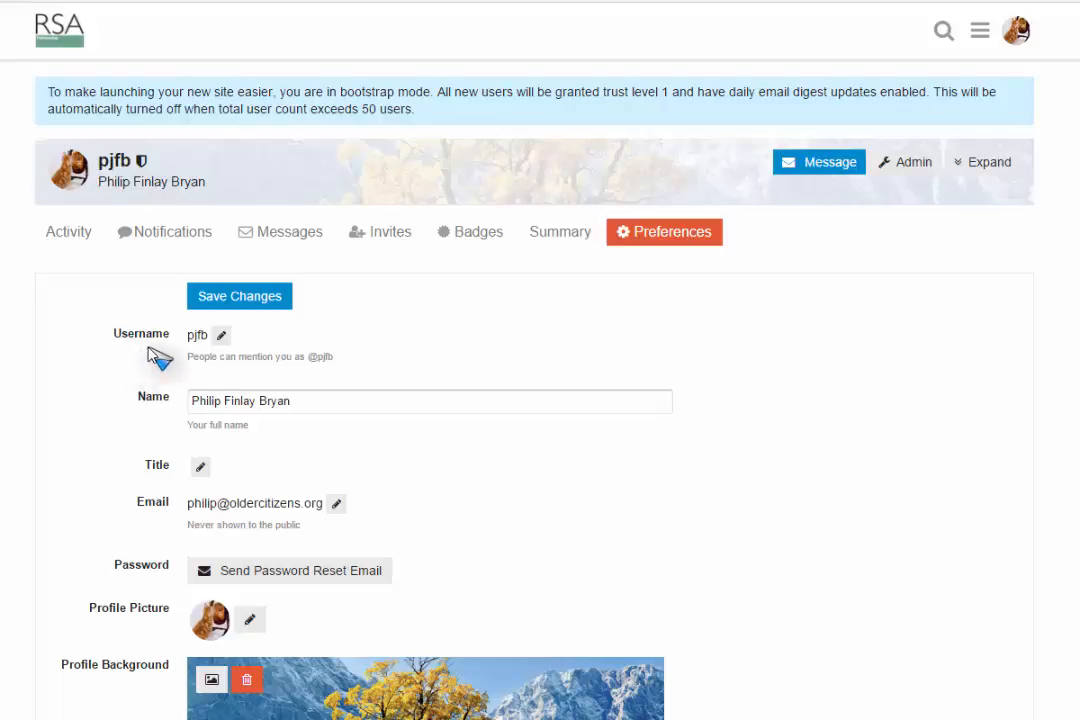
mouse_move(222, 336)
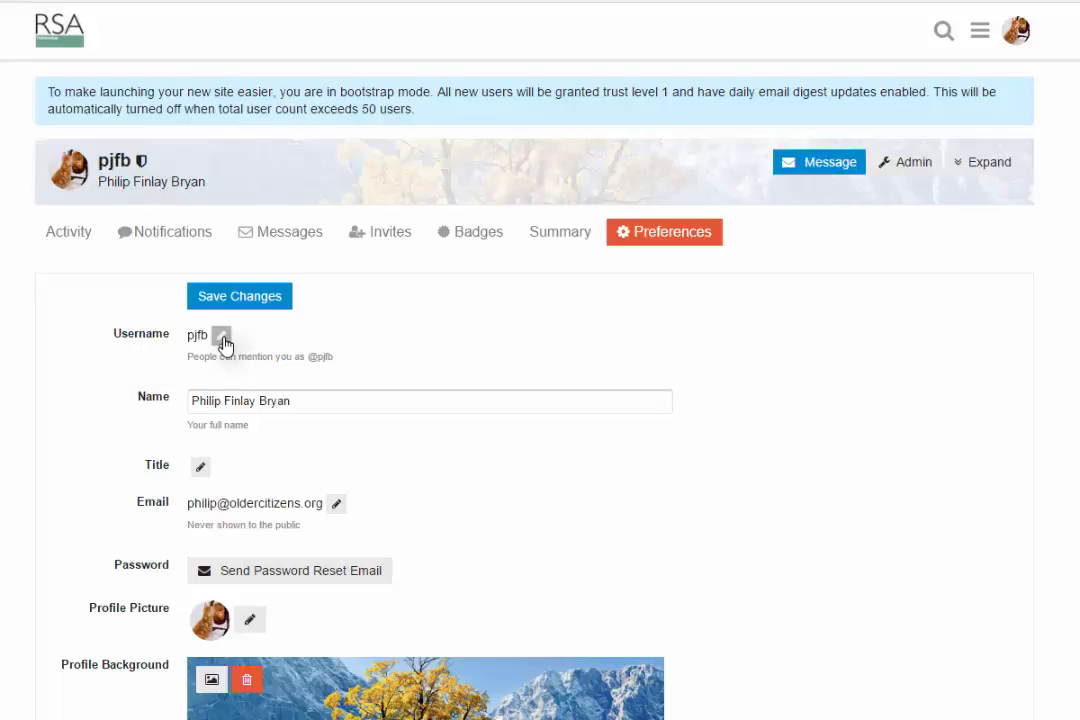
mouse_move(140, 344)
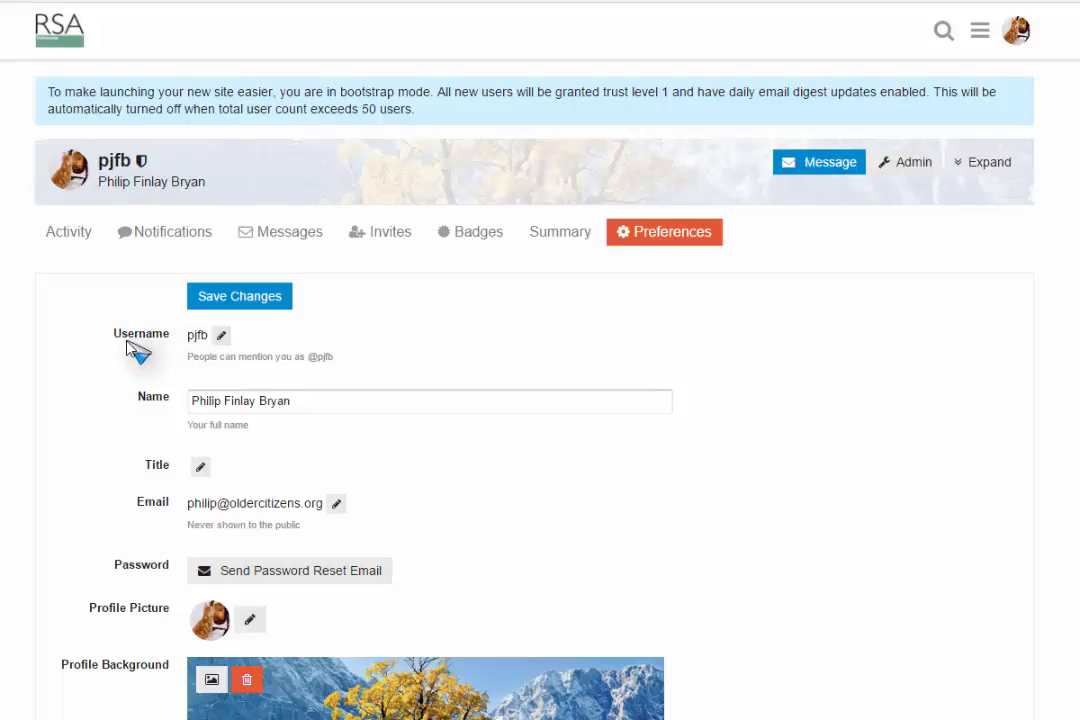
mouse_move(140, 350)
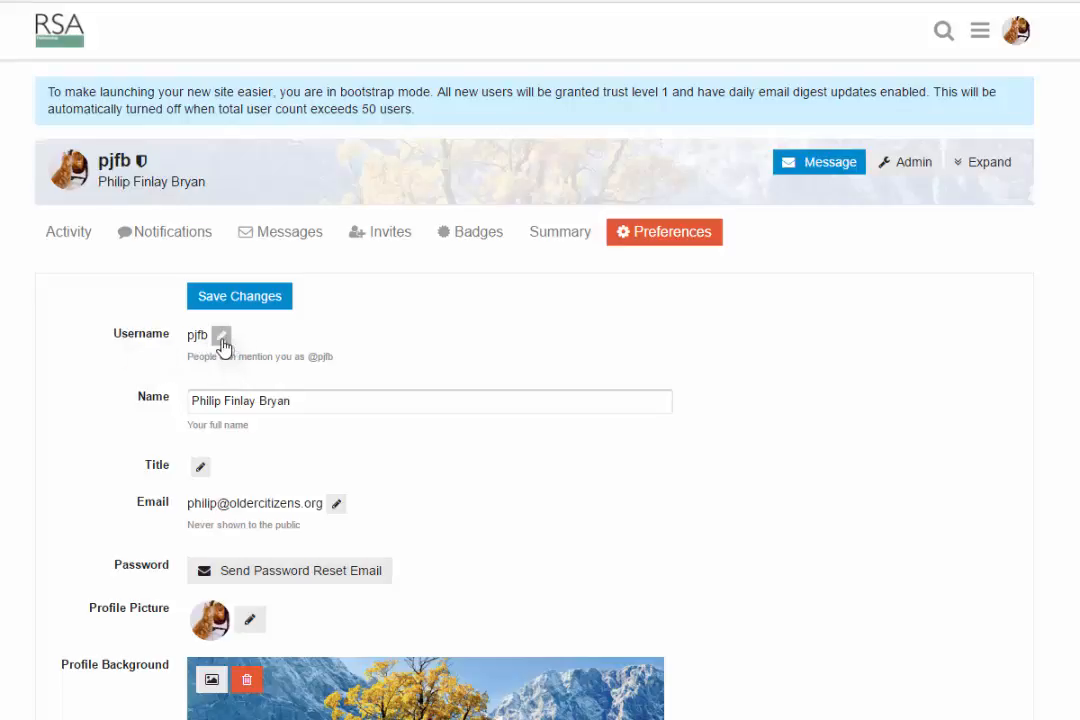
click(222, 336)
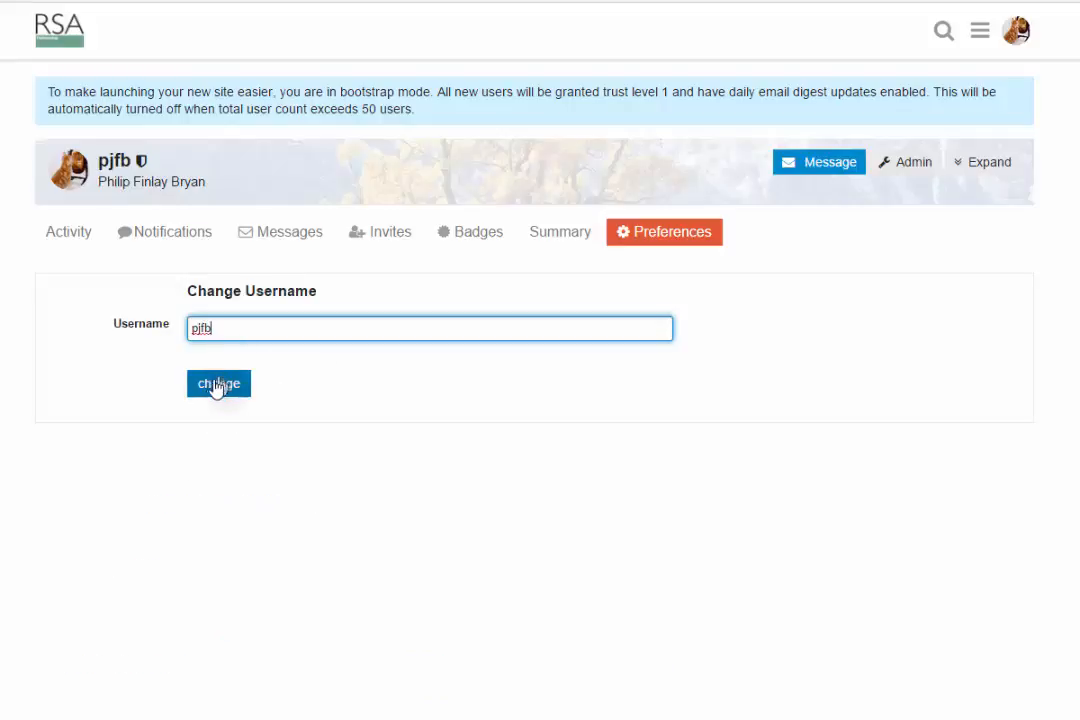
mouse_move(290, 330)
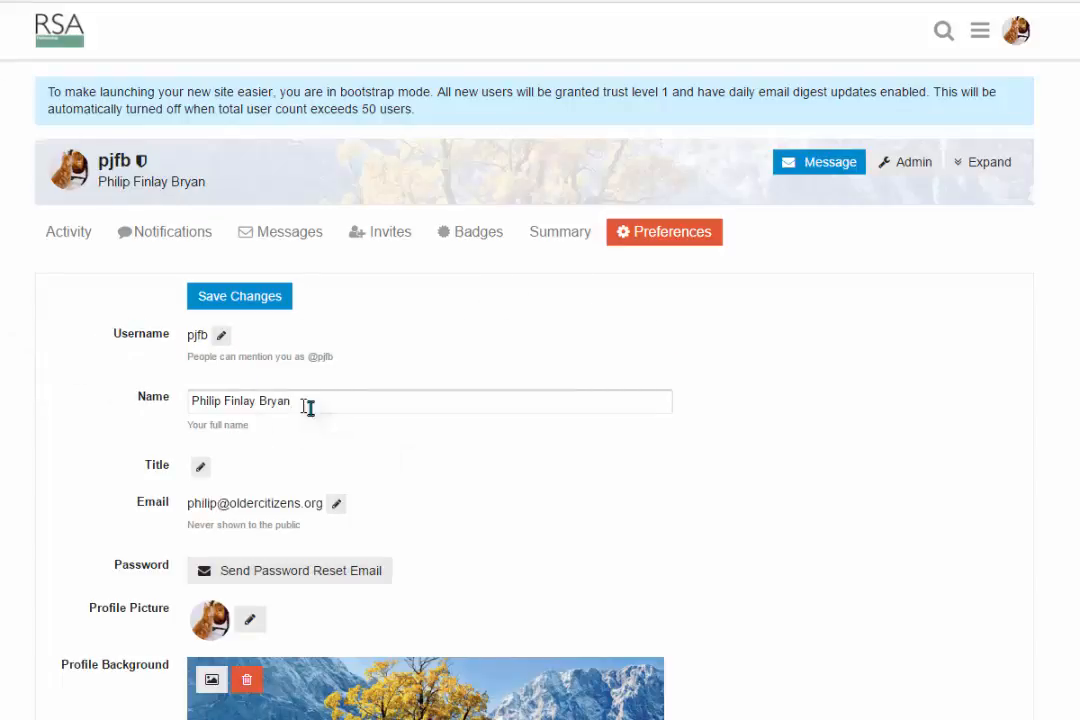
mouse_move(334, 400)
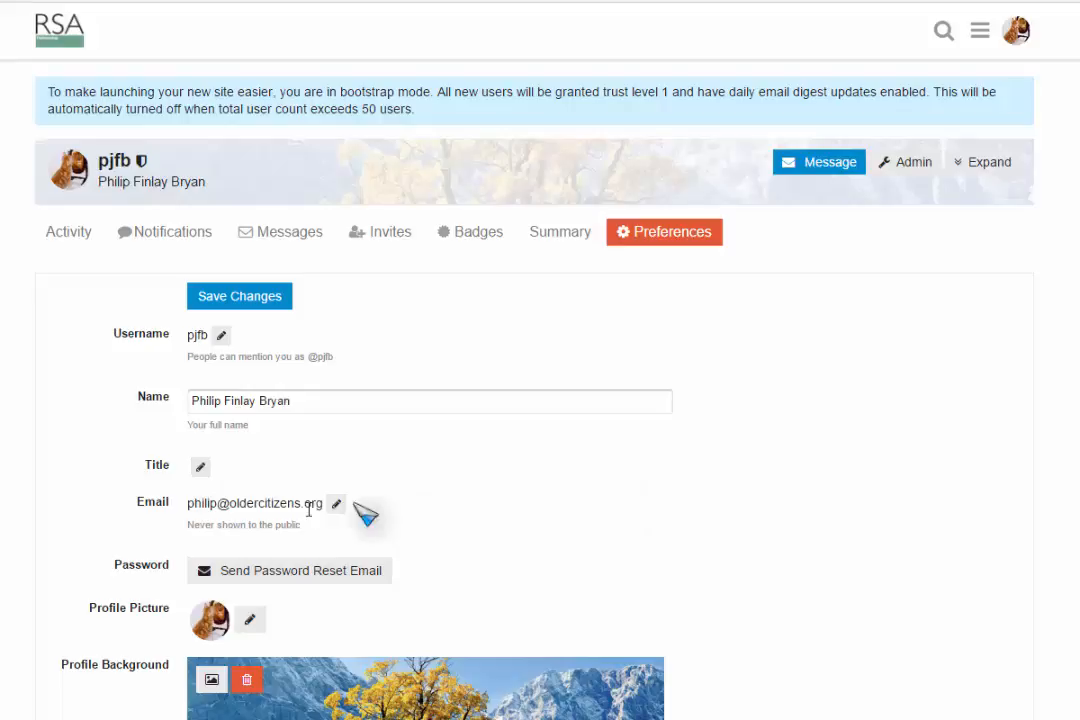
mouse_move(484, 528)
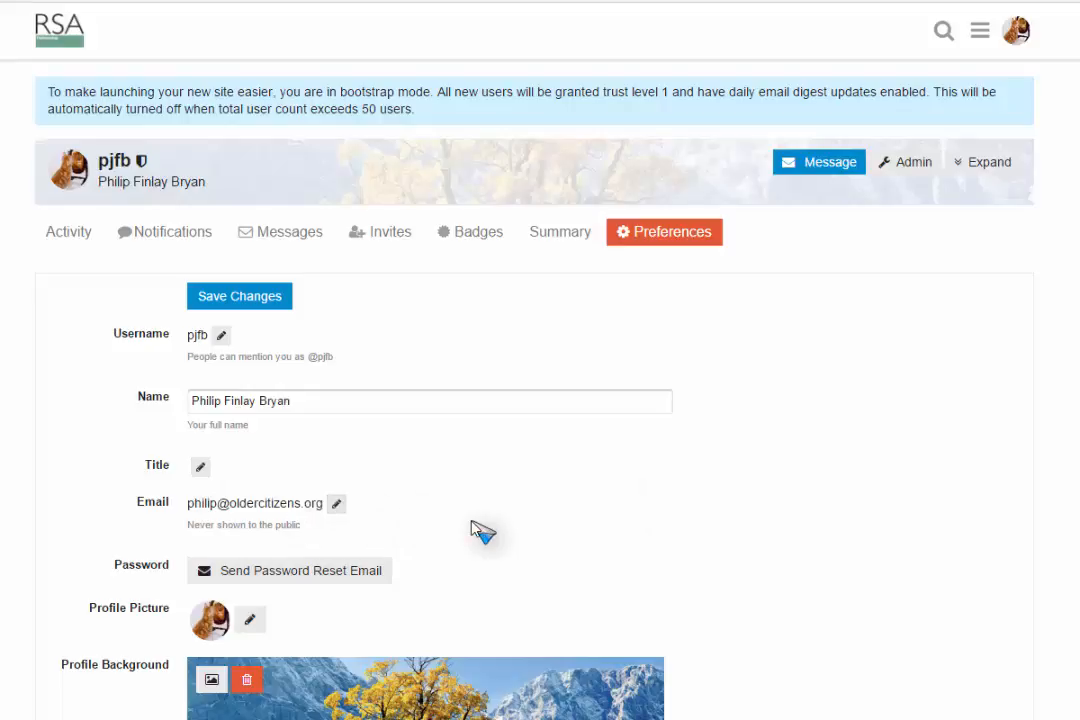
scroll(down, 3)
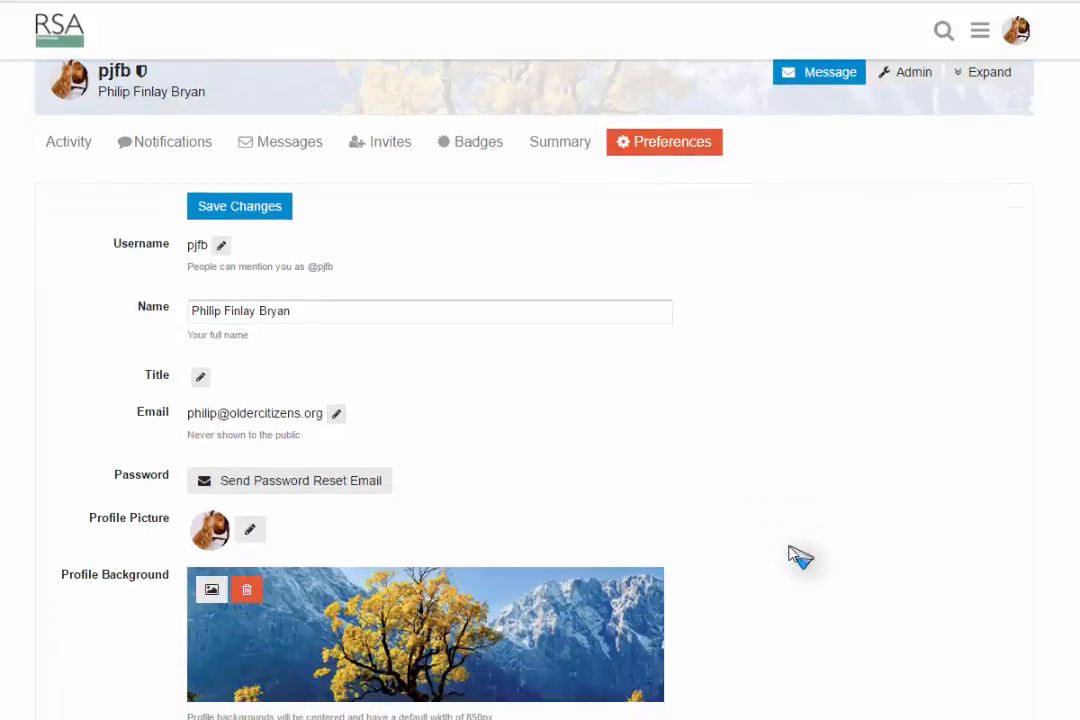
scroll(down, 3)
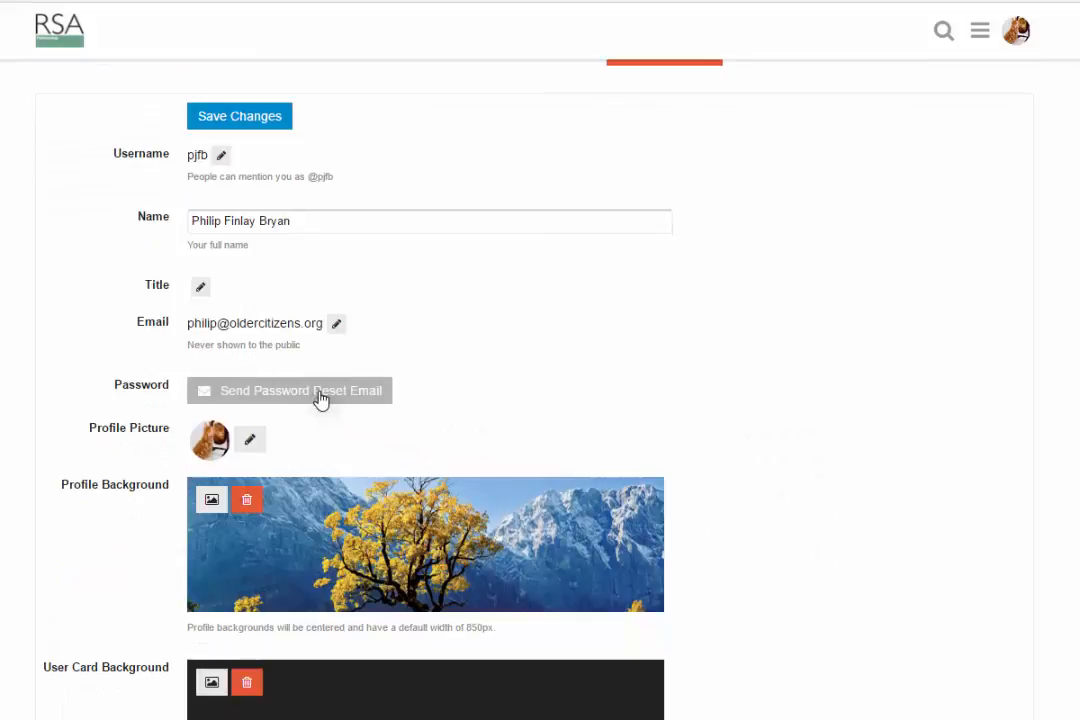
mouse_move(540, 404)
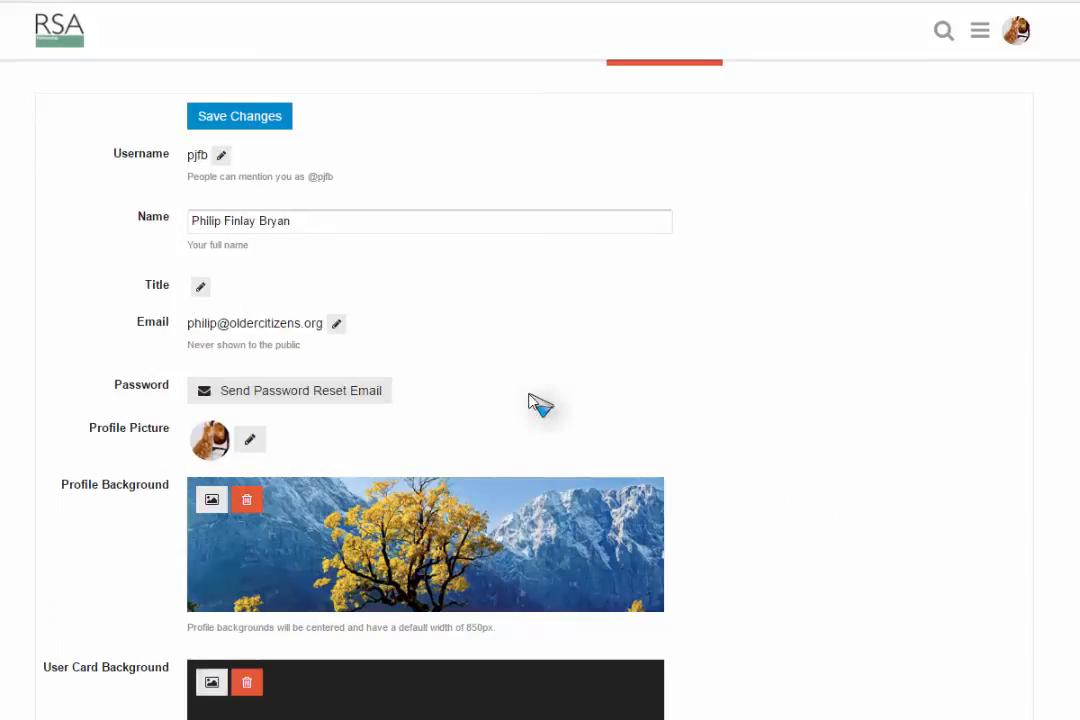
mouse_move(252, 440)
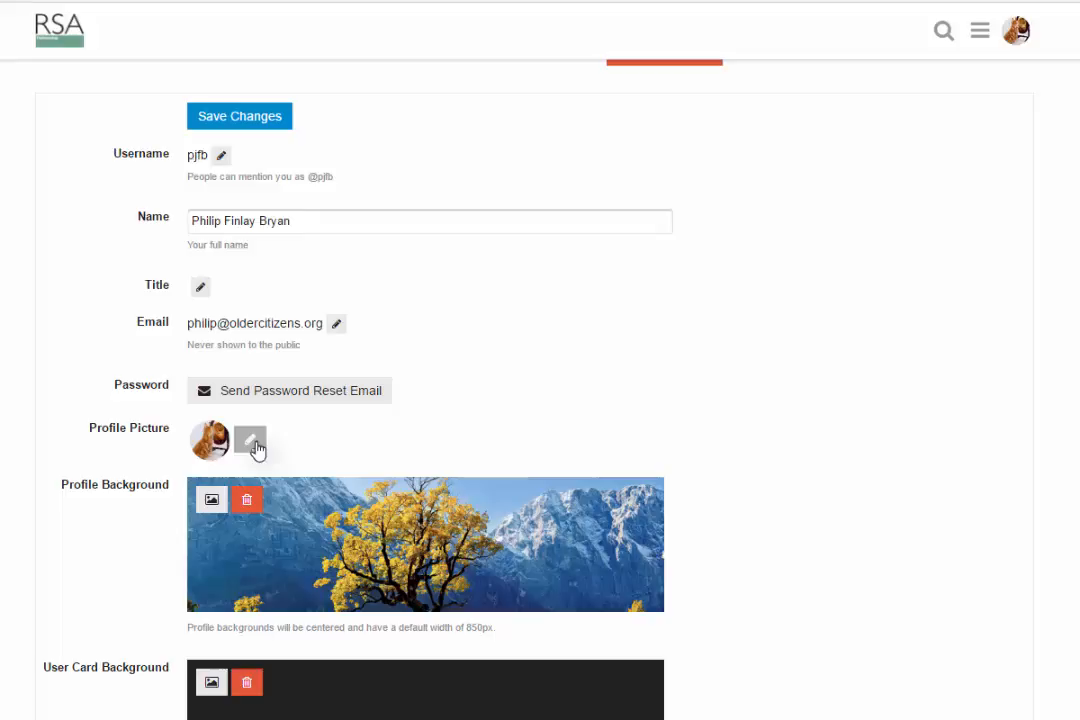
click(250, 440)
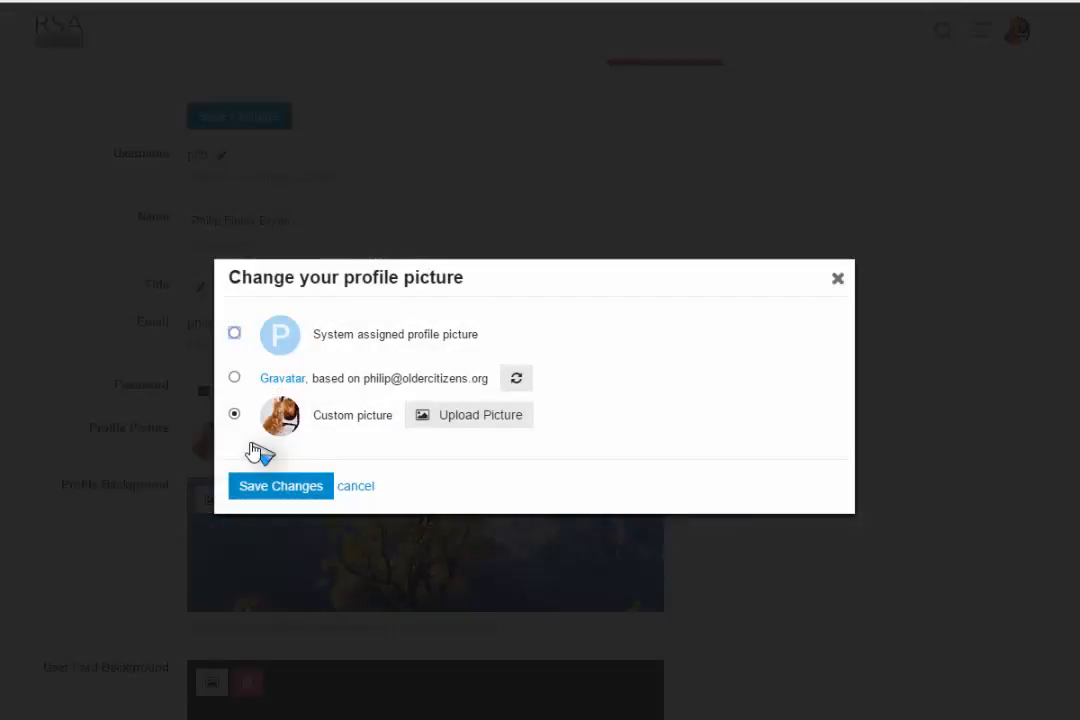
mouse_move(500, 420)
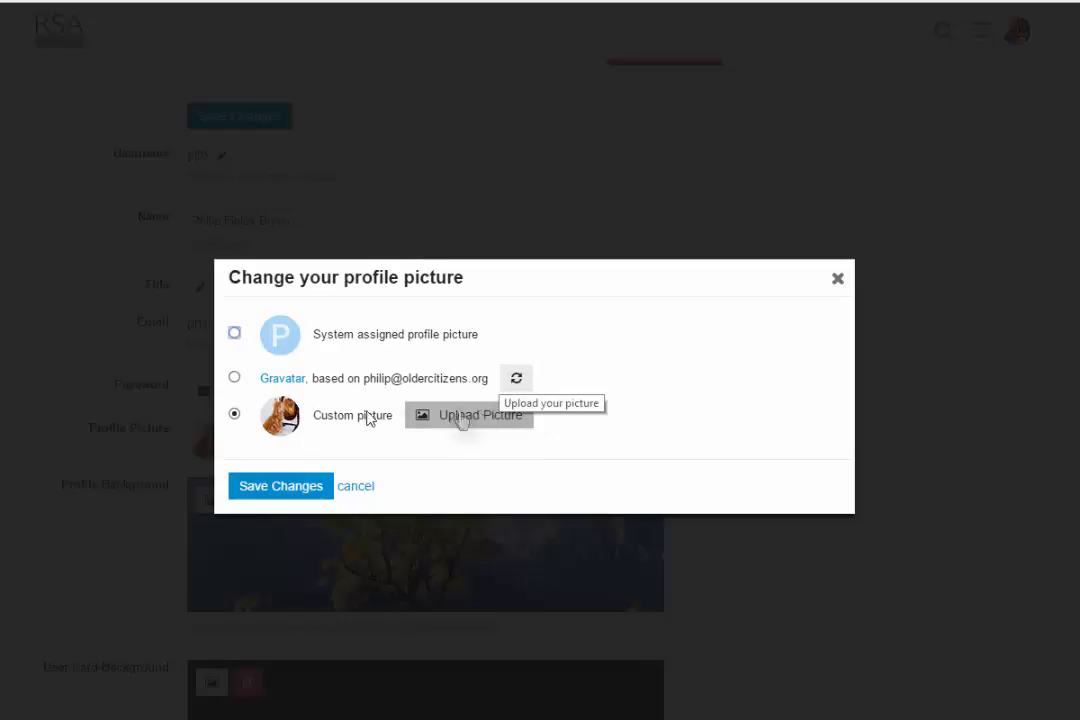
mouse_move(290, 336)
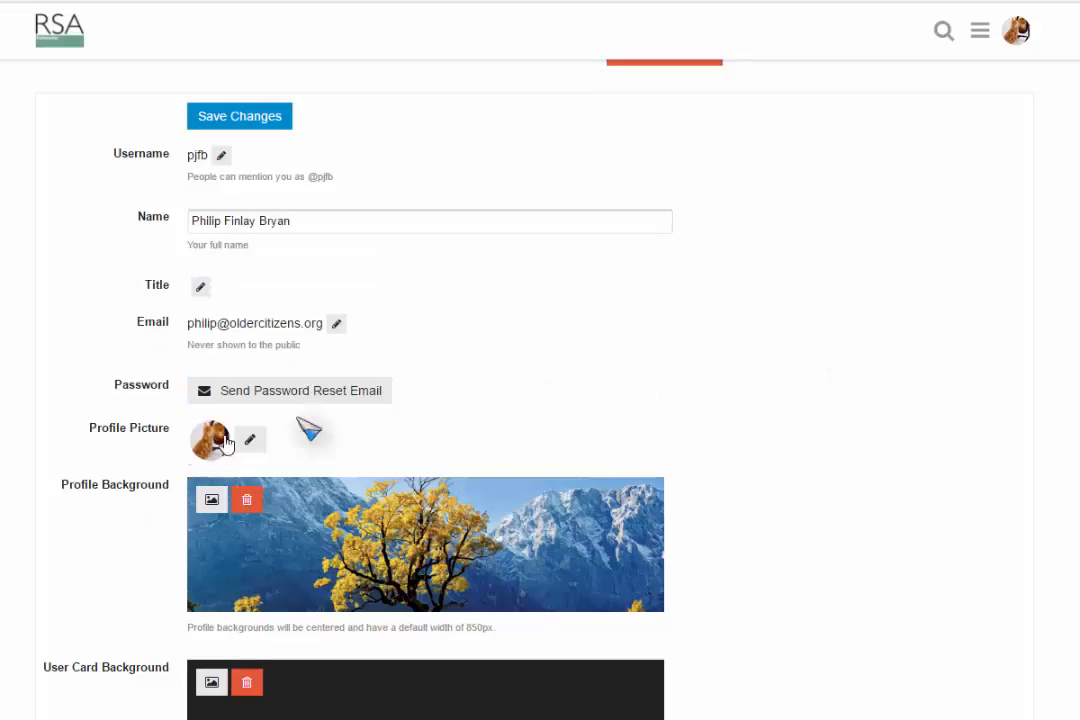
mouse_move(316, 444)
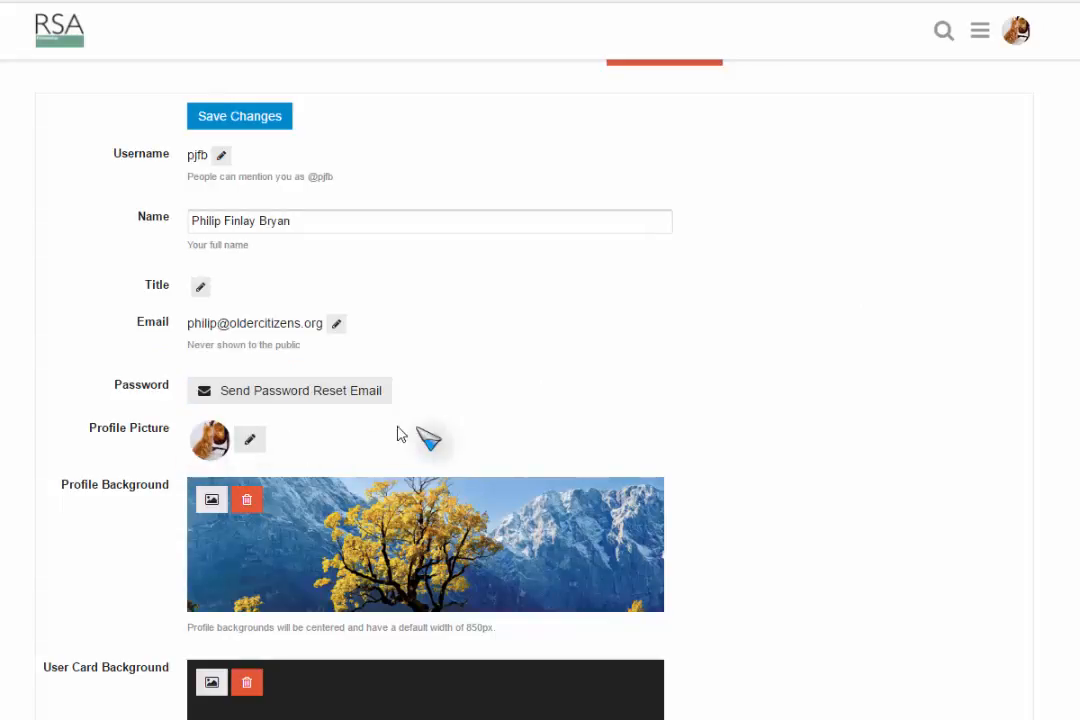
mouse_move(1036, 540)
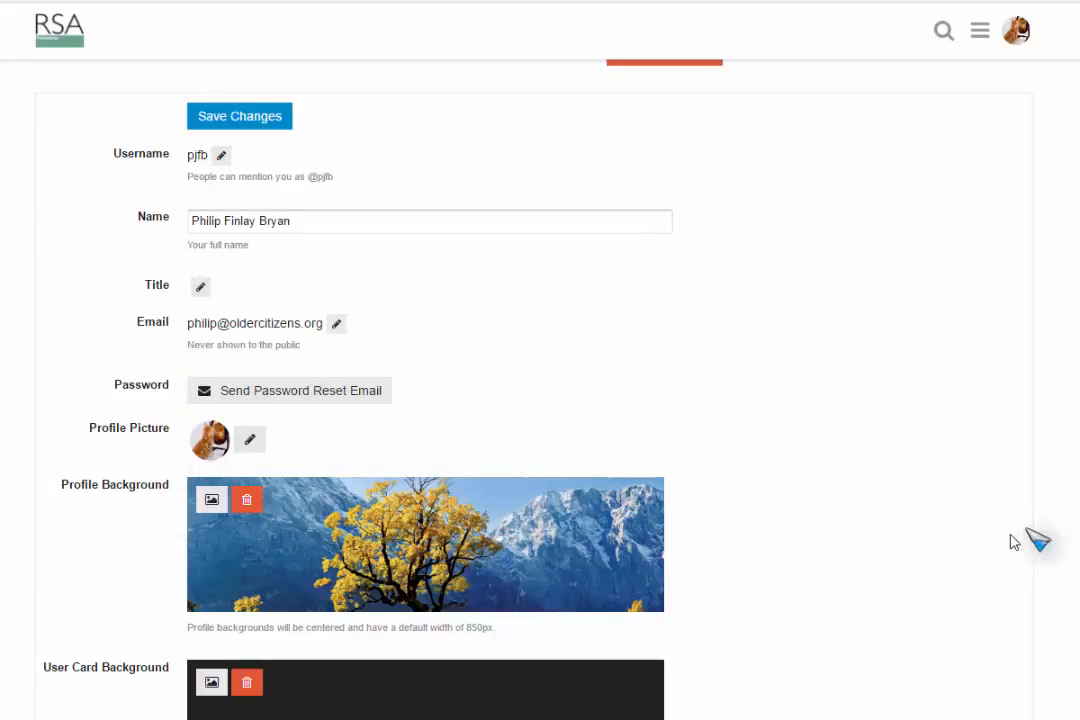
mouse_move(398, 592)
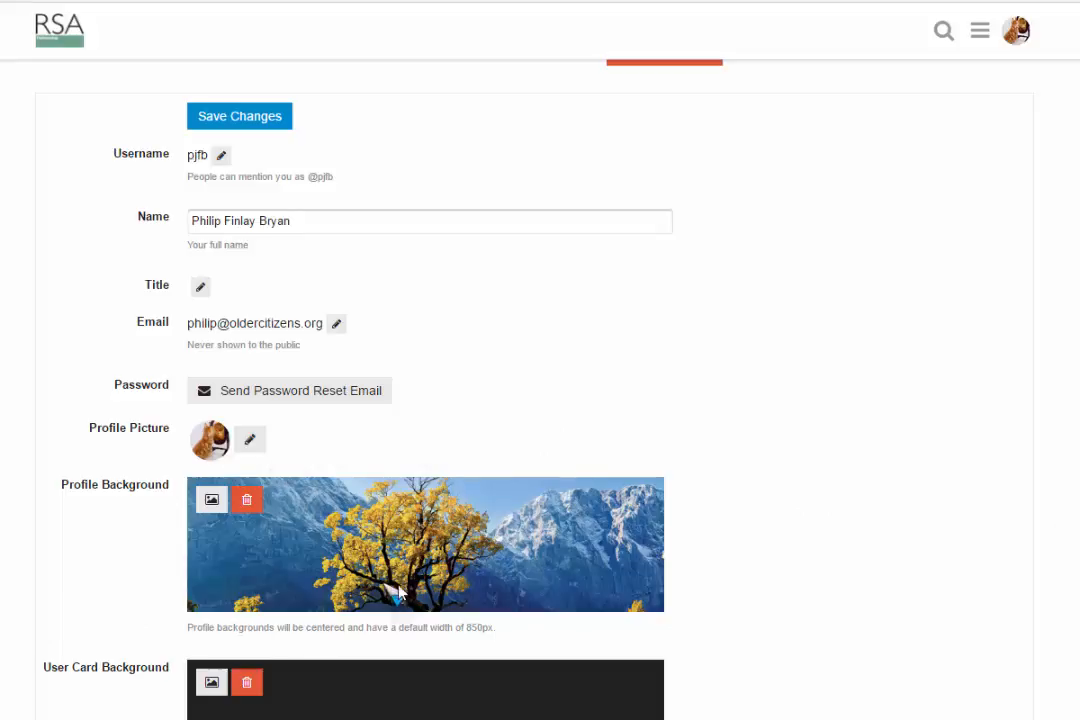
mouse_move(798, 590)
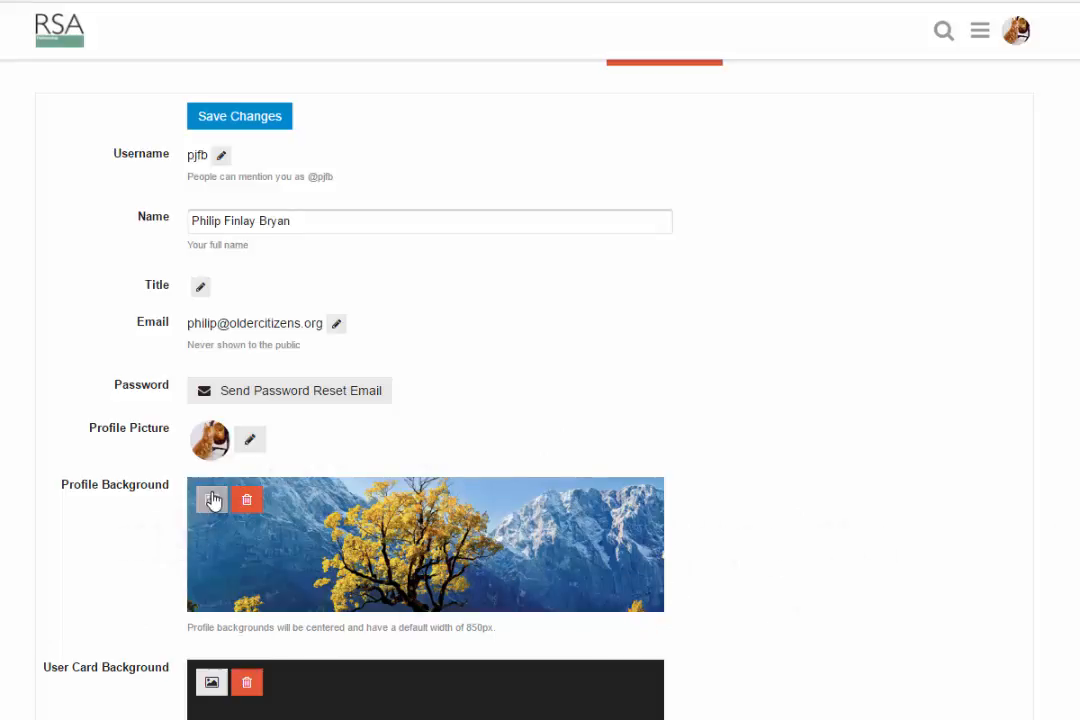
click(212, 500)
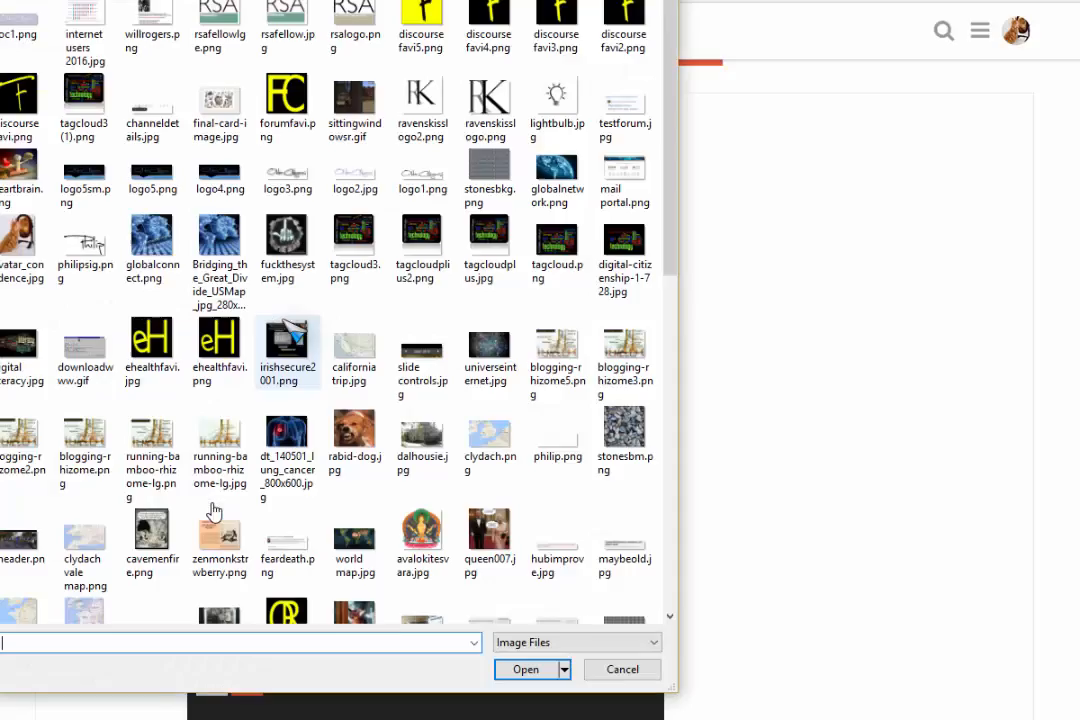
mouse_move(700, 418)
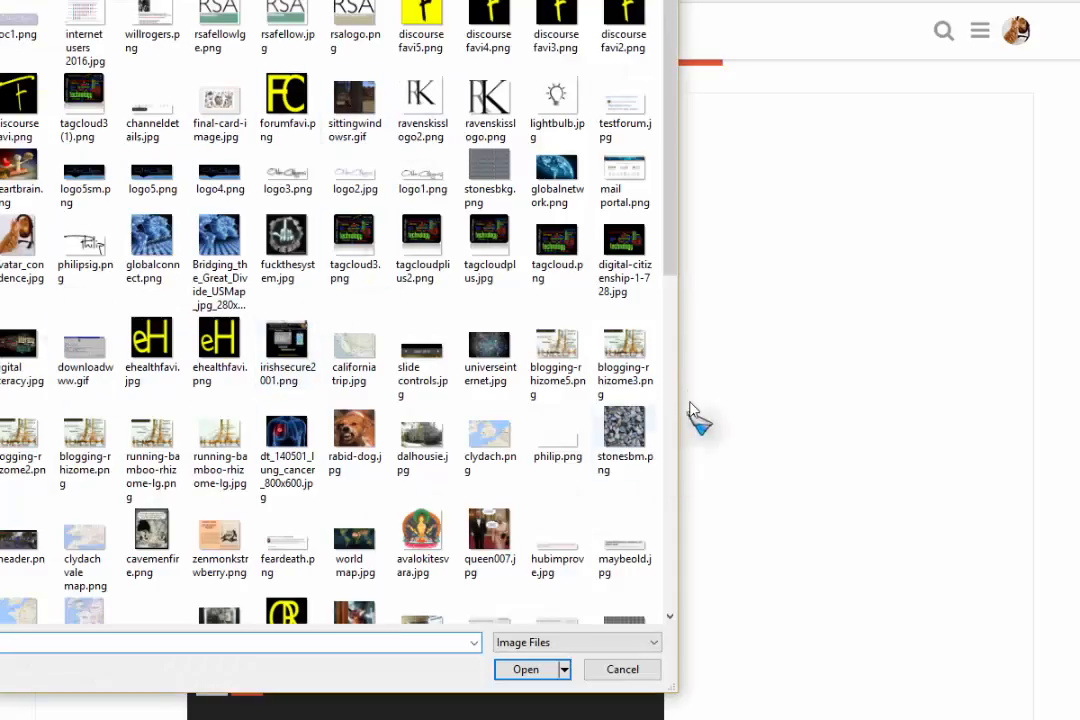
mouse_move(620, 668)
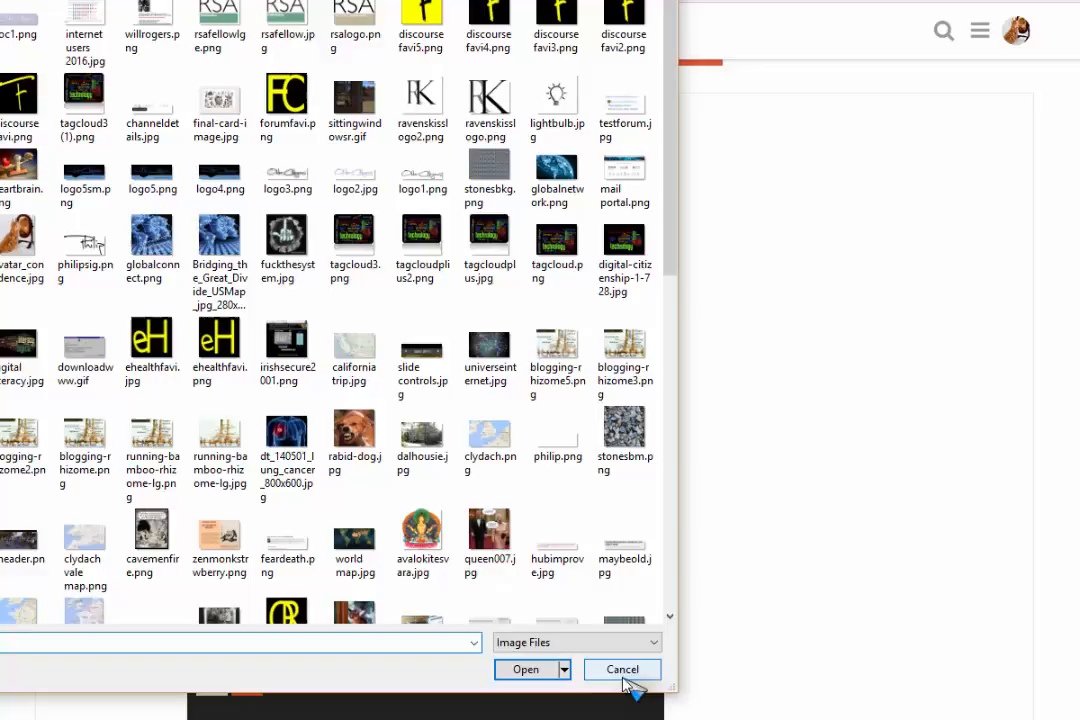
click(622, 668)
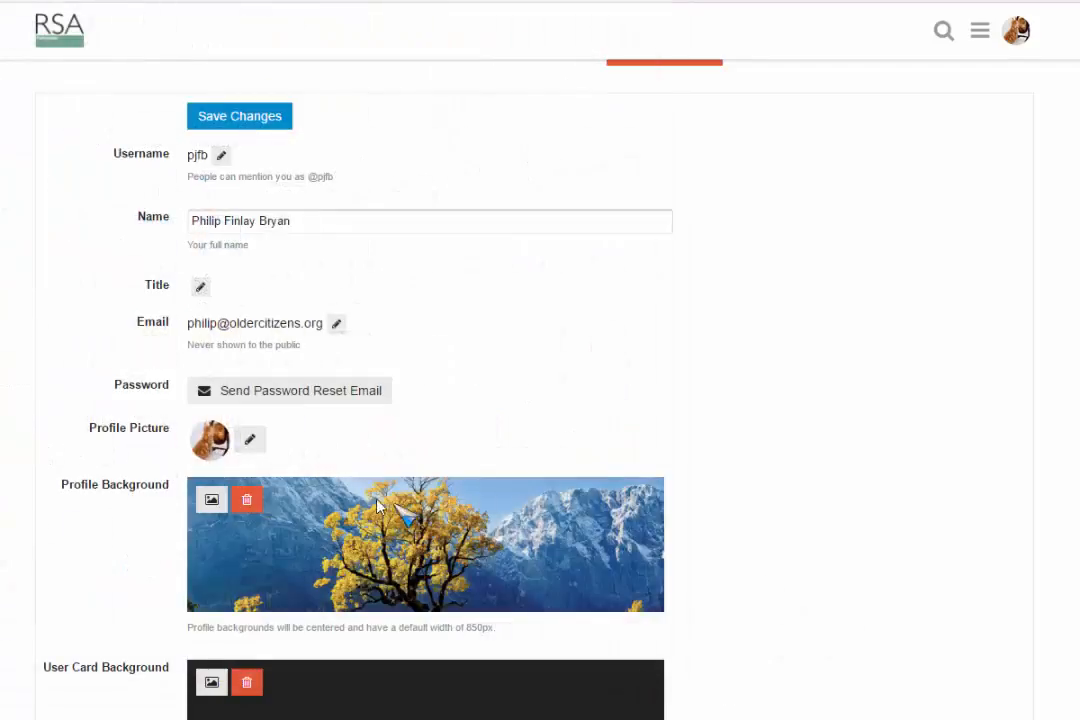
scroll(down, 3)
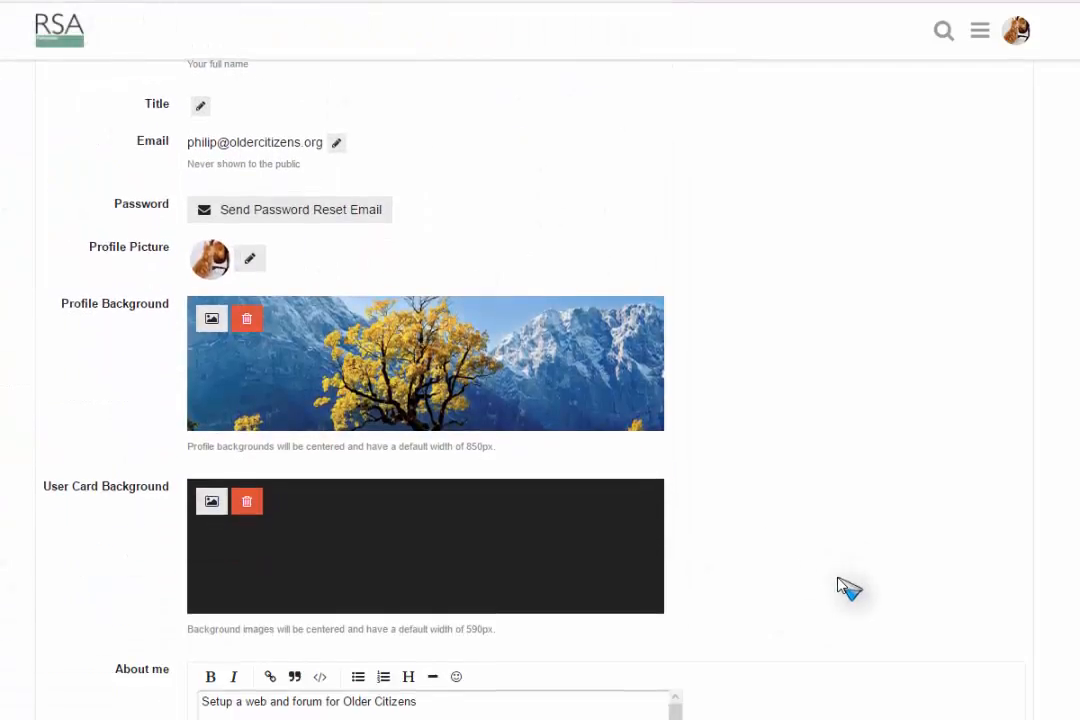
scroll(down, 3)
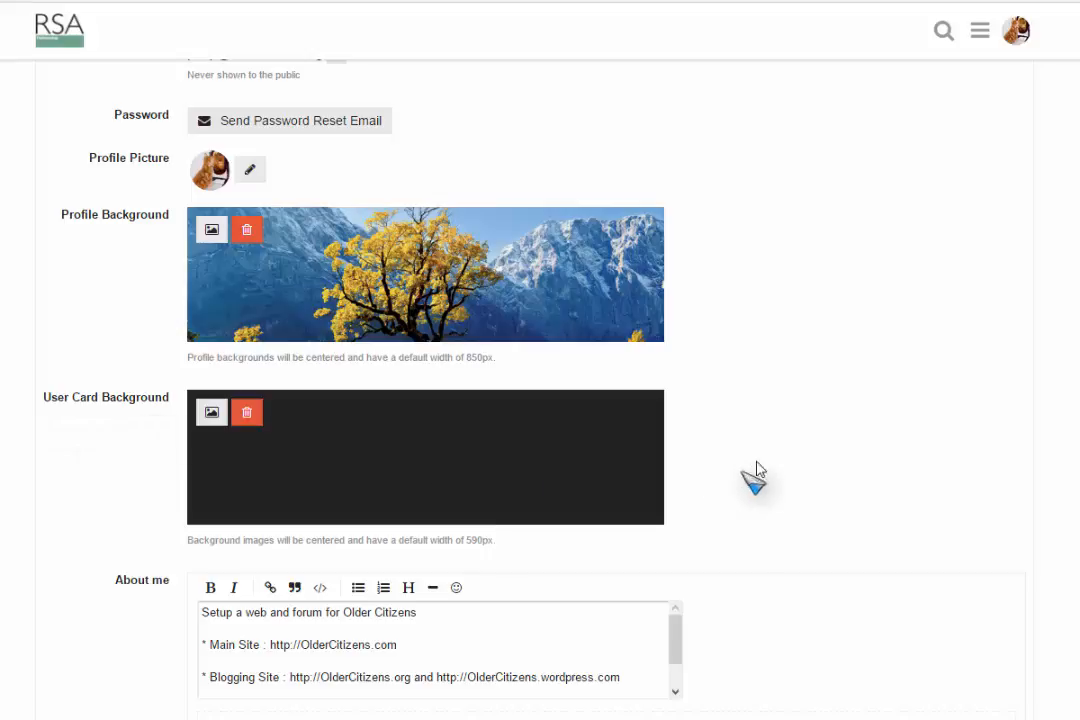
scroll(down, 3)
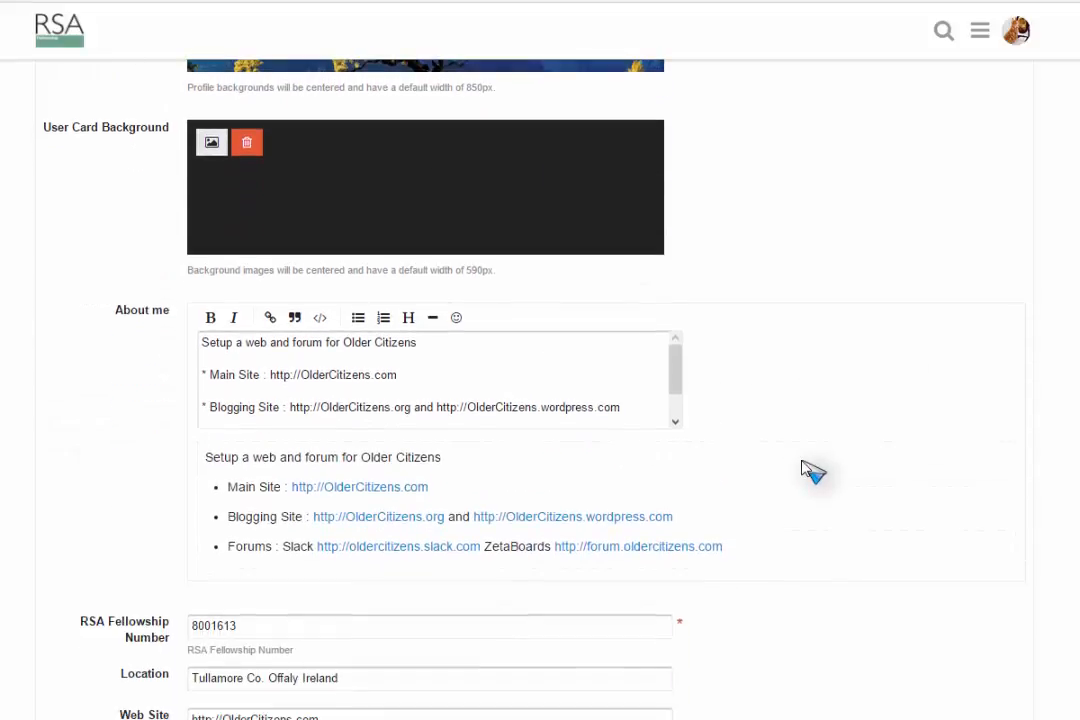
mouse_move(258, 478)
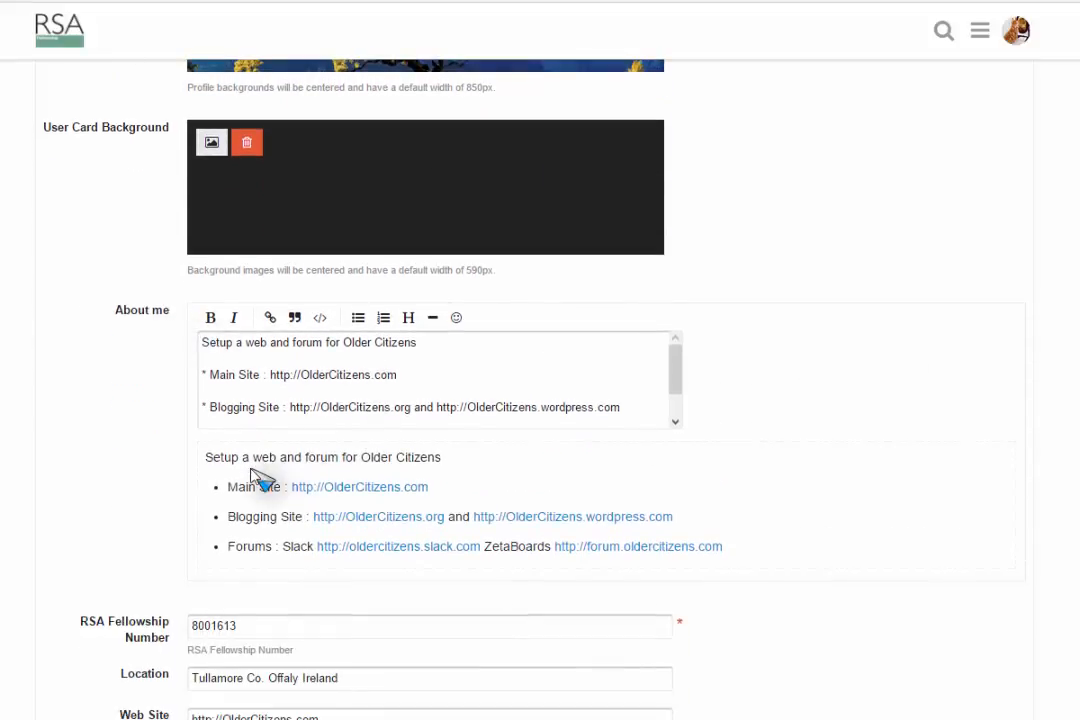
mouse_move(450, 470)
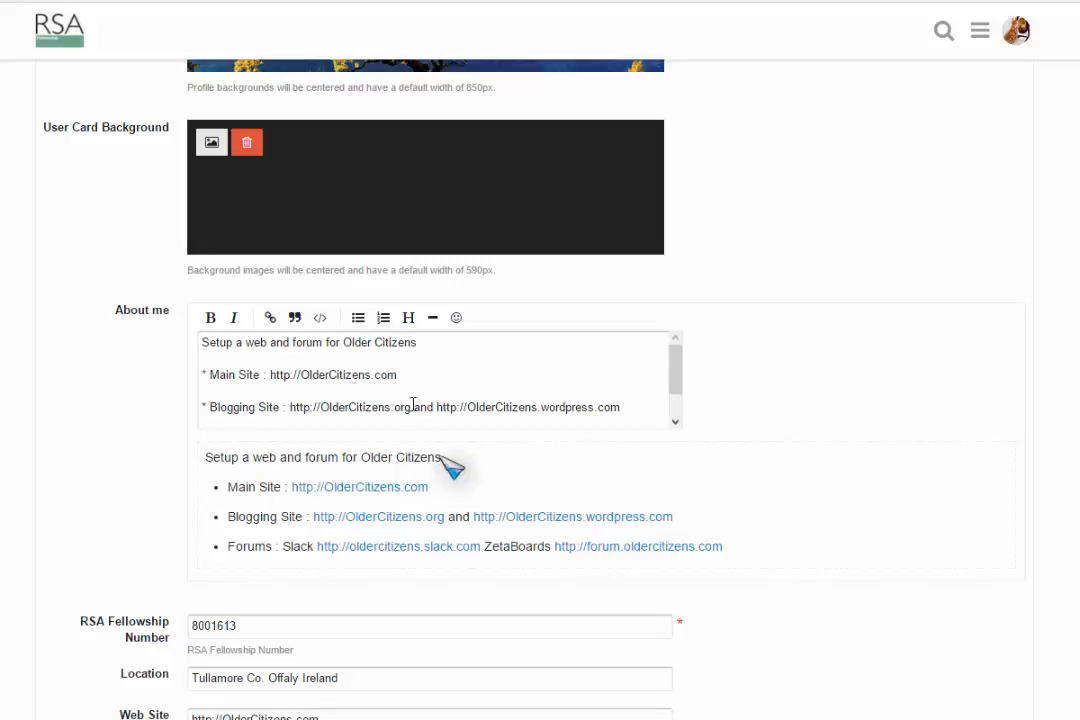
mouse_move(478, 374)
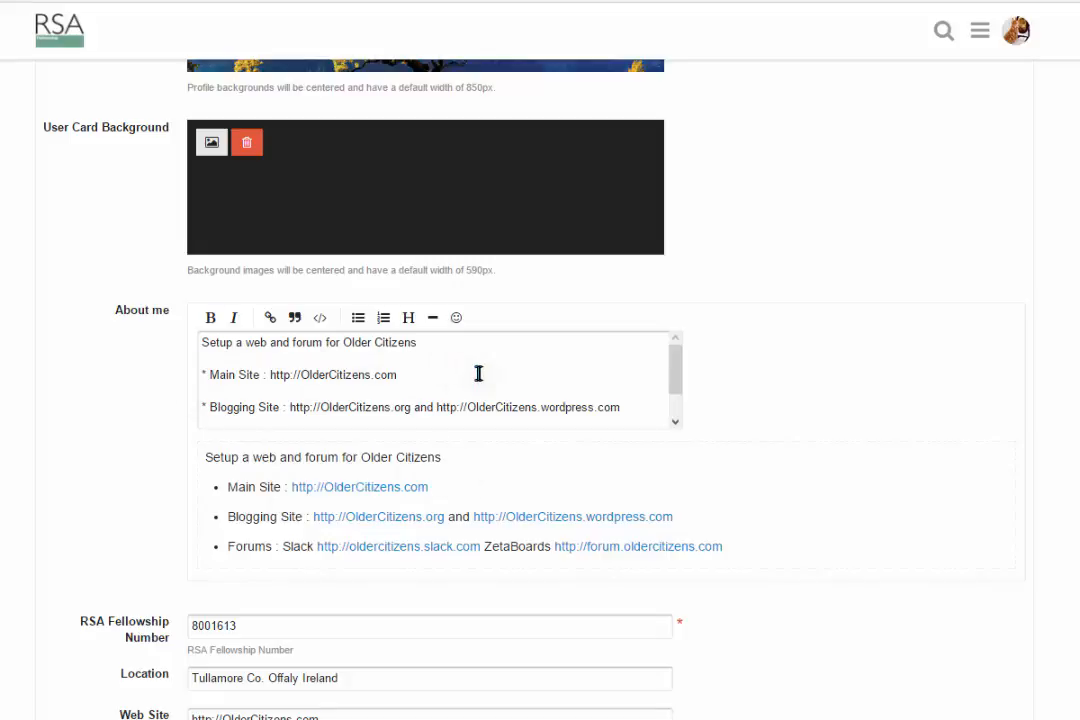
mouse_move(420, 344)
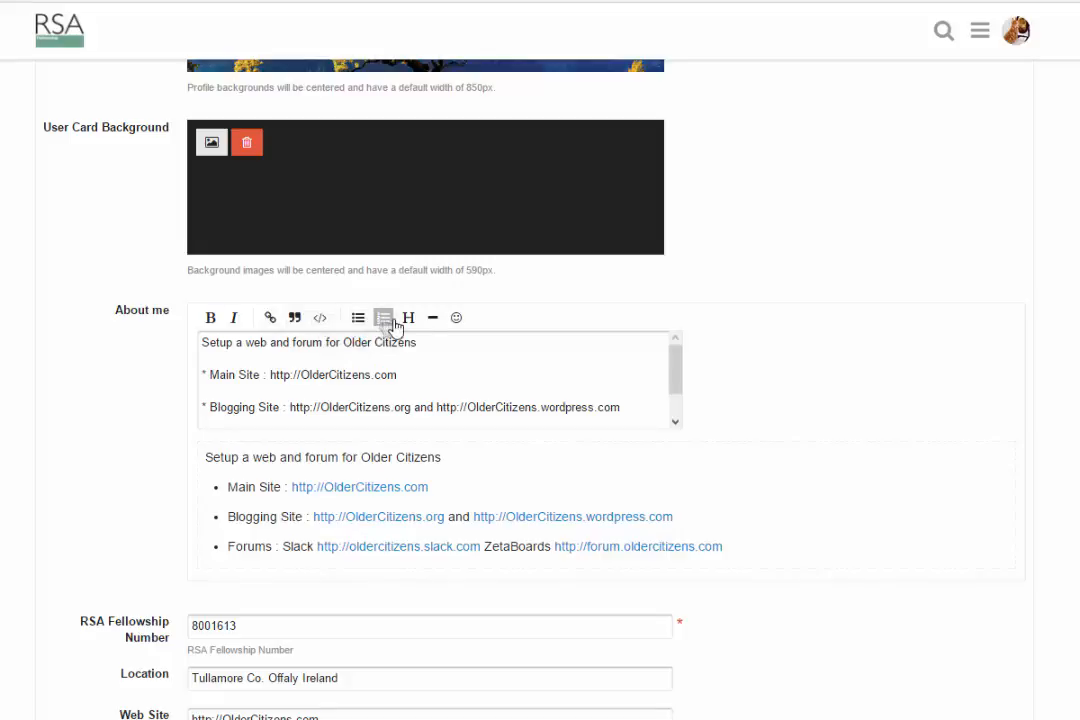
mouse_move(450, 328)
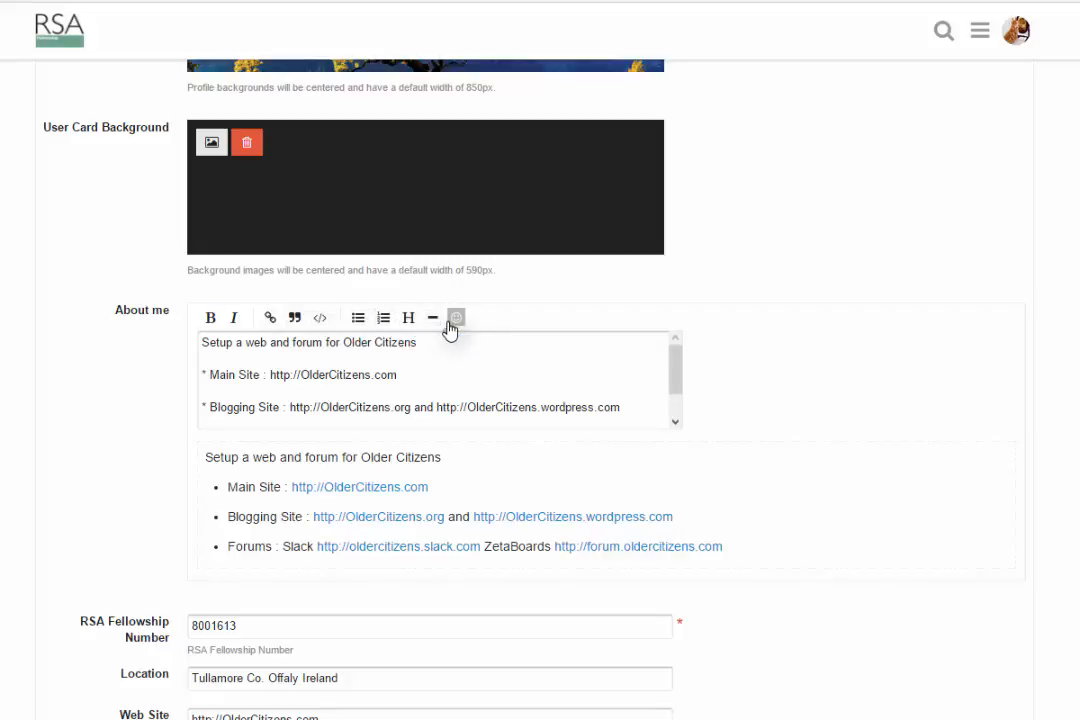
mouse_move(756, 404)
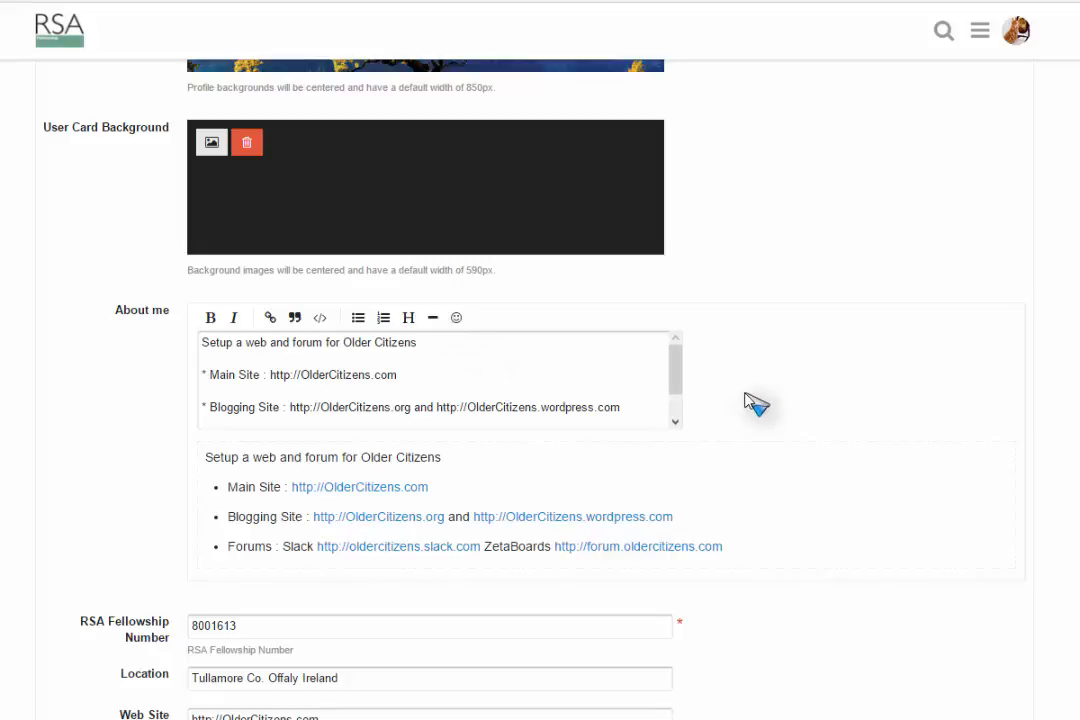
mouse_move(758, 396)
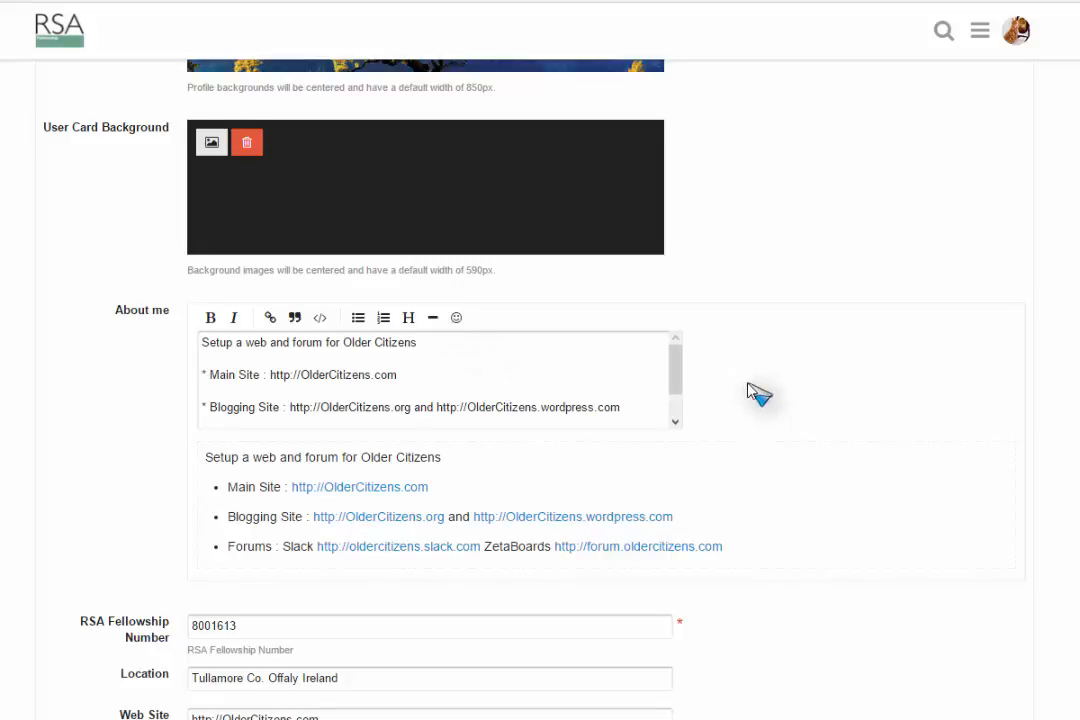
scroll(down, 3)
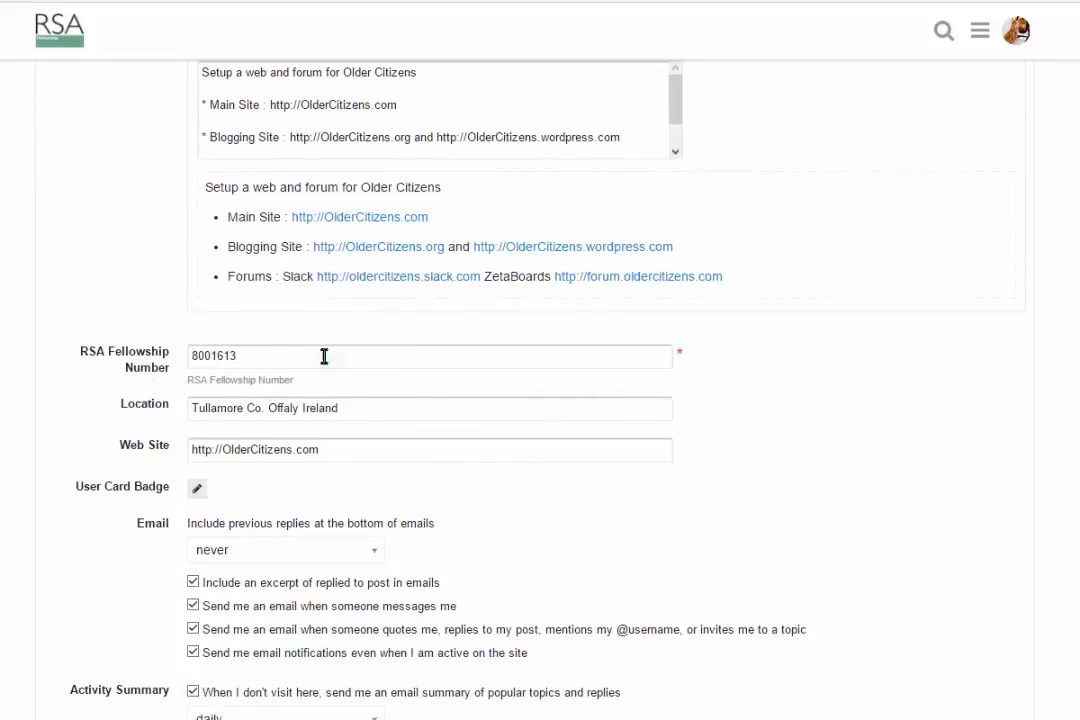
mouse_move(410, 380)
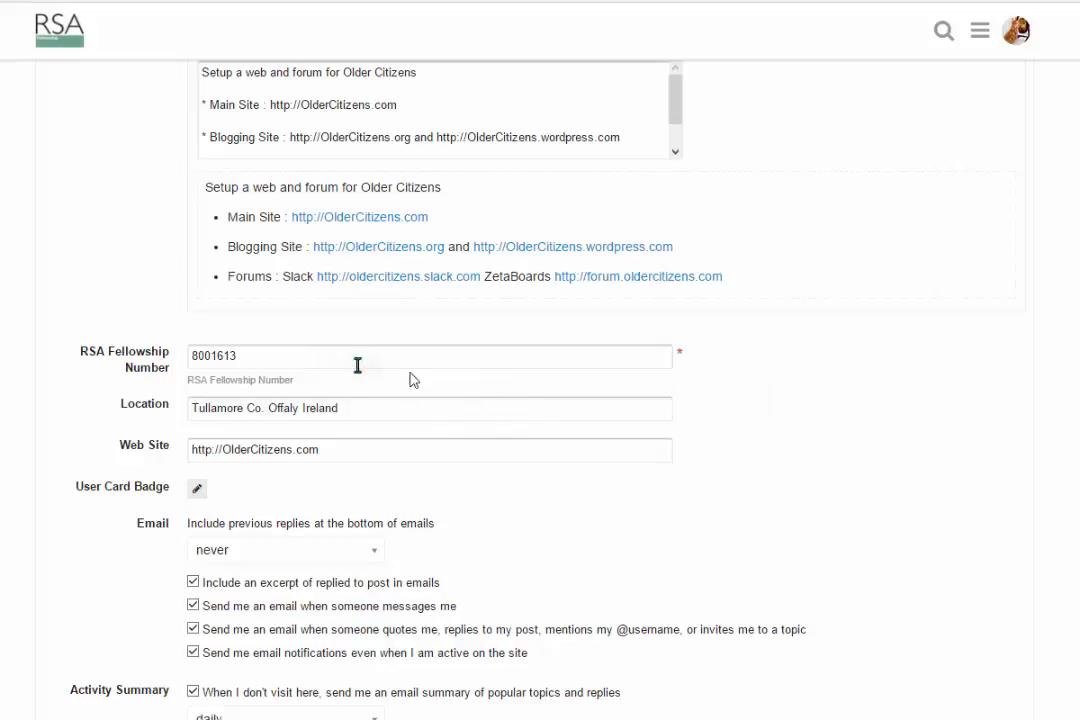
scroll(down, 3)
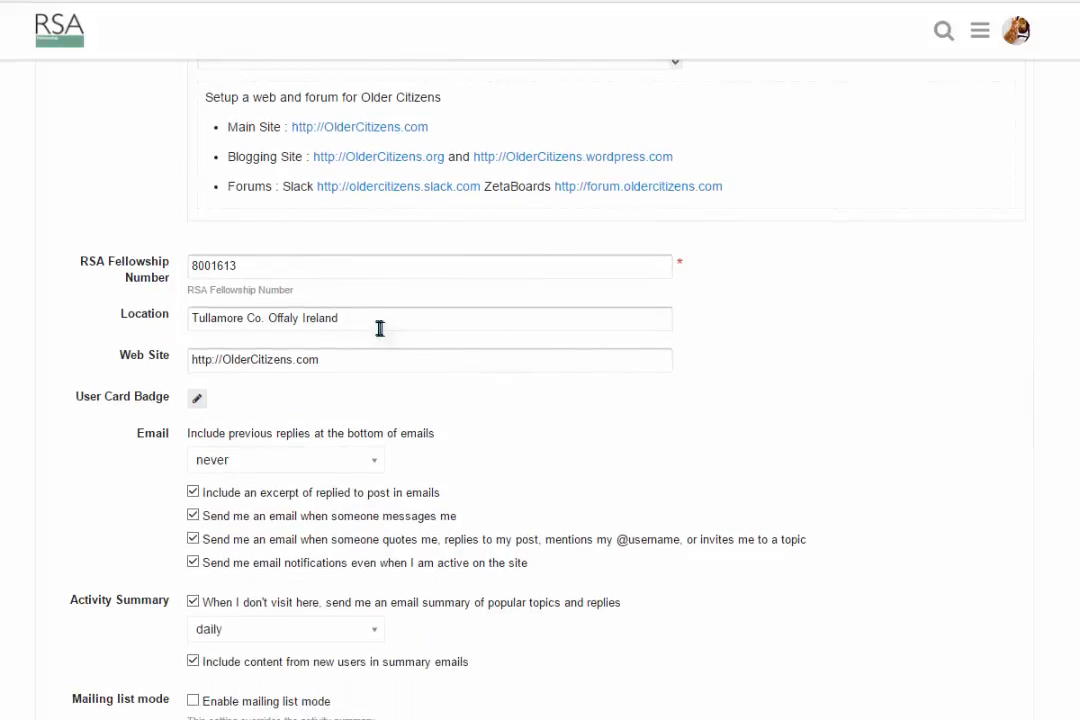
mouse_move(420, 368)
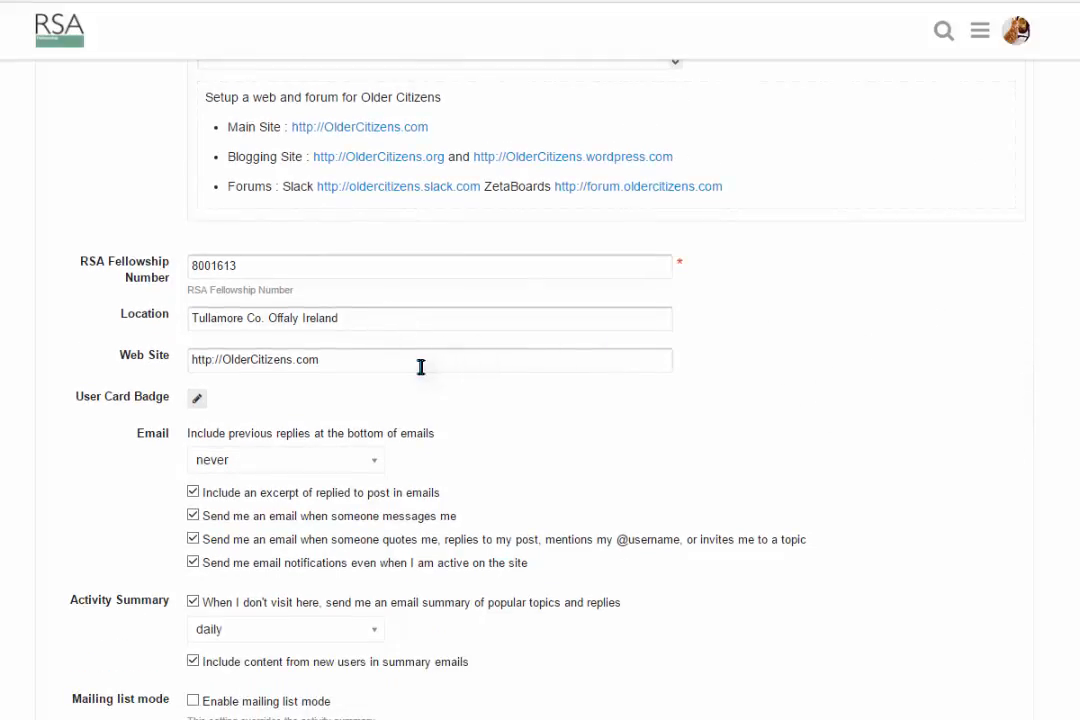
mouse_move(876, 424)
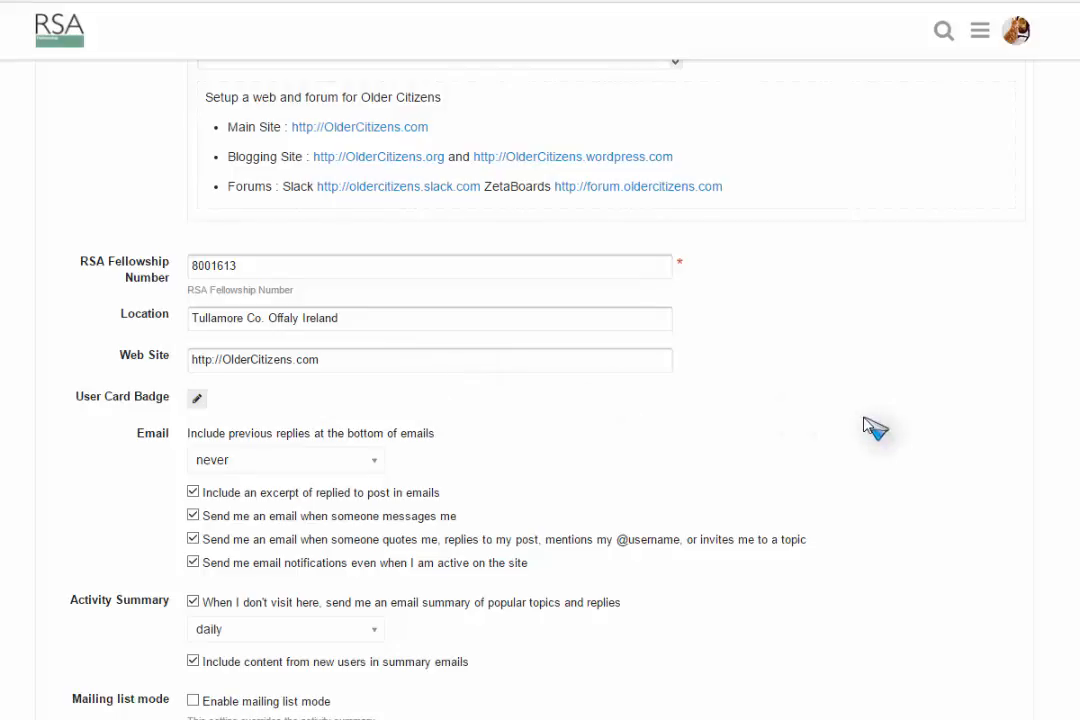
scroll(down, 3)
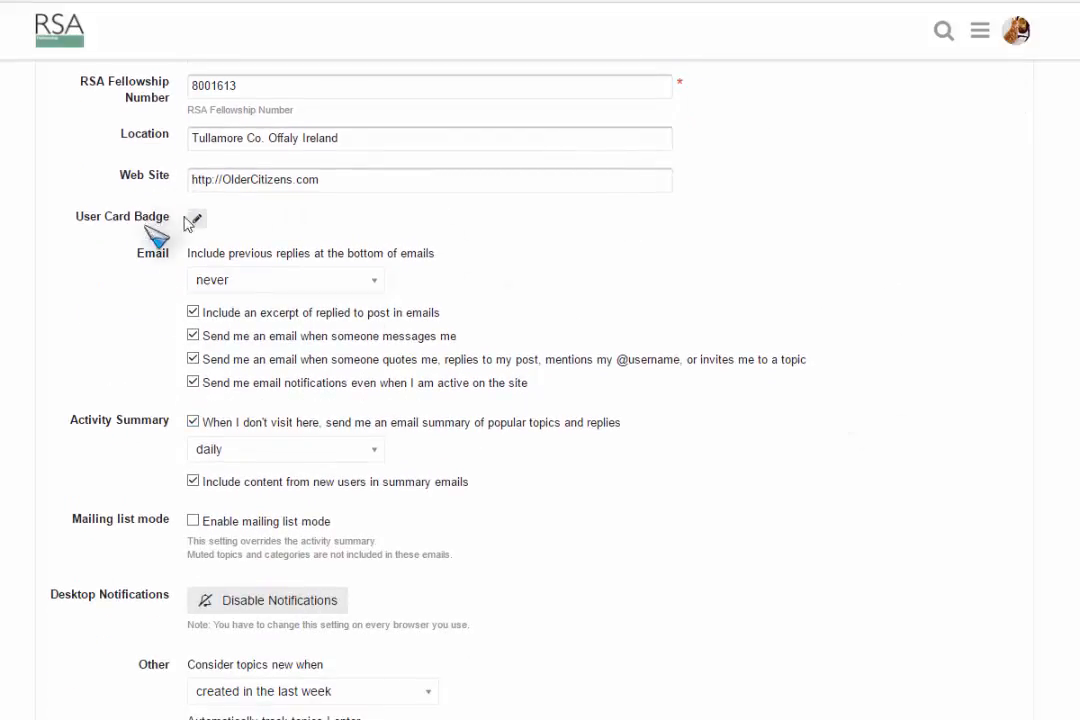
mouse_move(1012, 324)
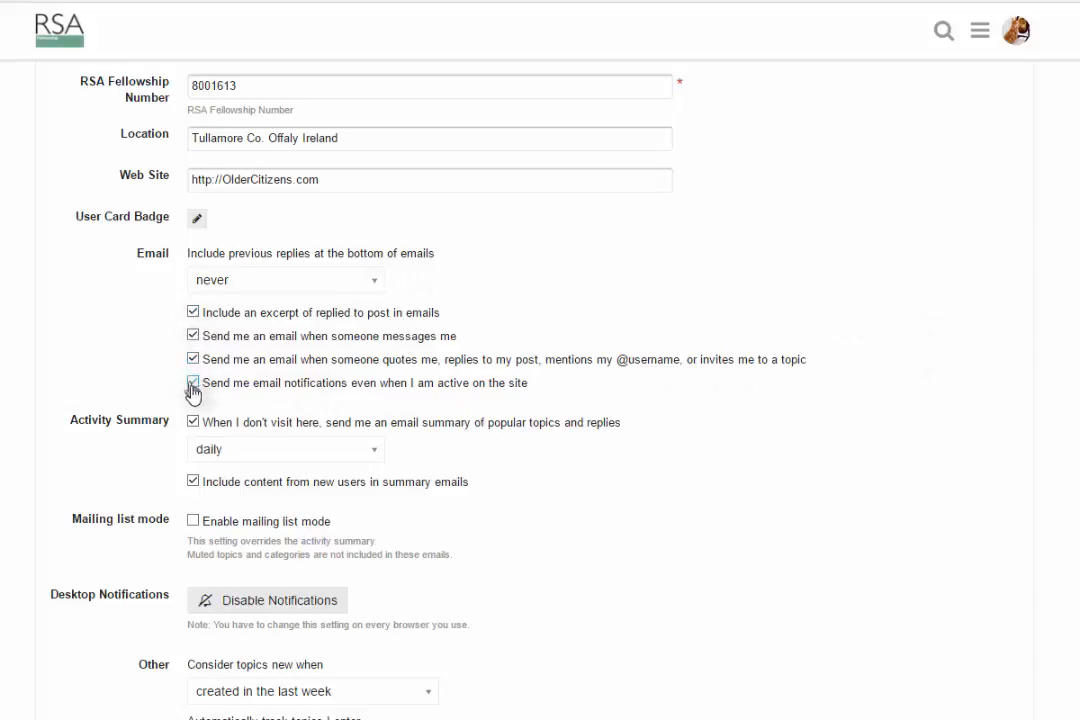
click(192, 384)
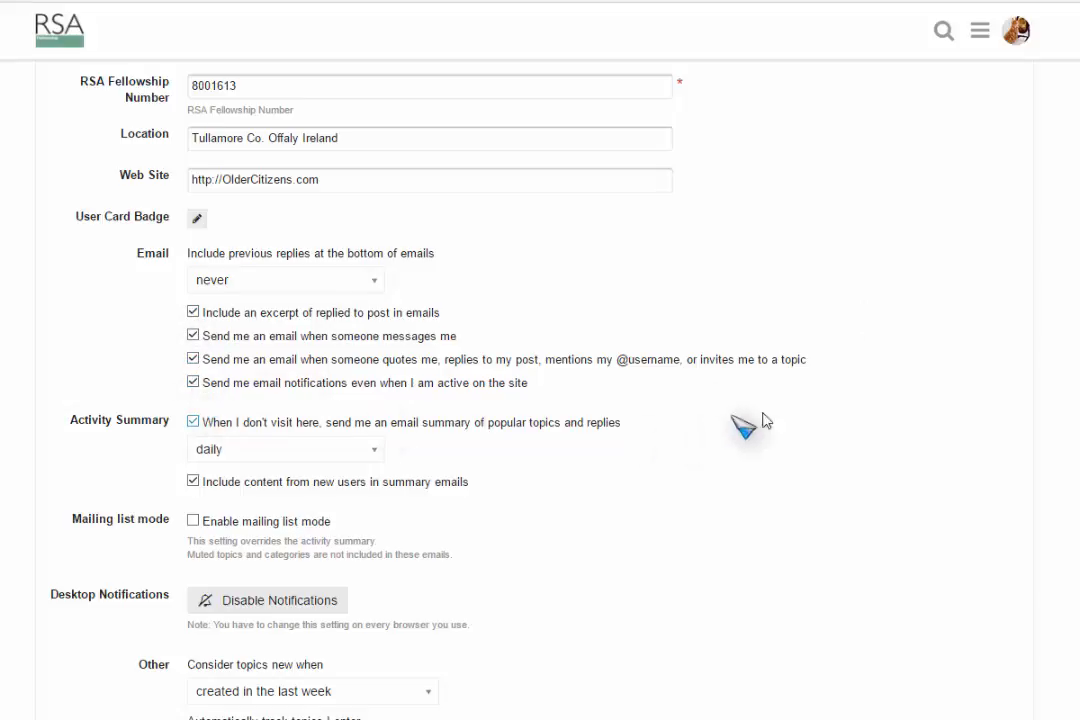
scroll(down, 3)
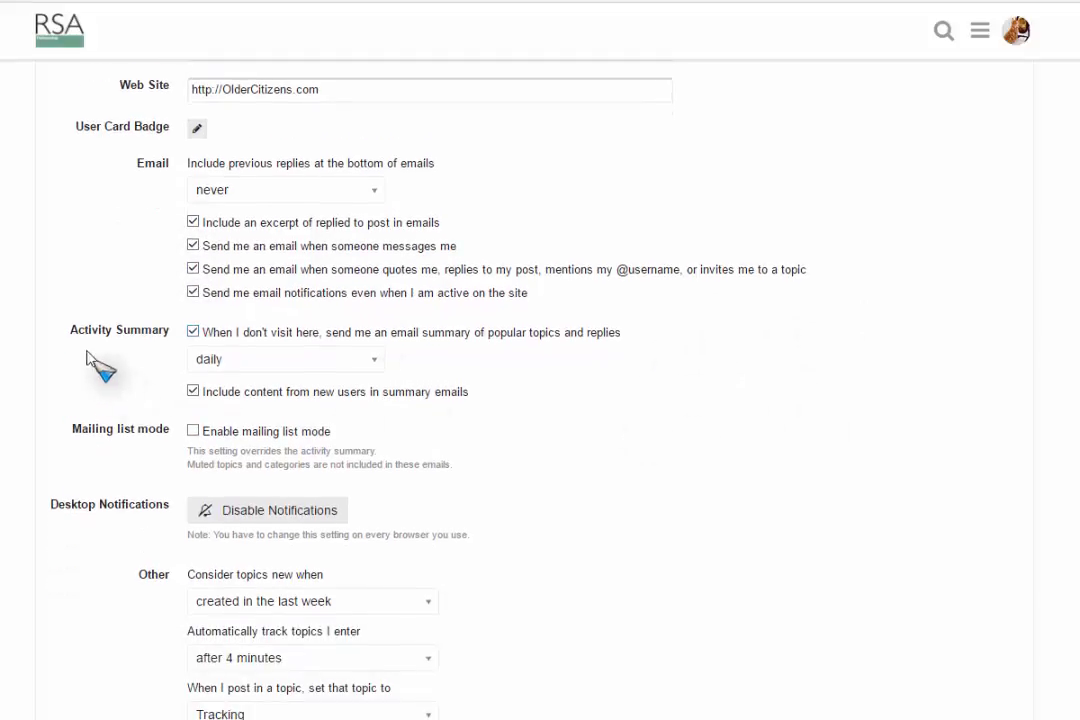
mouse_move(300, 350)
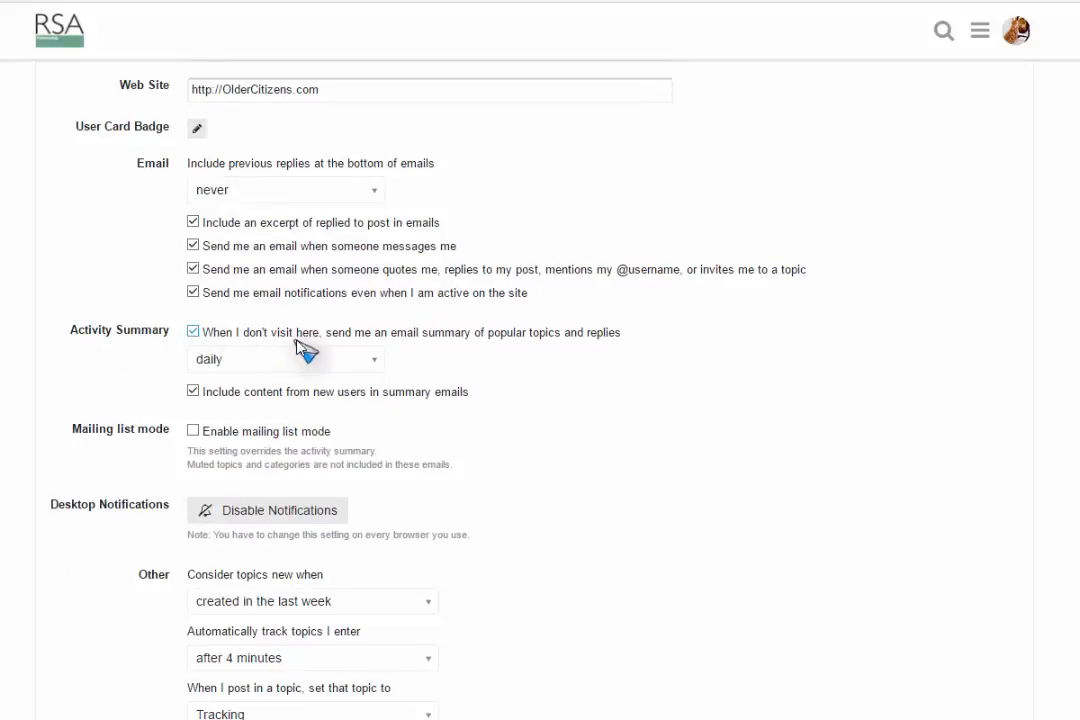
mouse_move(444, 348)
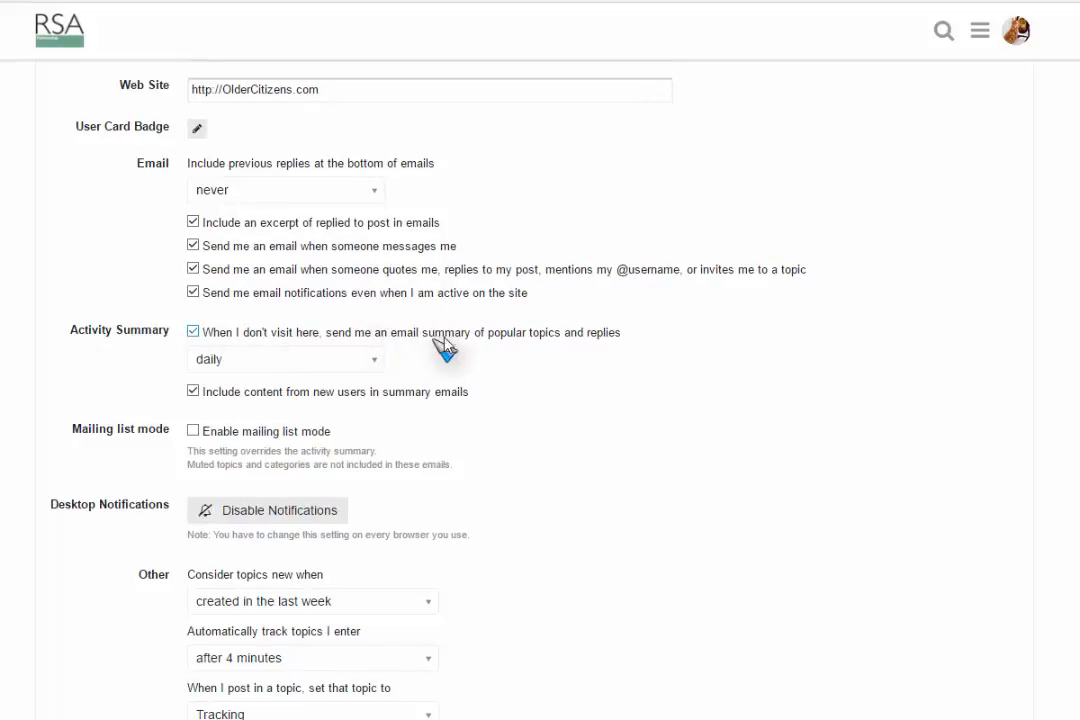
mouse_move(630, 356)
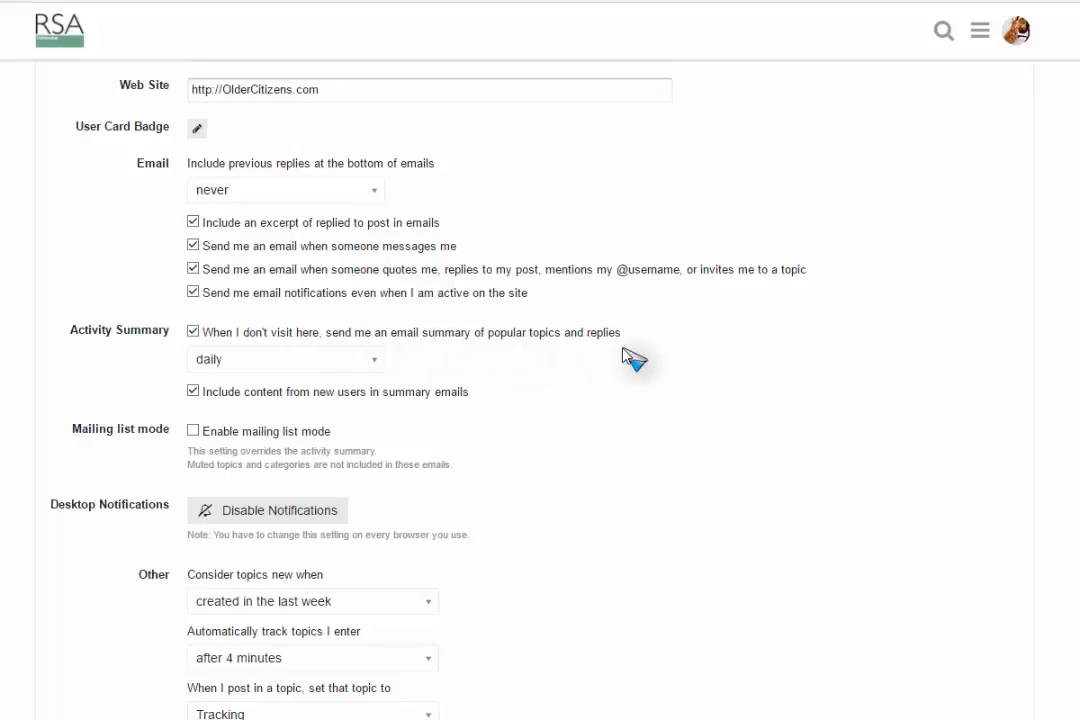
mouse_move(296, 370)
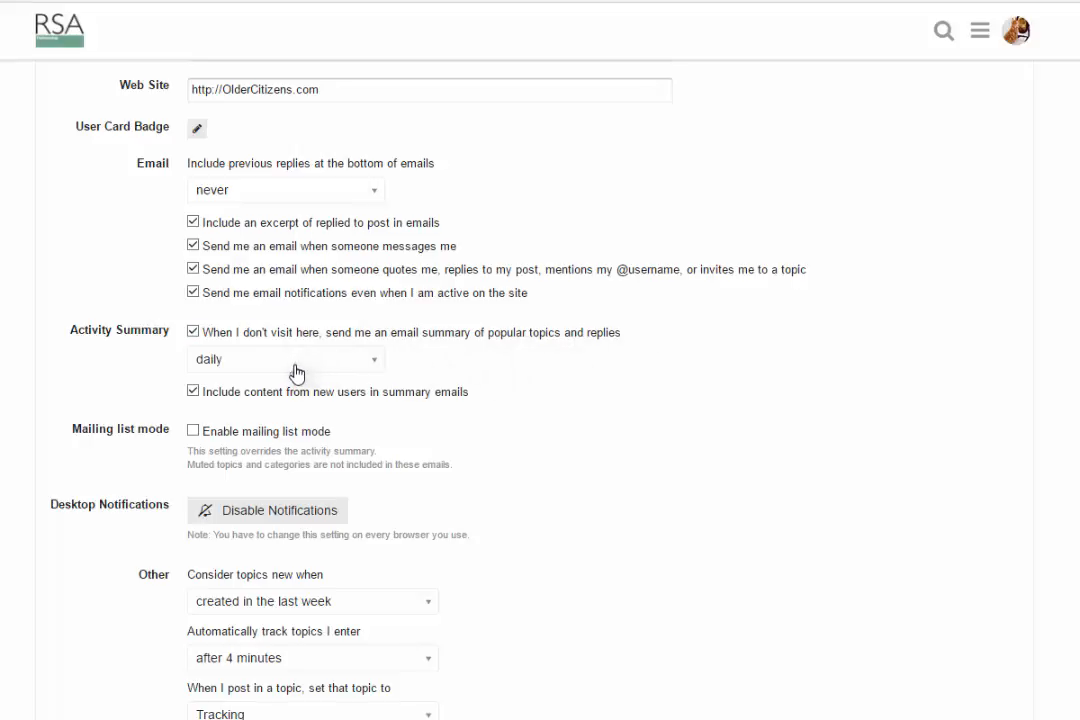
mouse_move(838, 438)
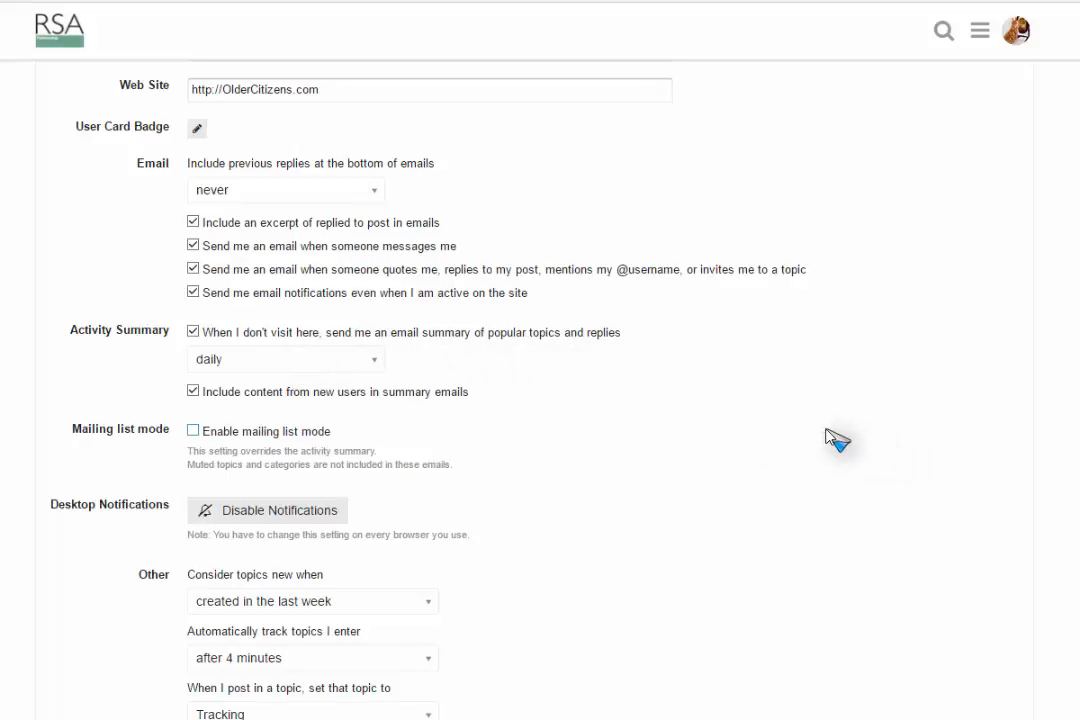
mouse_move(192, 390)
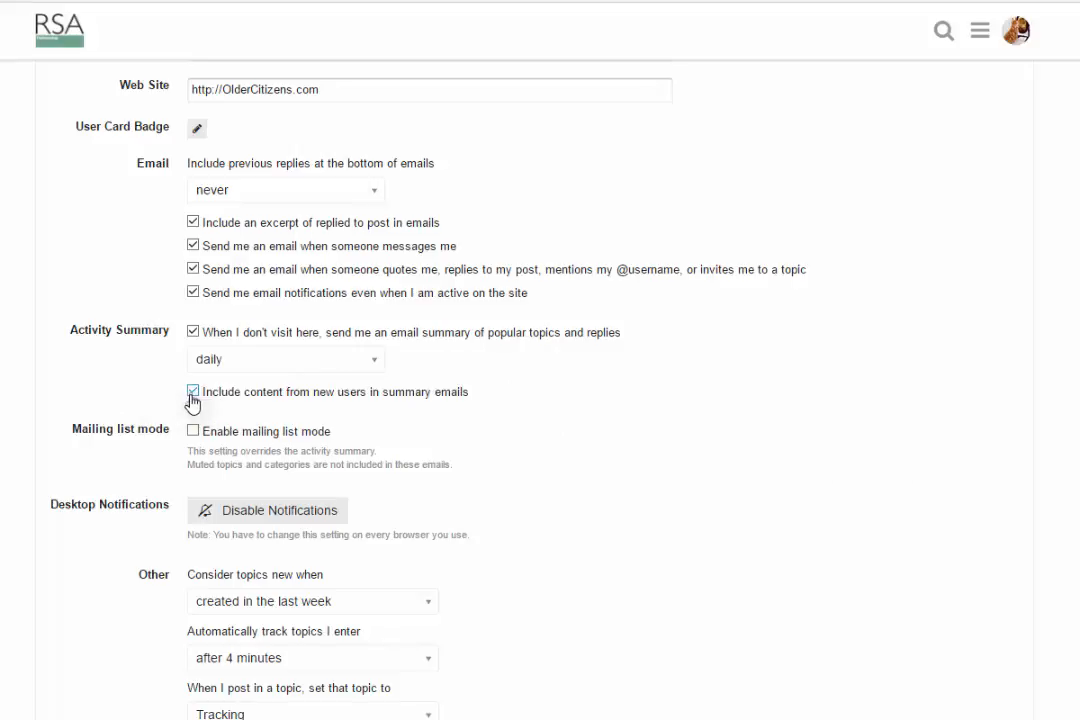
mouse_move(630, 430)
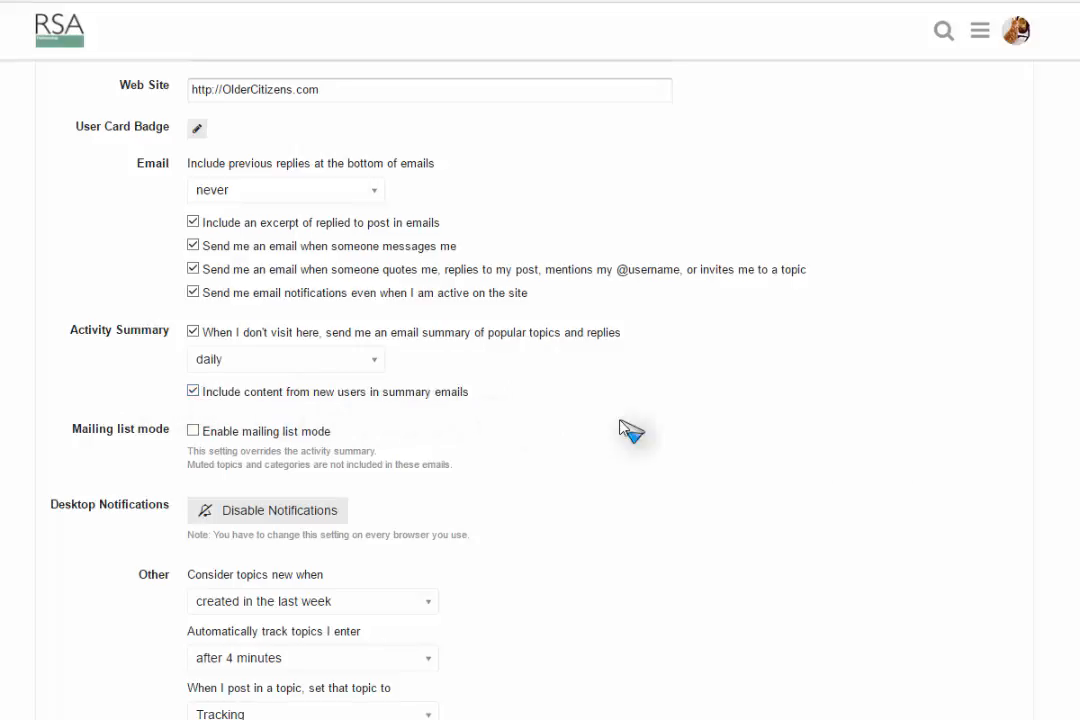
scroll(down, 3)
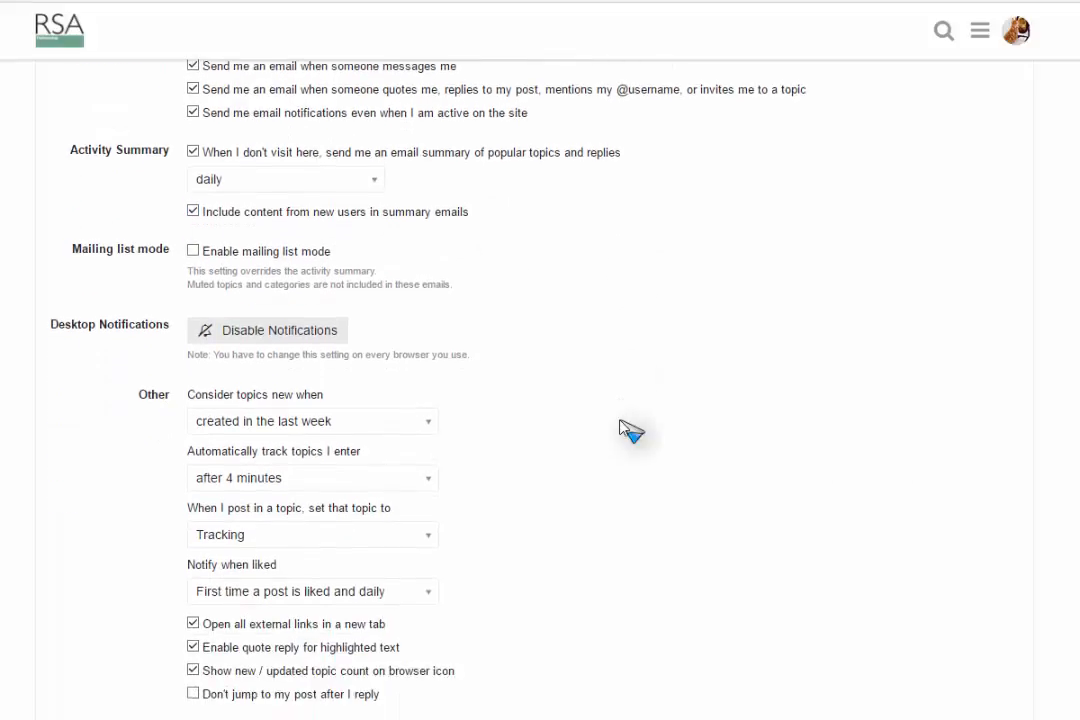
scroll(down, 3)
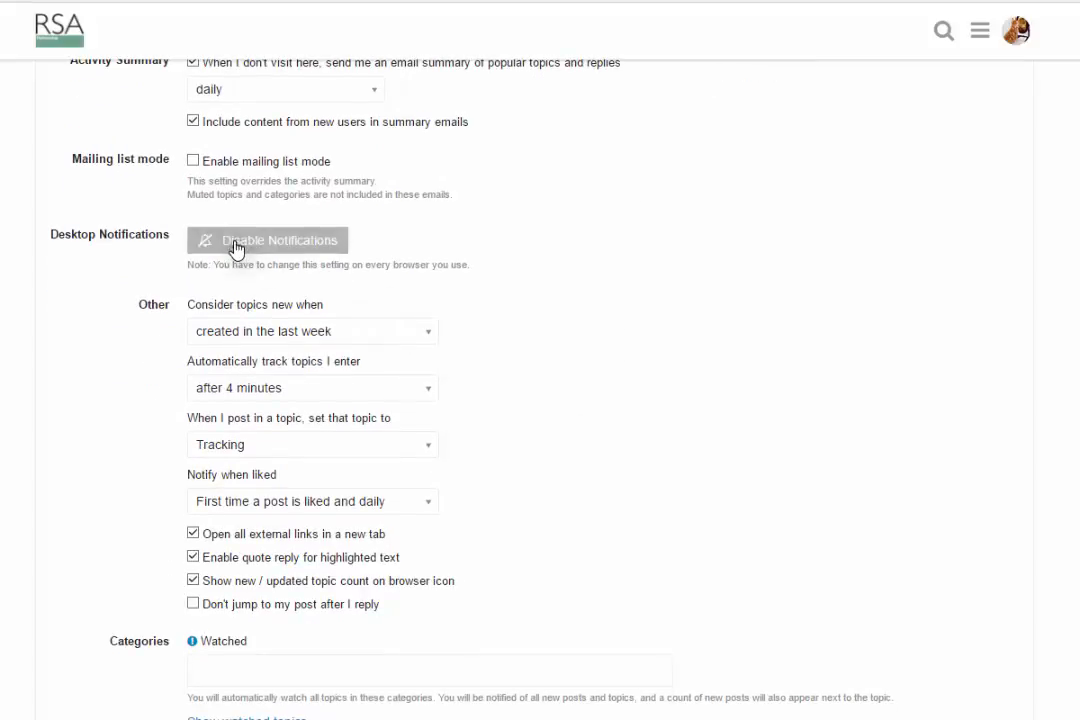
click(266, 240)
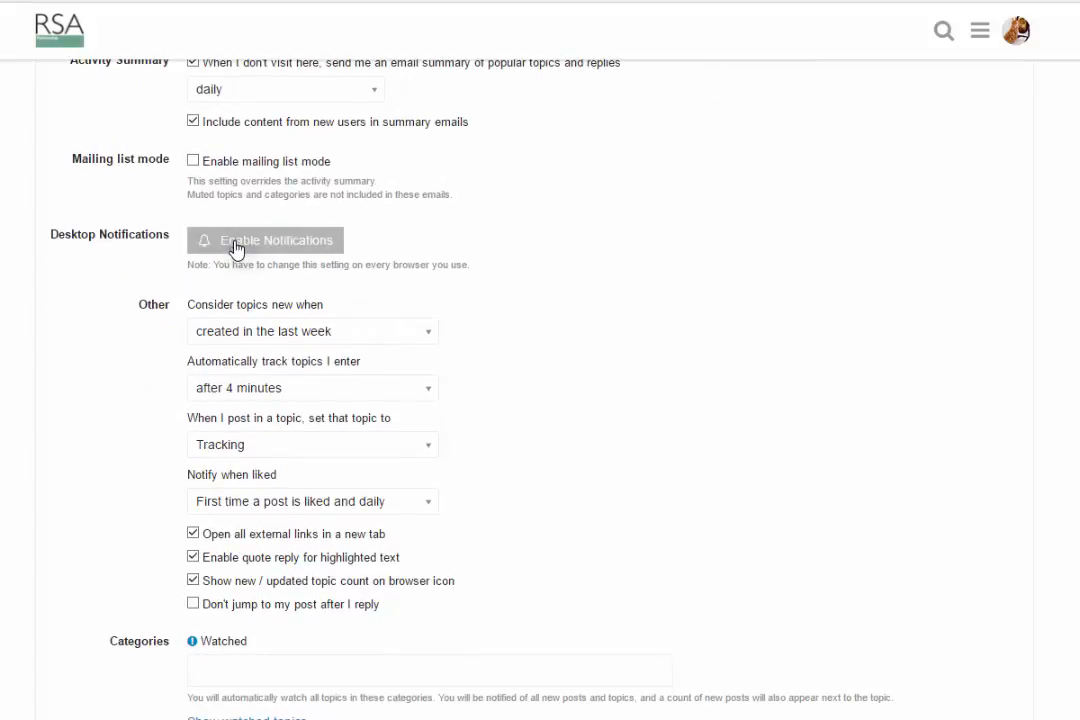
click(264, 240)
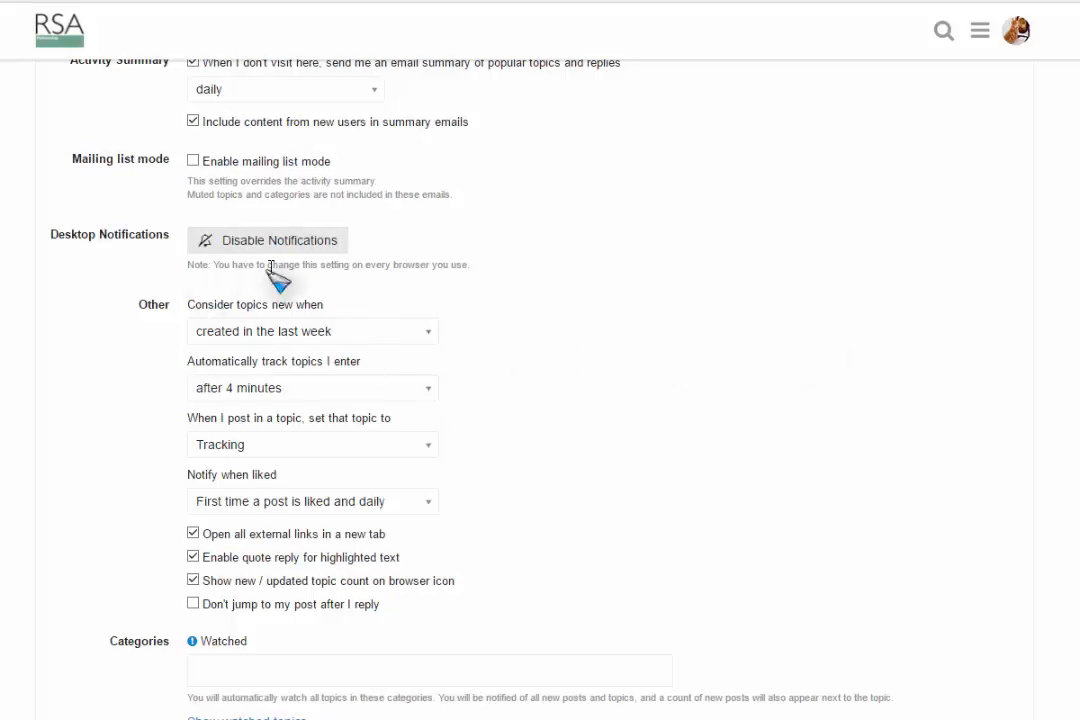
mouse_move(490, 284)
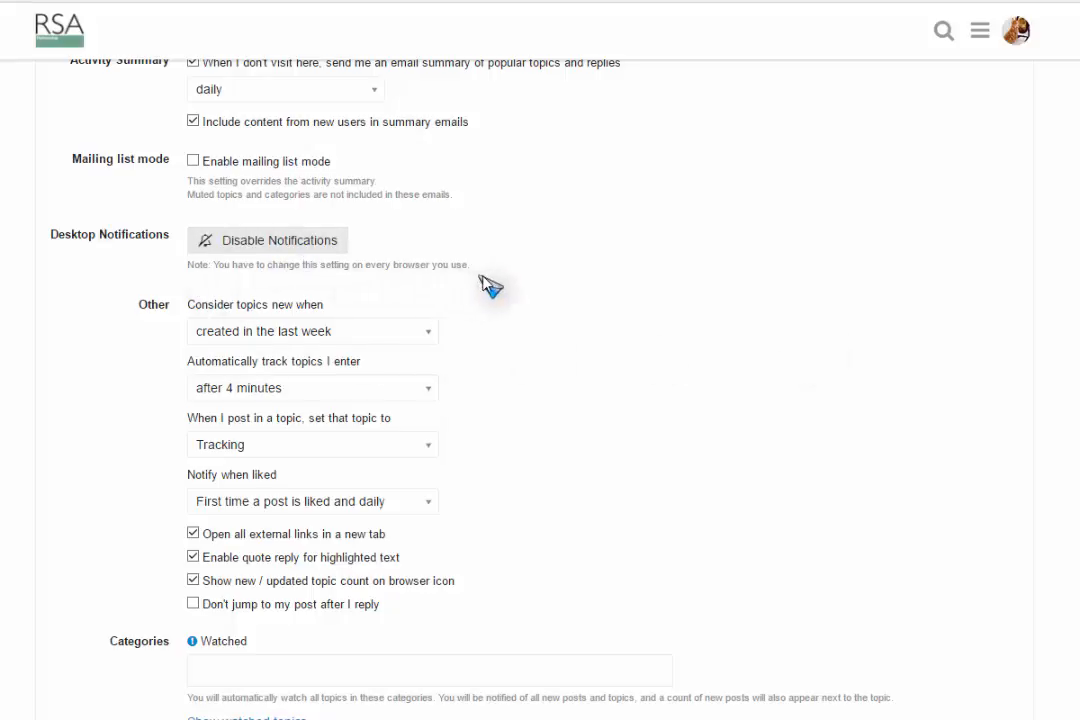
mouse_move(684, 304)
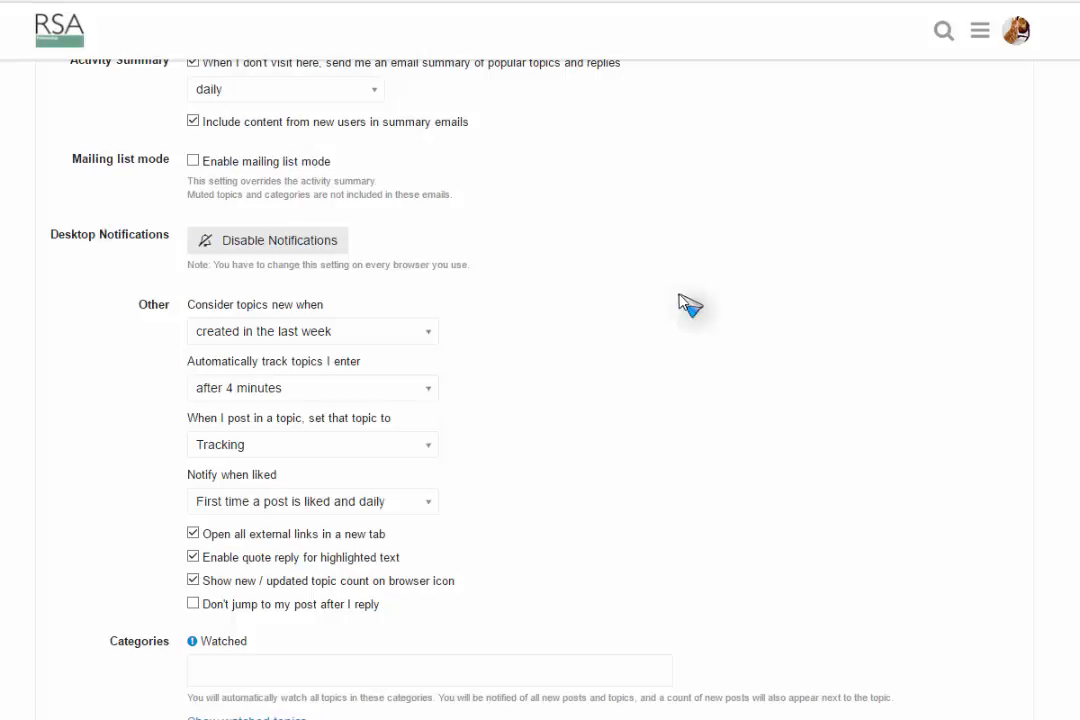
mouse_move(178, 290)
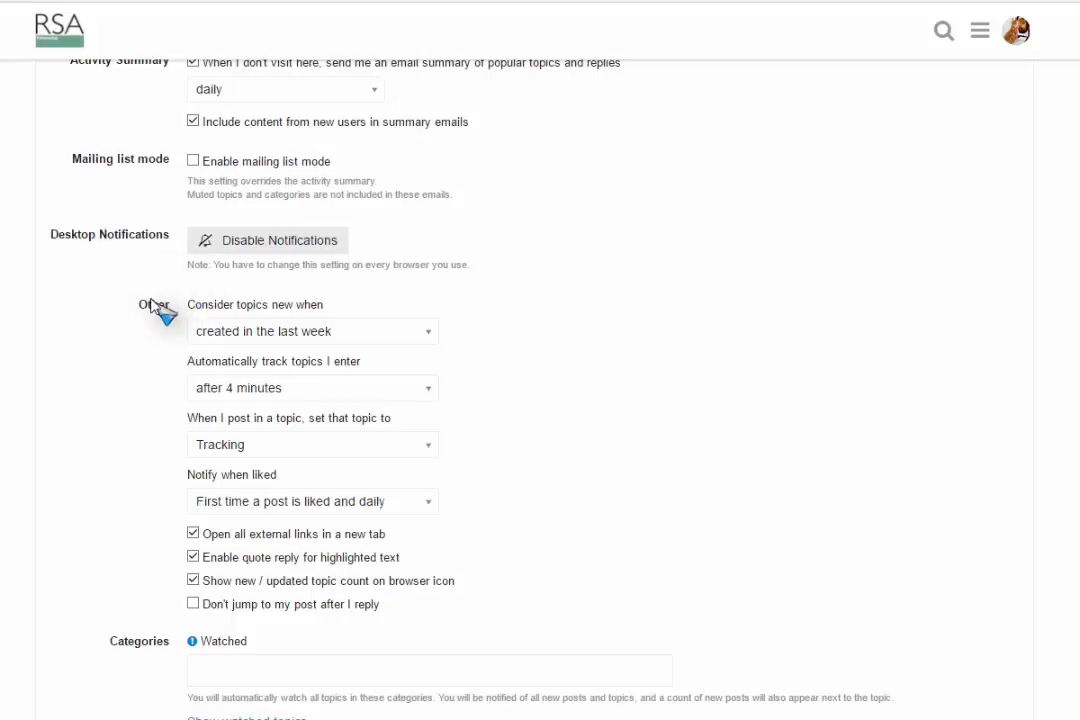
mouse_move(528, 358)
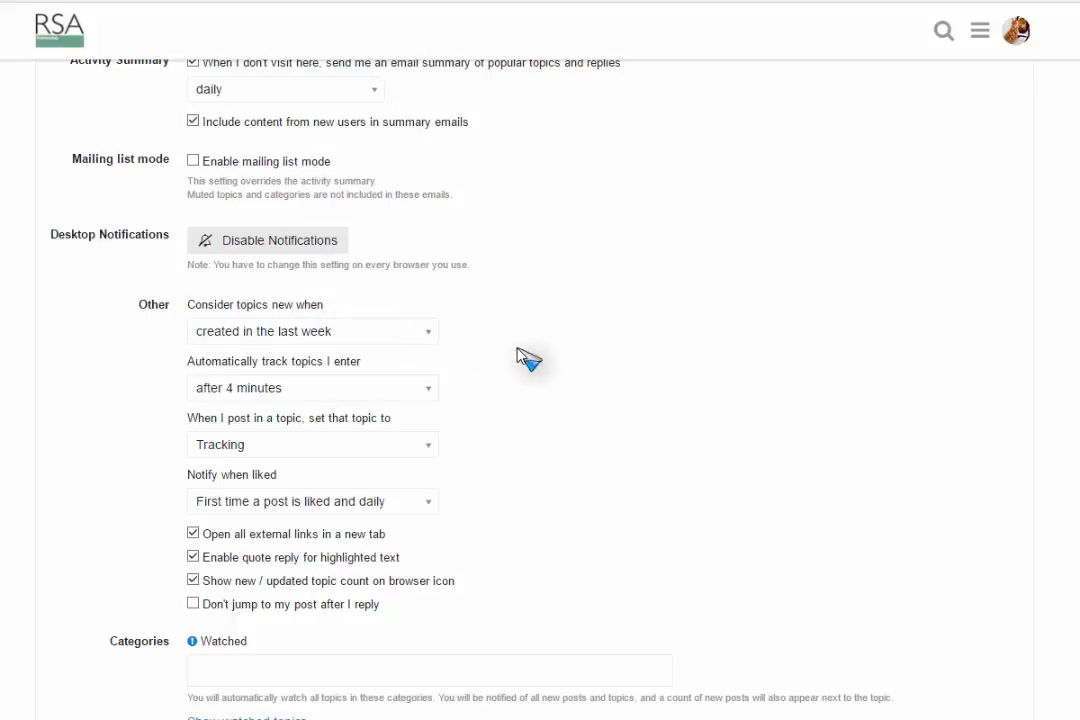
scroll(down, 3)
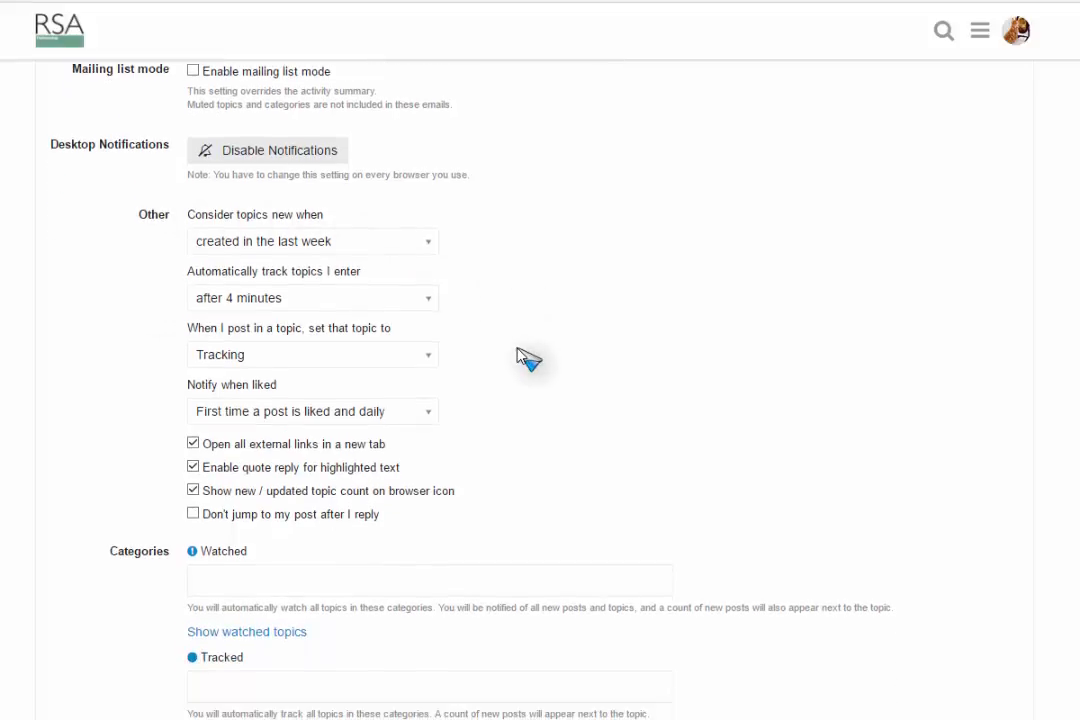
scroll(down, 3)
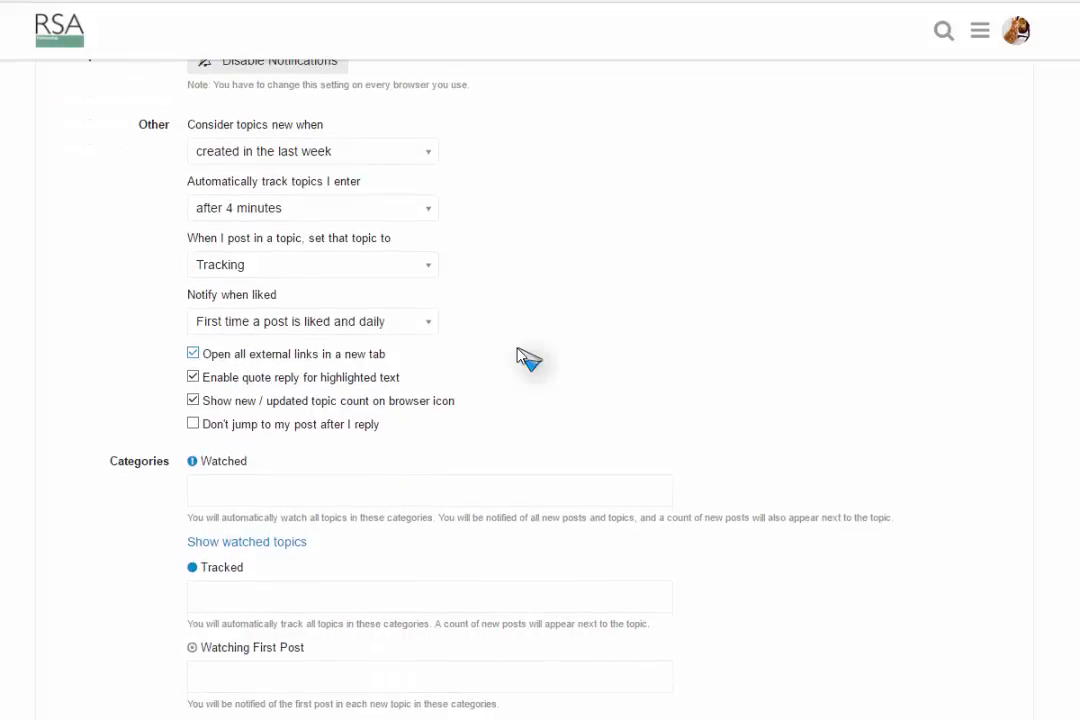
mouse_move(296, 140)
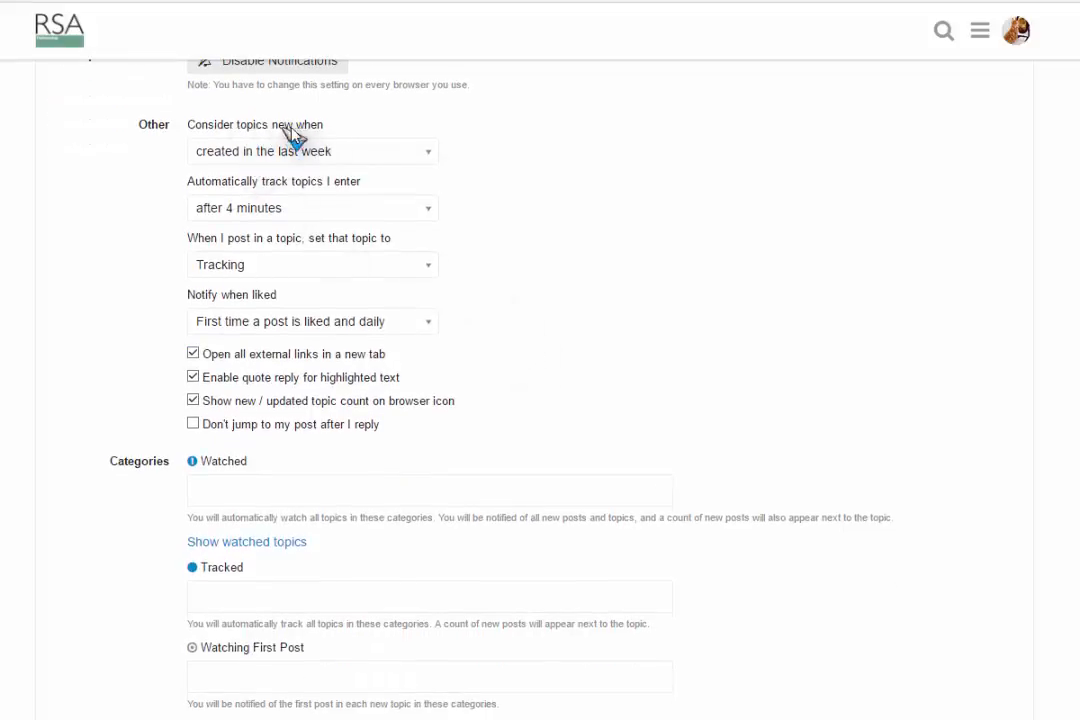
mouse_move(430, 230)
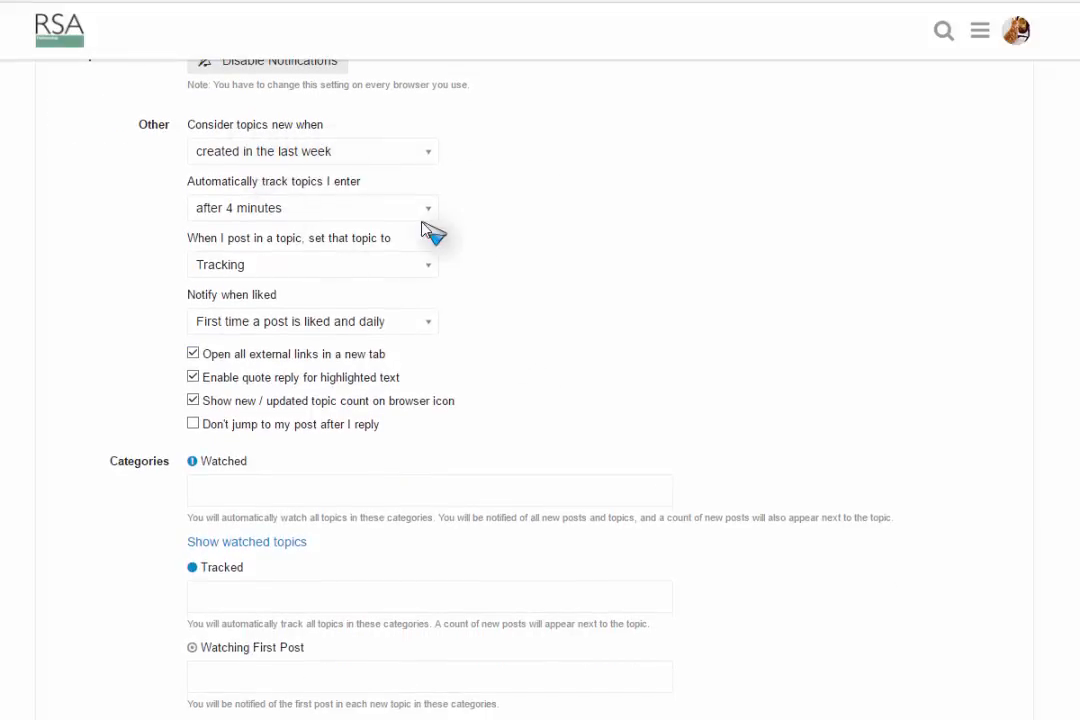
mouse_move(324, 200)
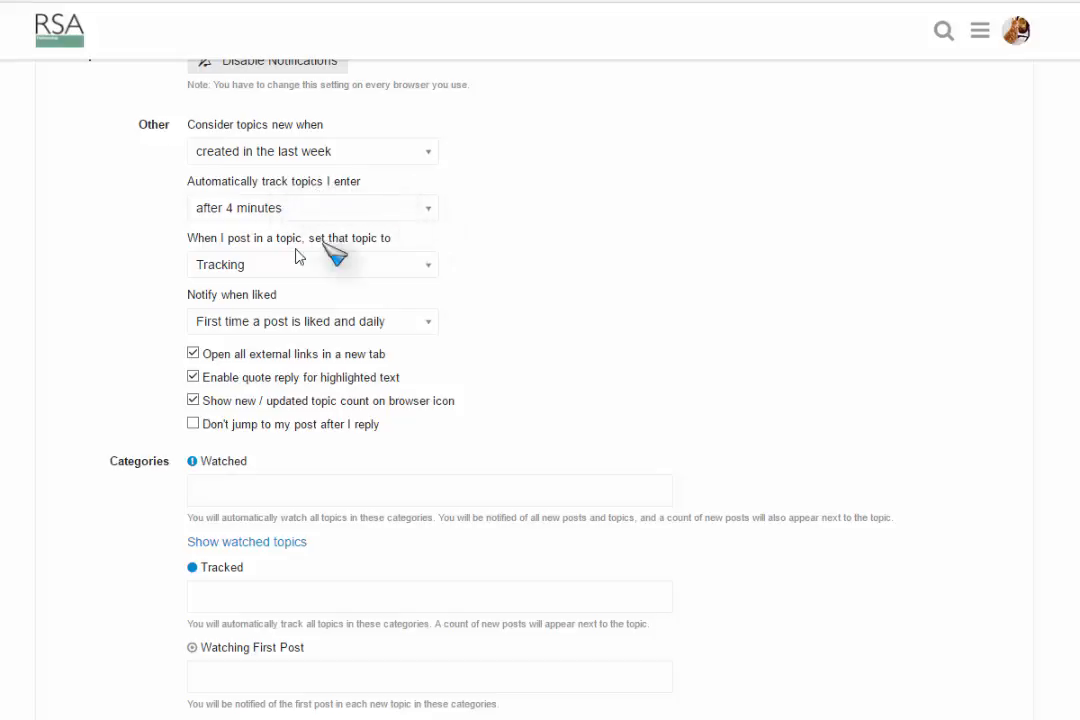
mouse_move(384, 244)
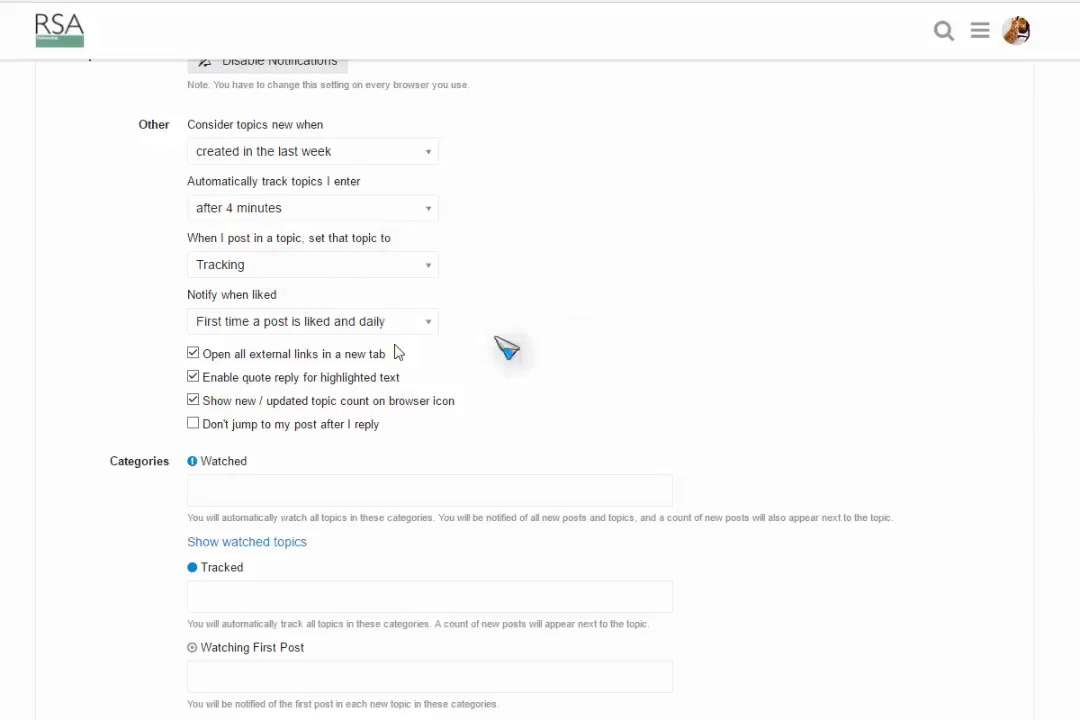
mouse_move(538, 352)
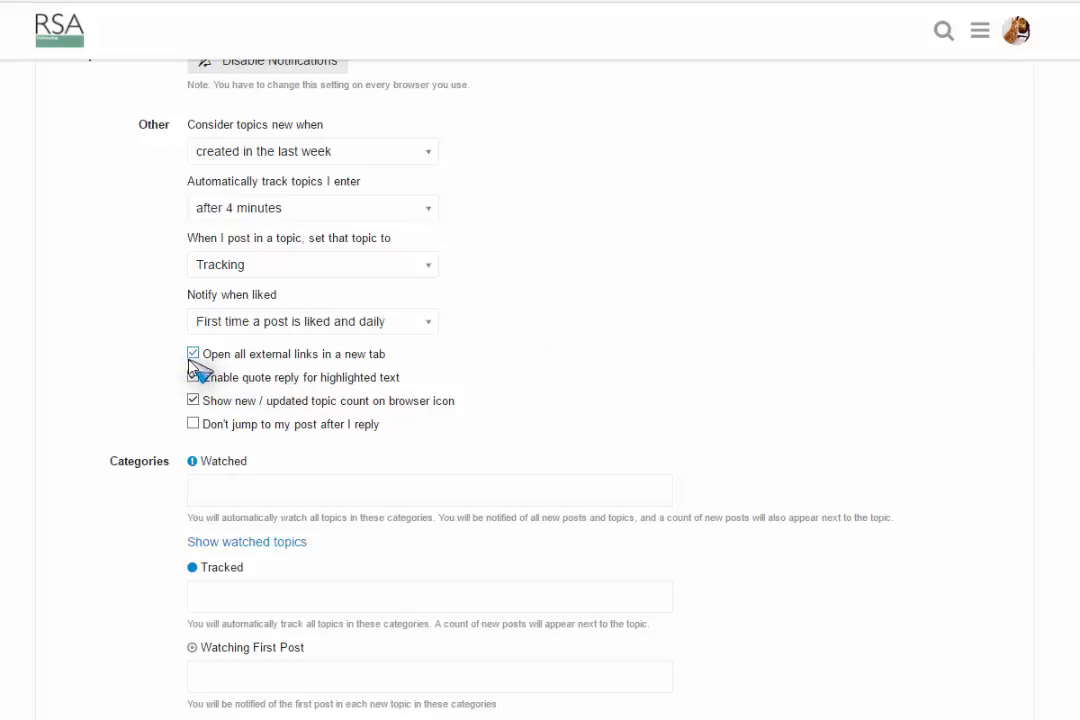
click(192, 352)
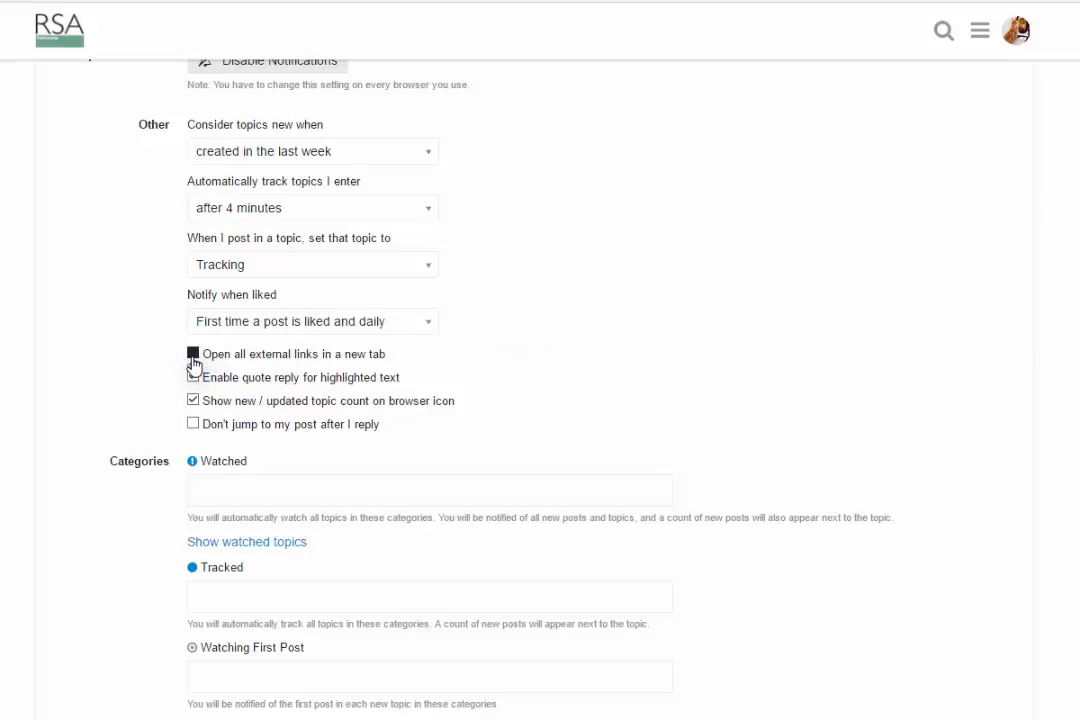
click(192, 352)
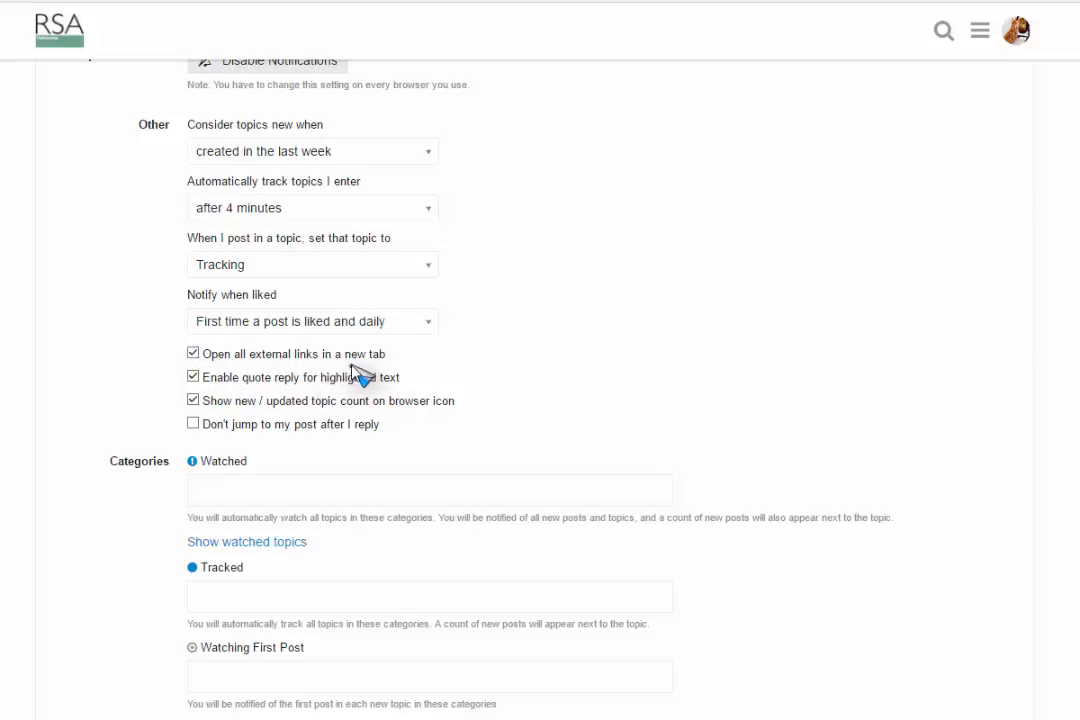
mouse_move(524, 356)
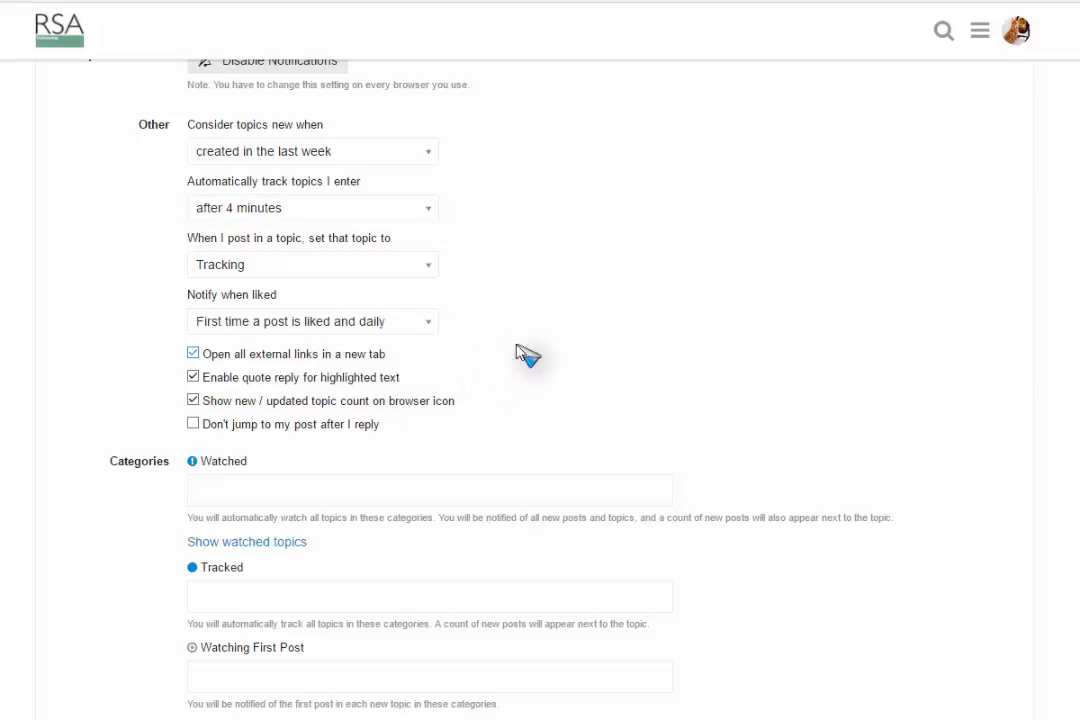
mouse_move(62, 380)
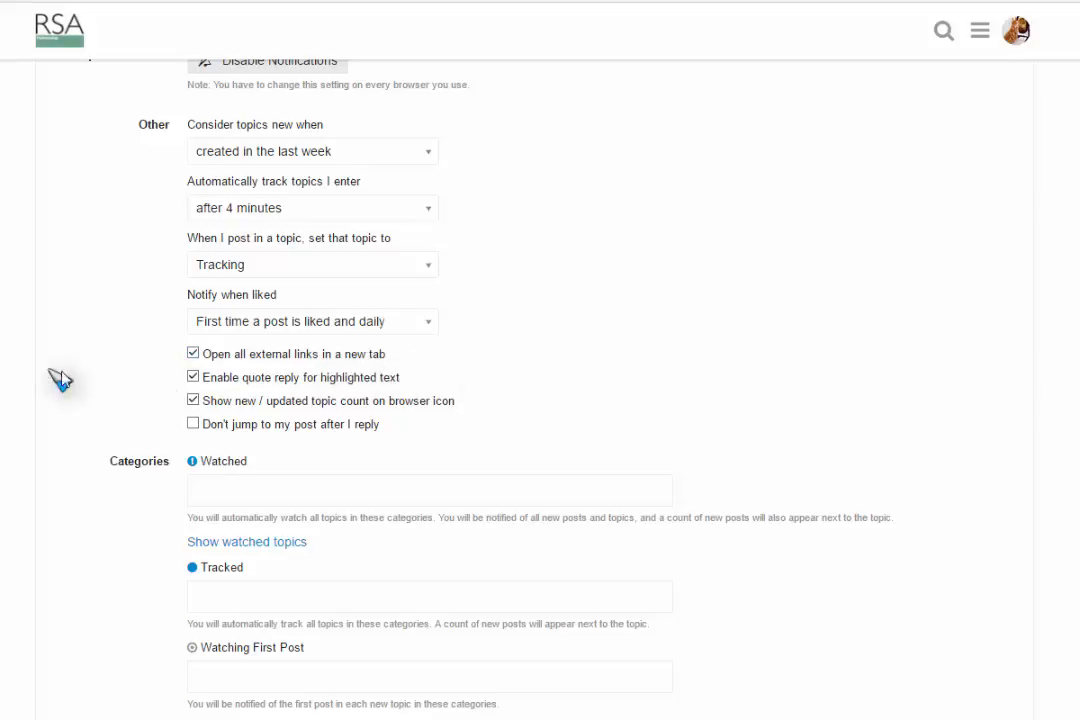
mouse_move(604, 368)
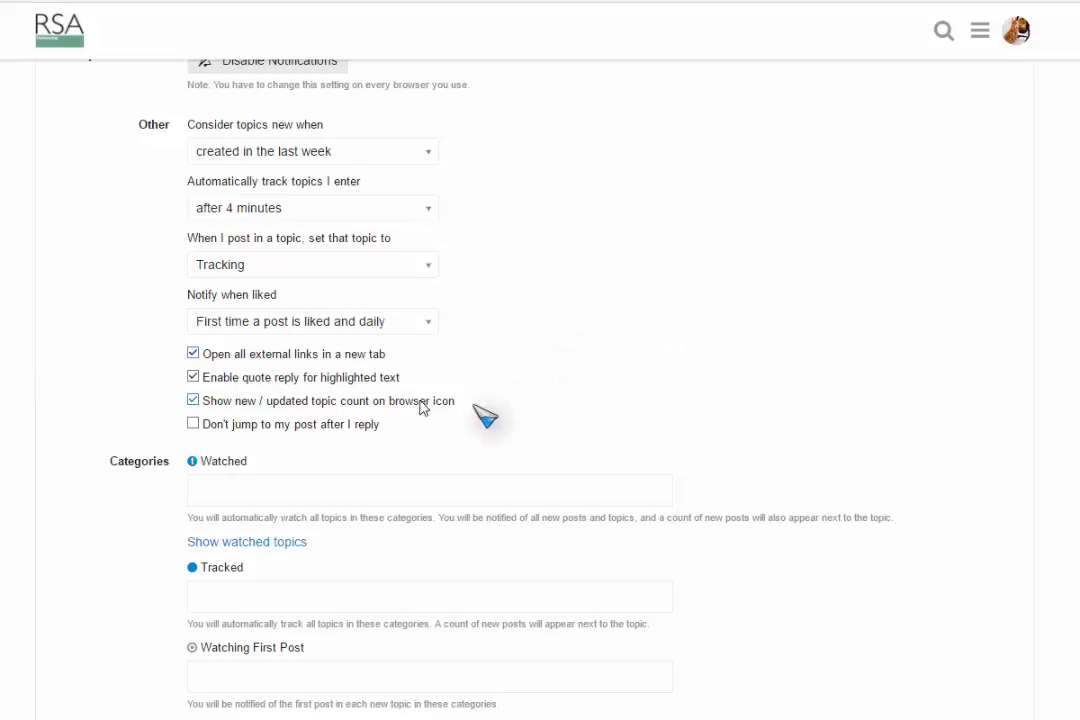
mouse_move(964, 290)
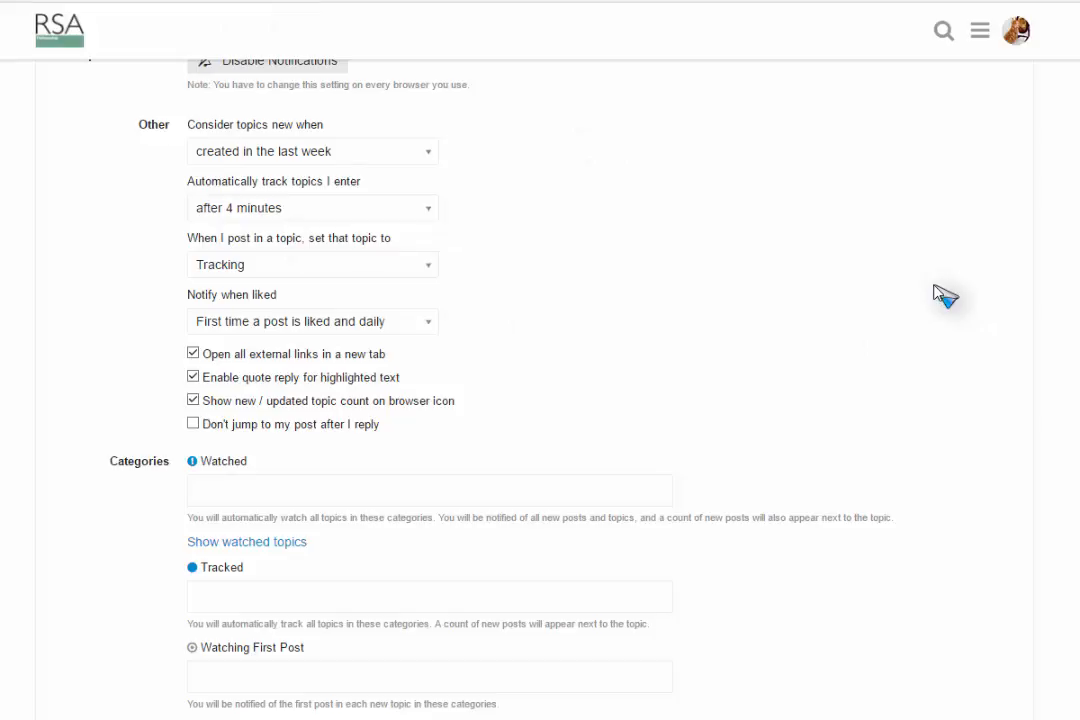
Save the changed preferences and confirm the Saved! message appears
scroll(down, 3)
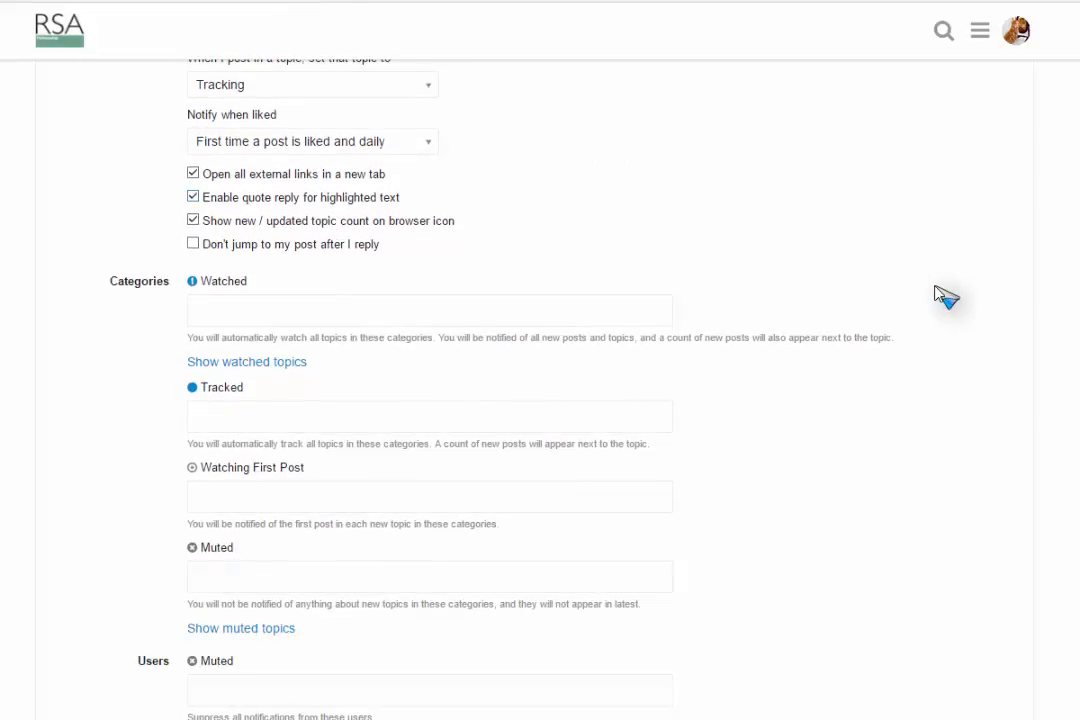
scroll(down, 3)
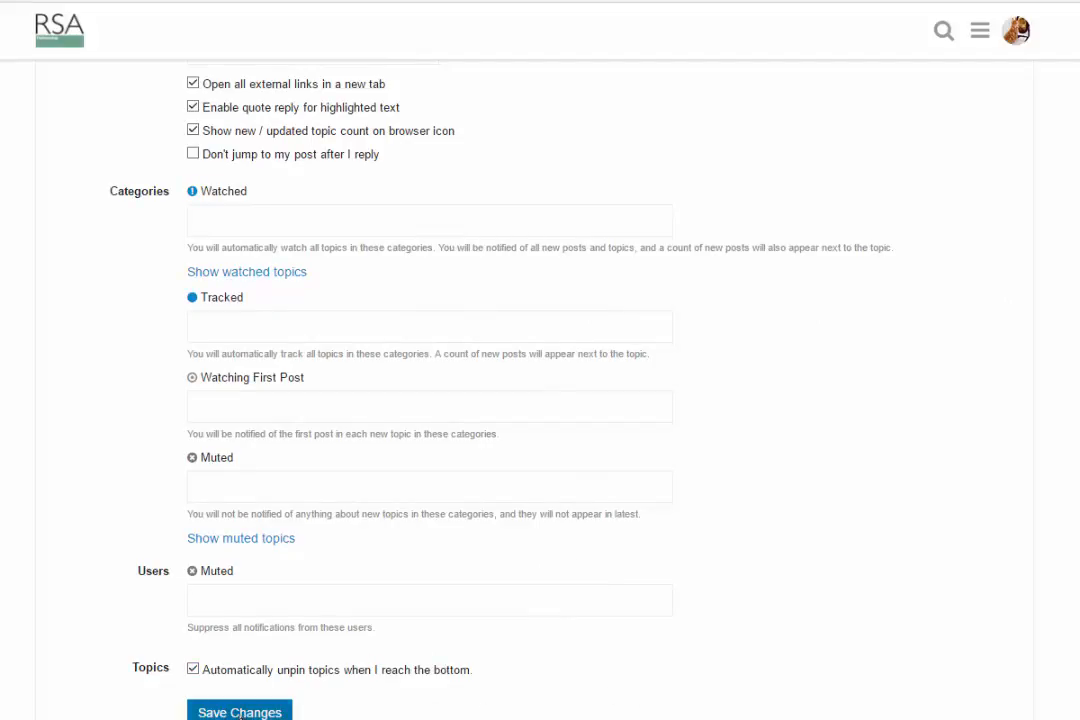
click(240, 712)
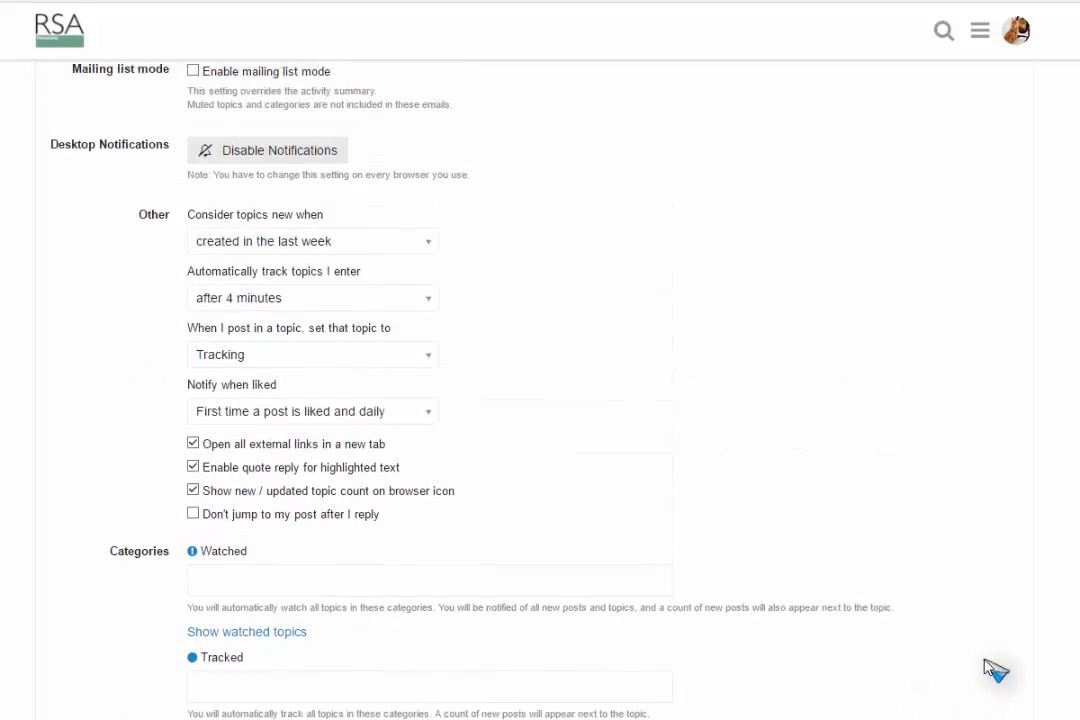
scroll(up, 3)
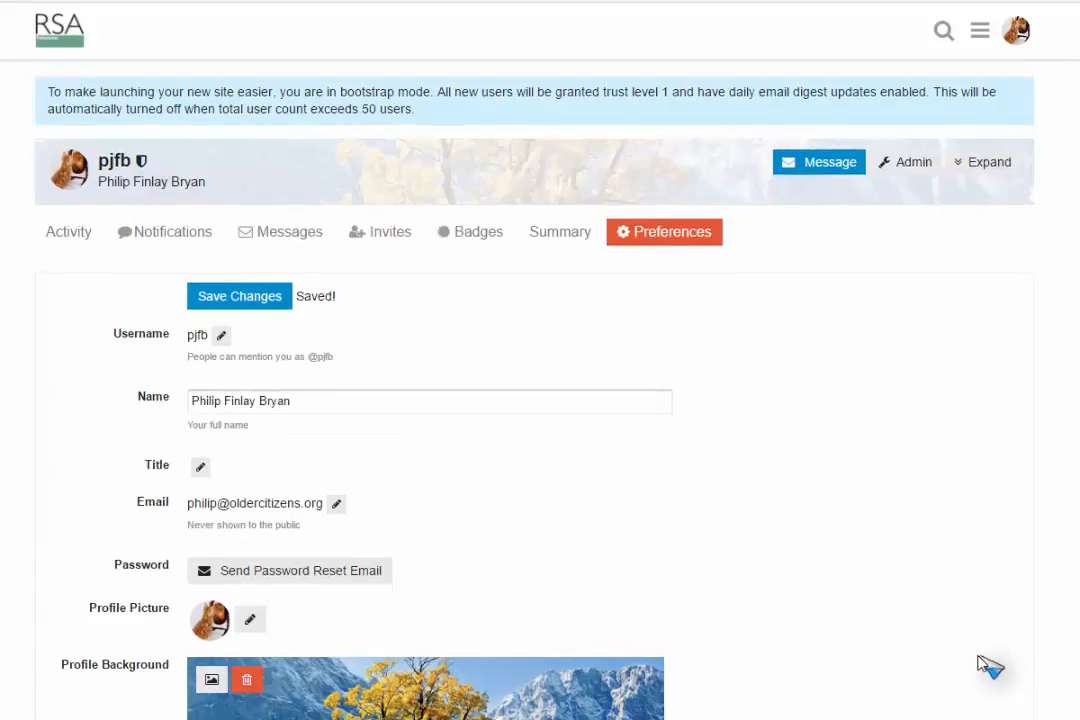
mouse_move(156, 190)
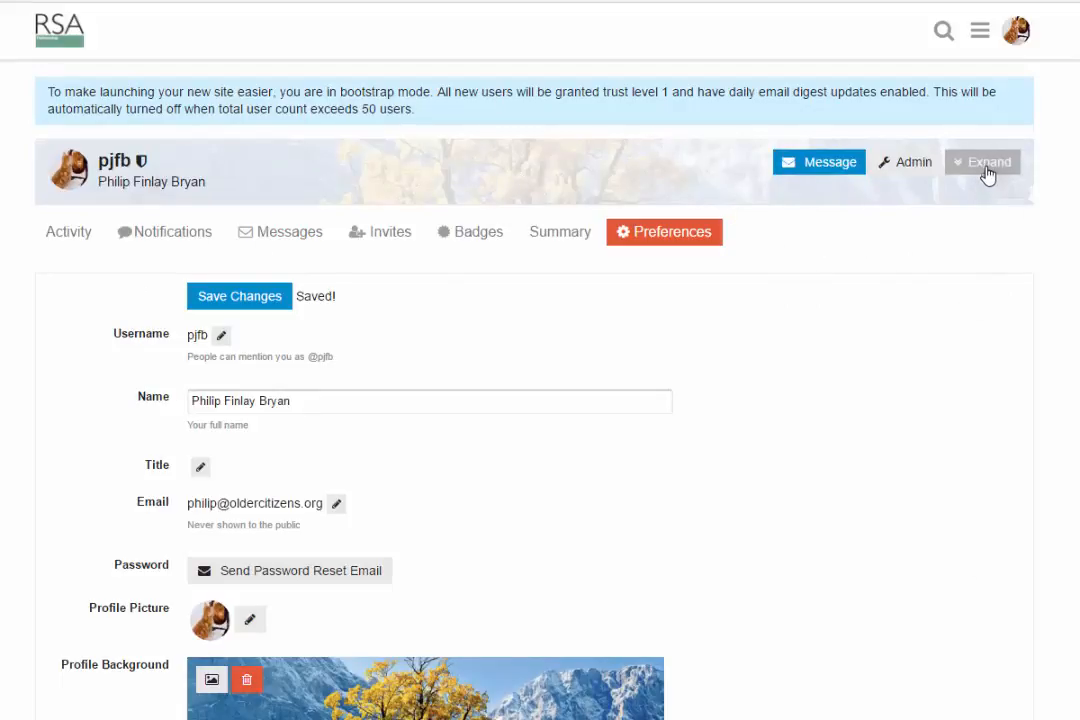
Expand the profile card to show background, about text and fellowship number, then view summary stats
click(984, 160)
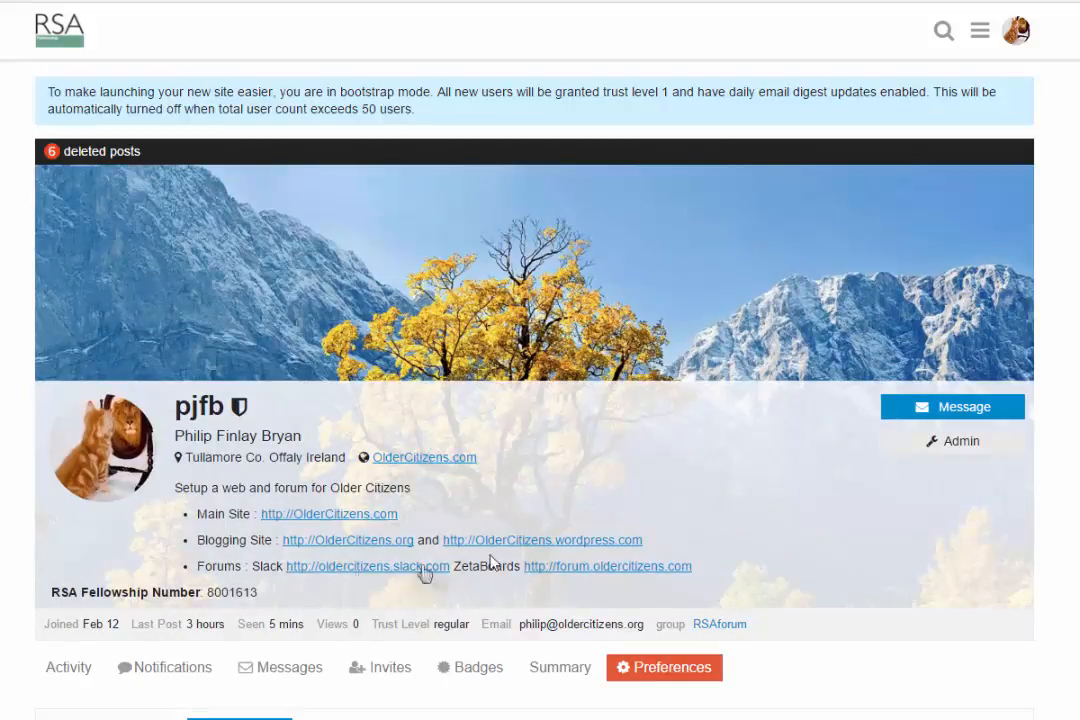
mouse_move(784, 570)
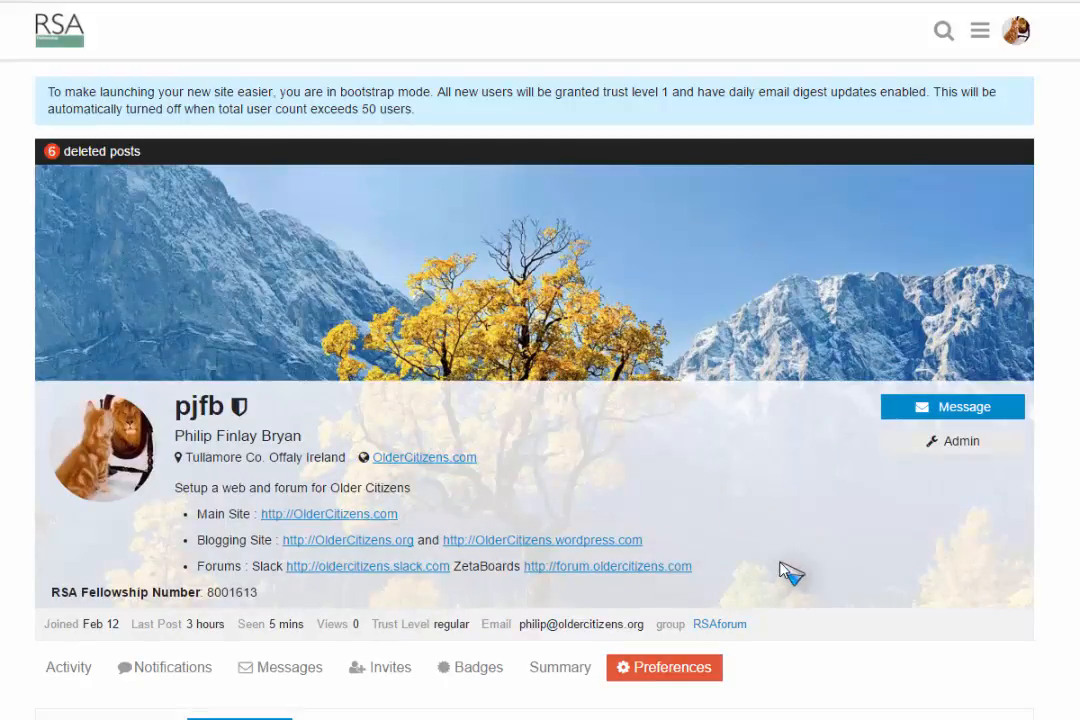
mouse_move(840, 640)
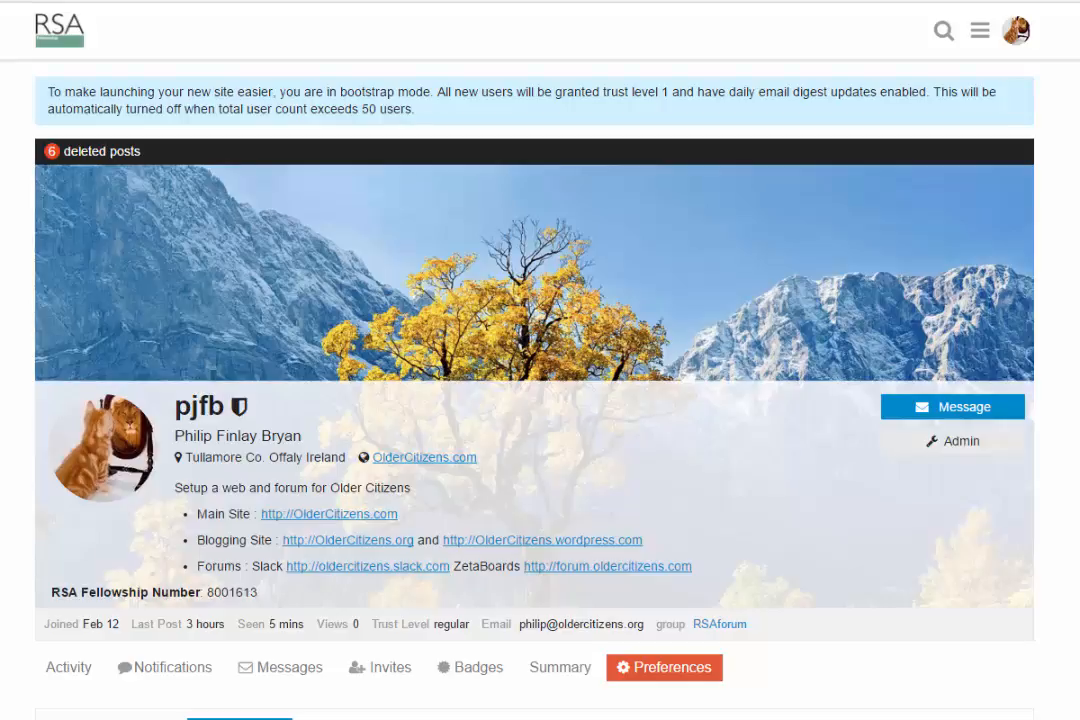
mouse_move(1012, 30)
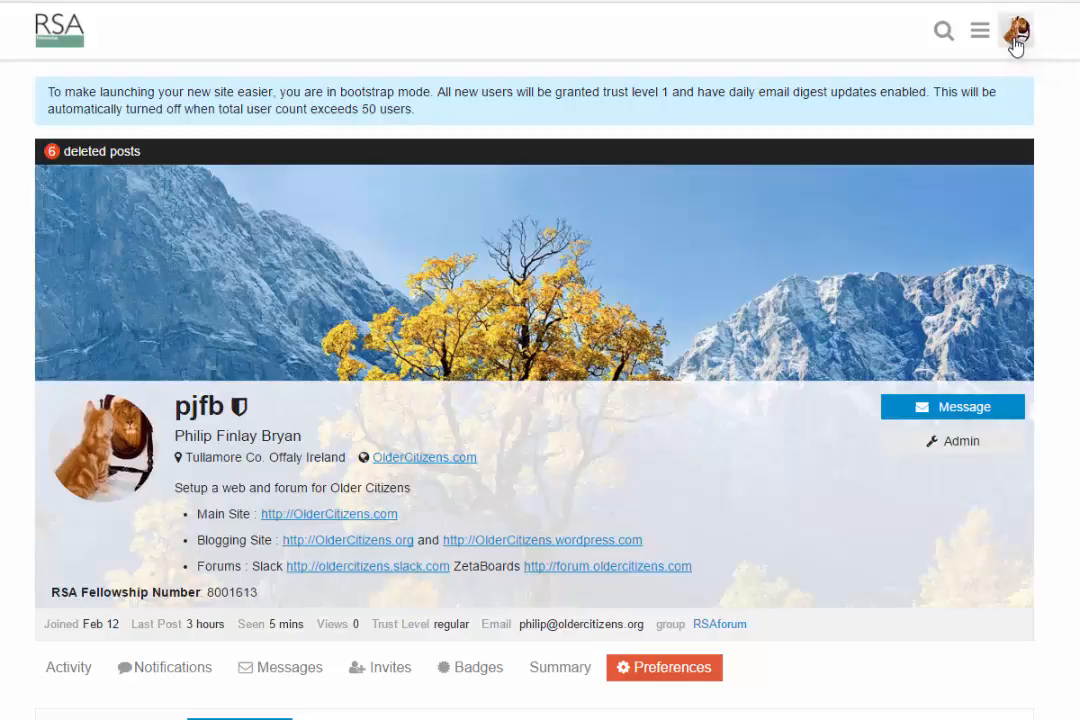
mouse_move(826, 90)
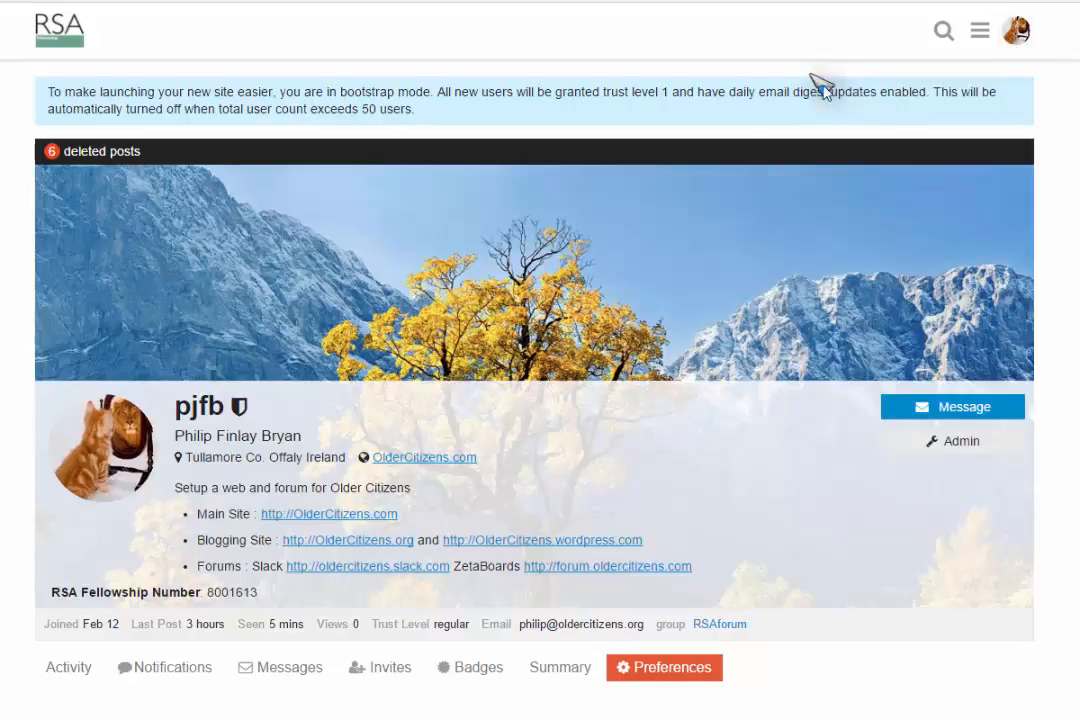
click(560, 668)
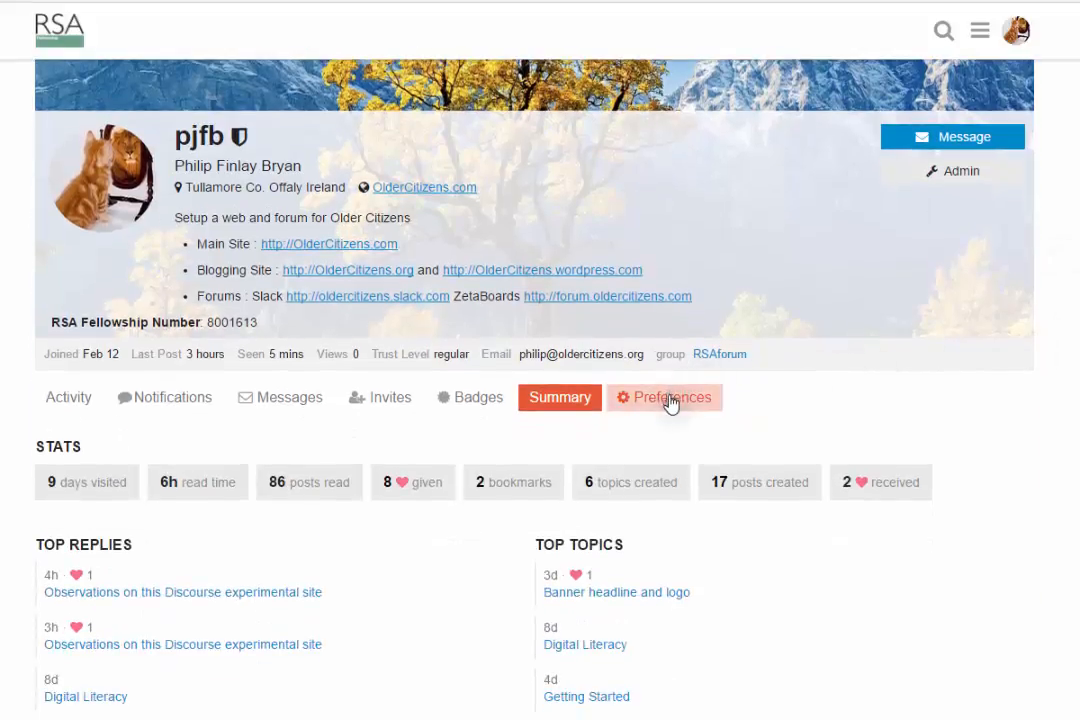
Go back to the preferences page showing saved username, name, email and background
click(672, 396)
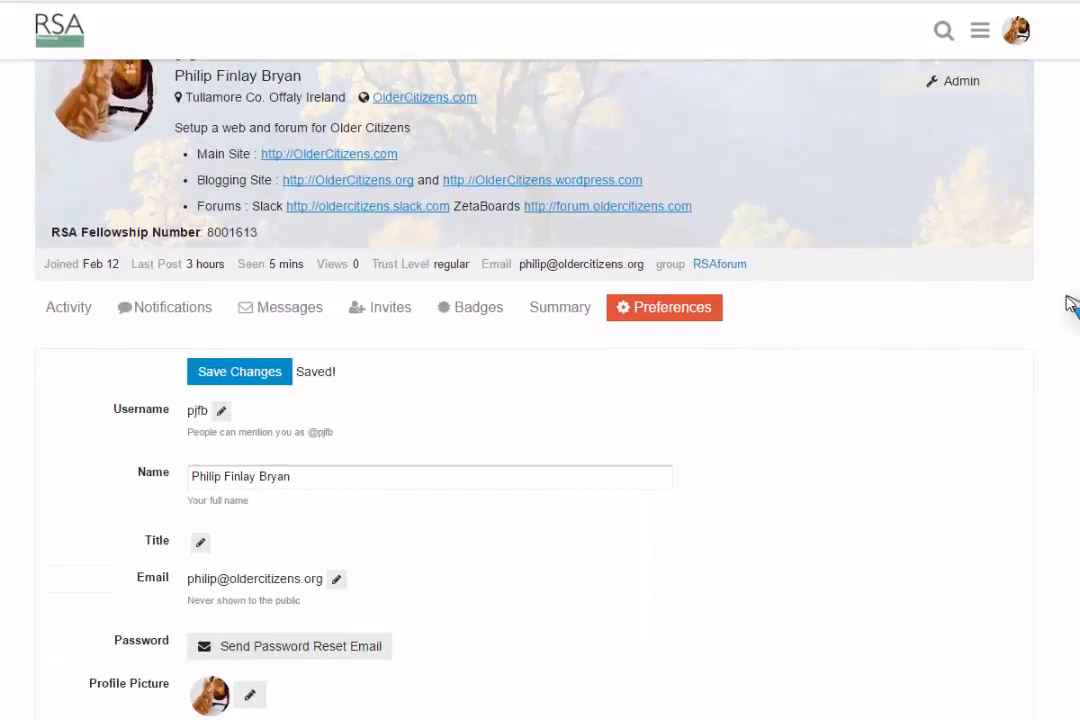
scroll(down, 3)
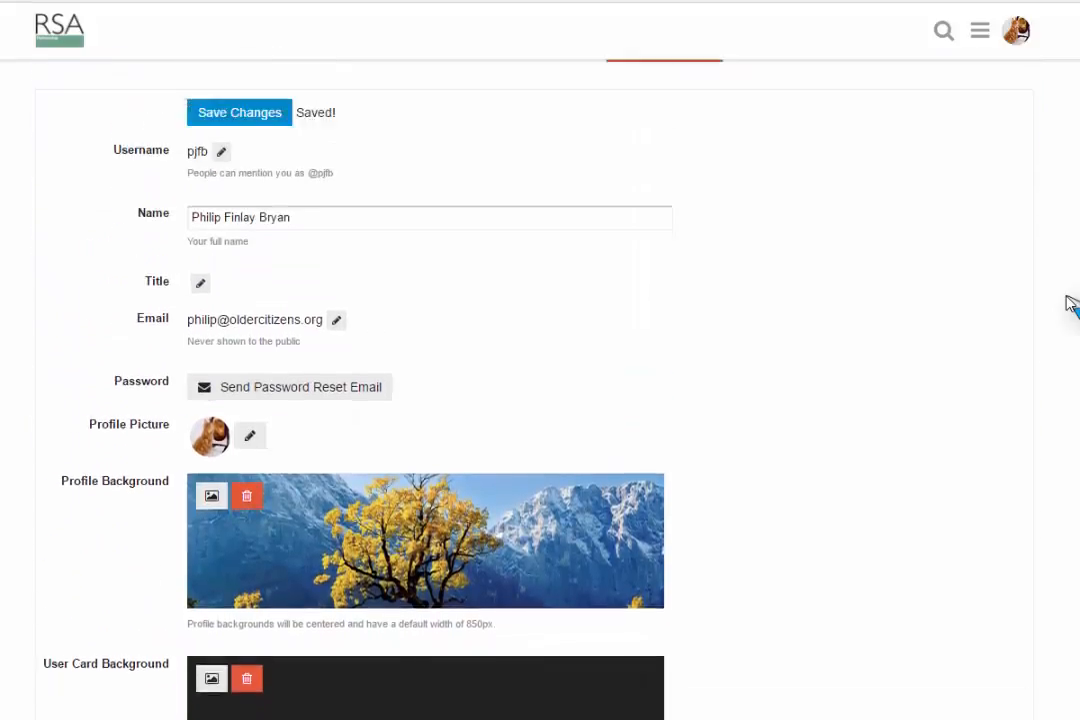